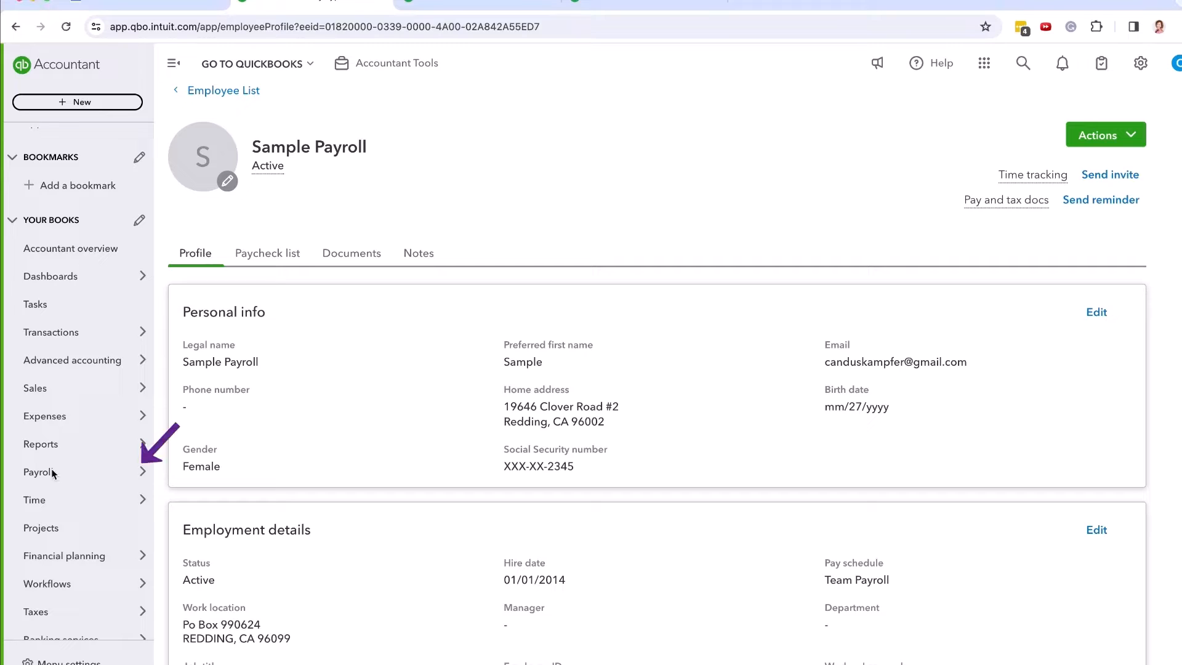
Open the sample employee's Pay types for editing, showing the $34,000.00 yearly salary and 8-hour days.
{"action": "left_click", "coordinate": [38, 472]}
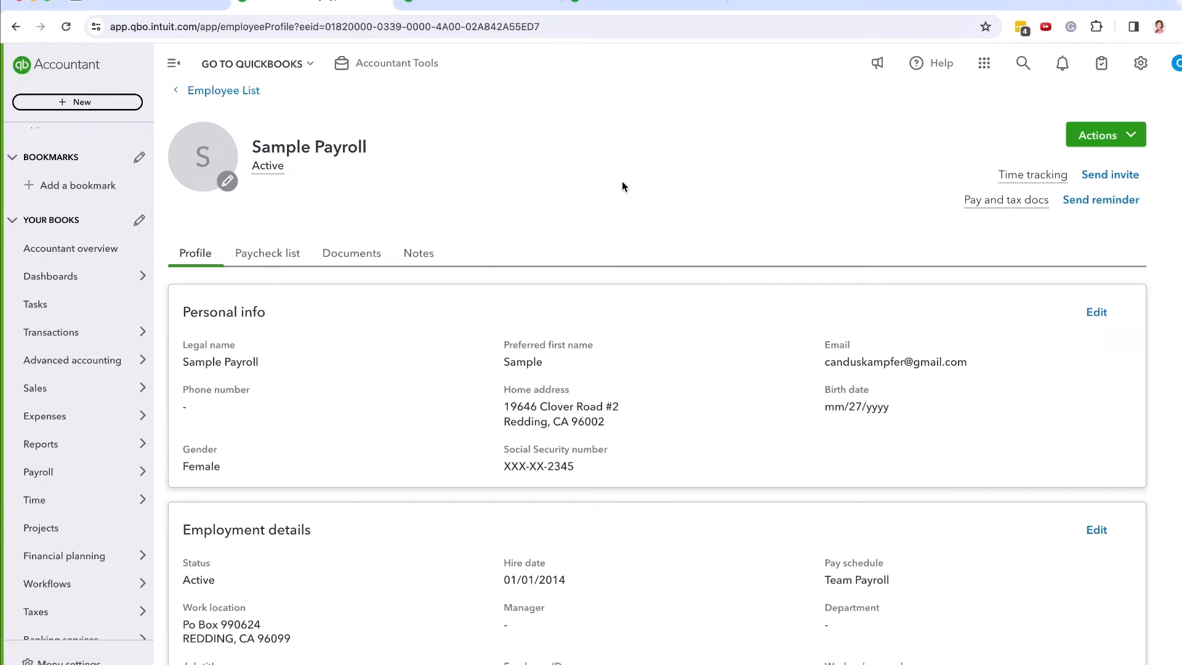
{"action": "mouse_move", "coordinate": [651, 467]}
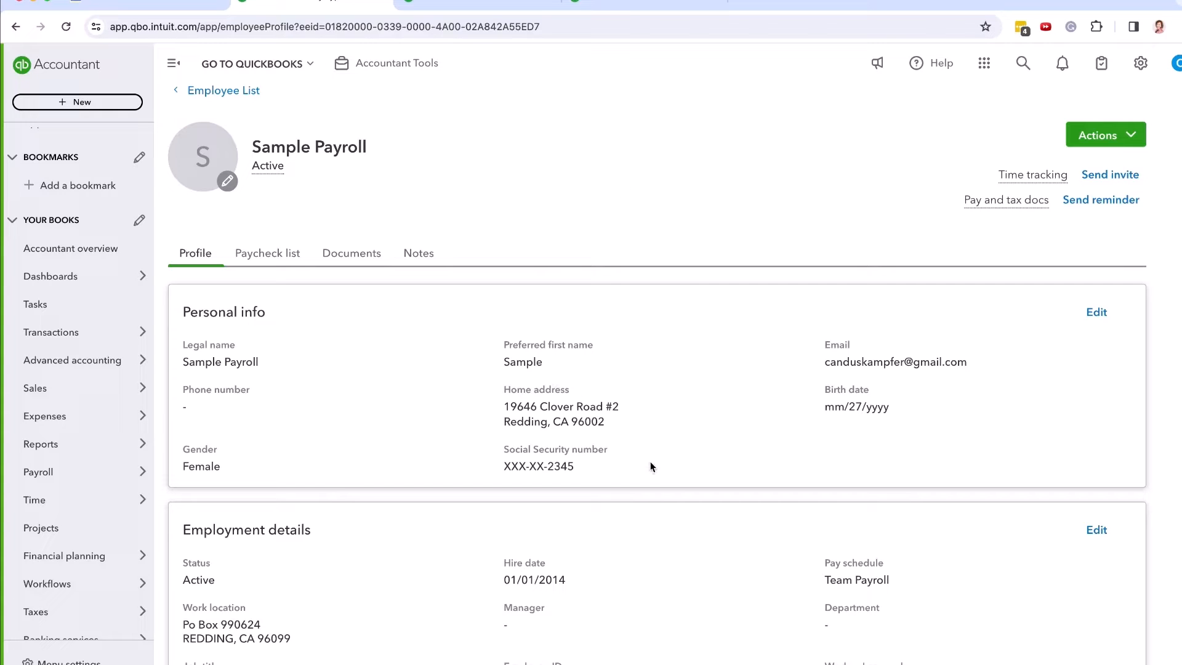
{"action": "scroll", "scroll_direction": "up", "scroll_amount": 3}
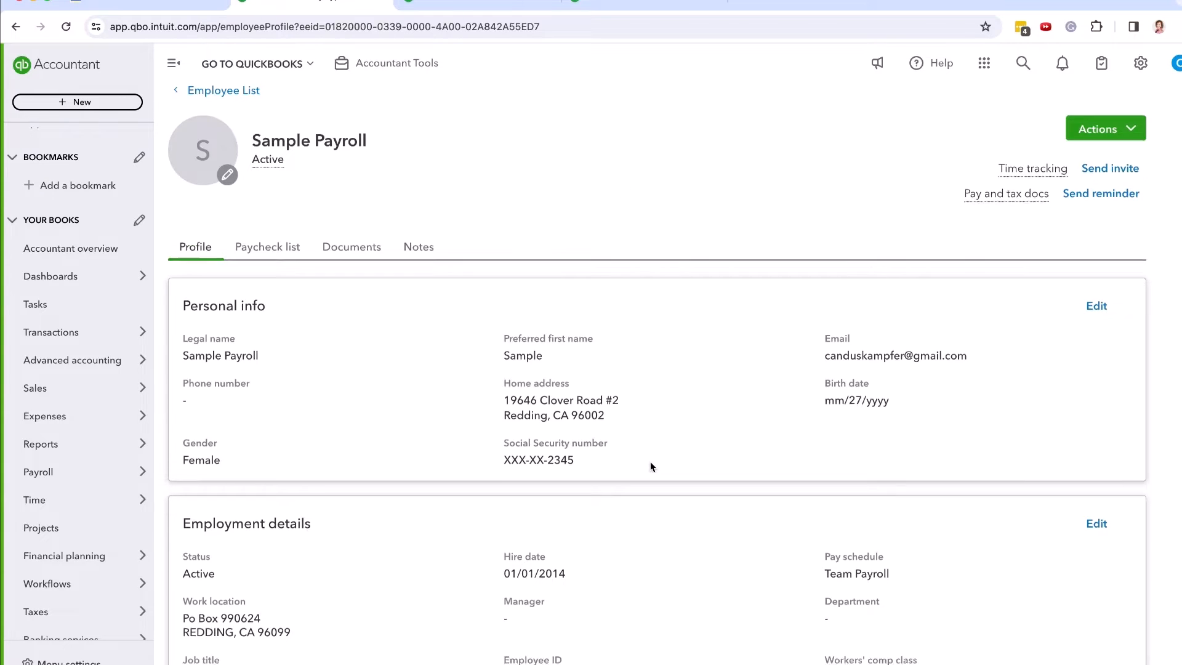
{"action": "scroll", "scroll_direction": "down", "scroll_amount": 3}
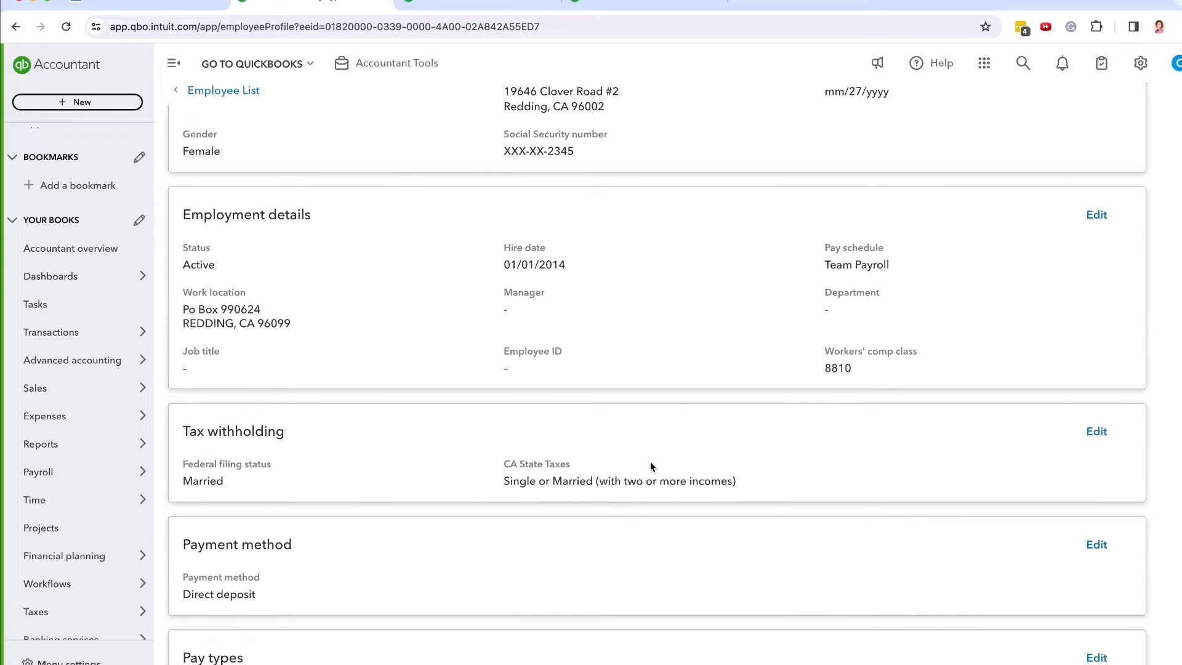
{"action": "scroll", "scroll_direction": "down", "scroll_amount": 3}
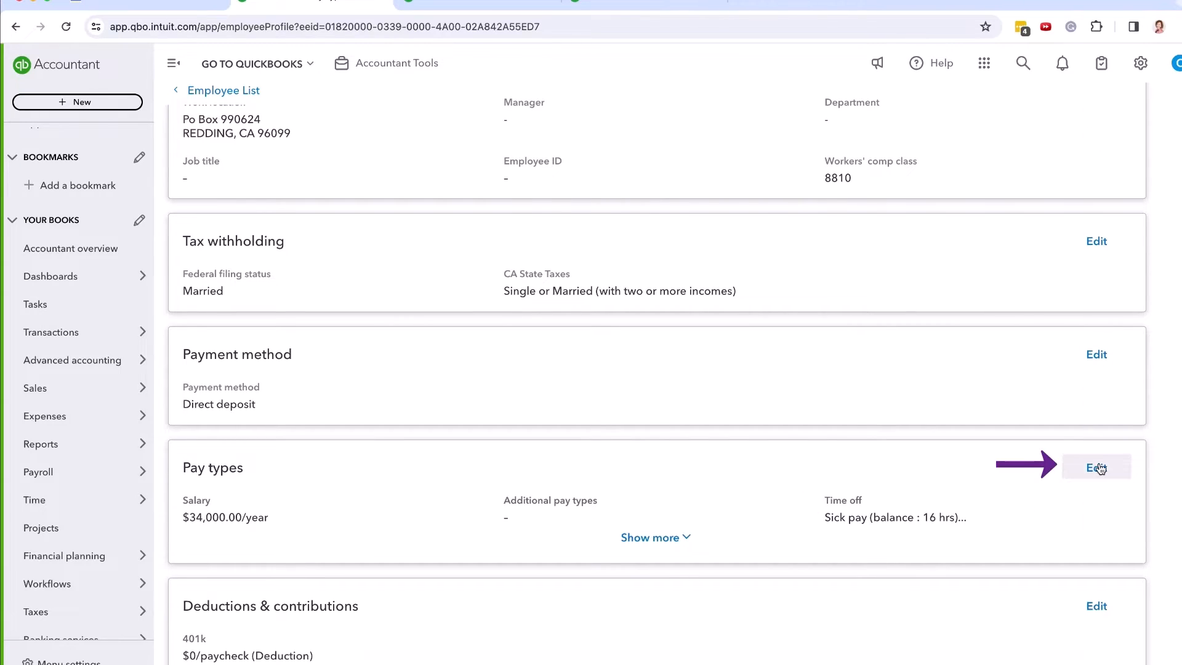
{"action": "left_click", "coordinate": [1095, 467]}
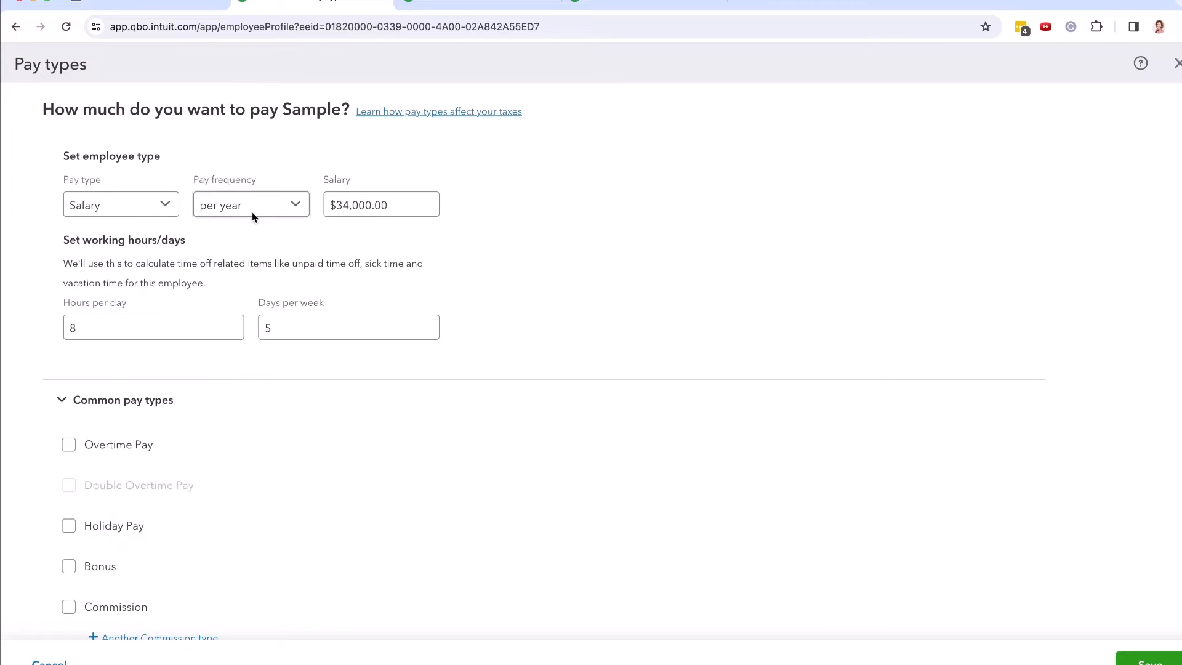
{"action": "scroll", "scroll_direction": "down", "scroll_amount": 3}
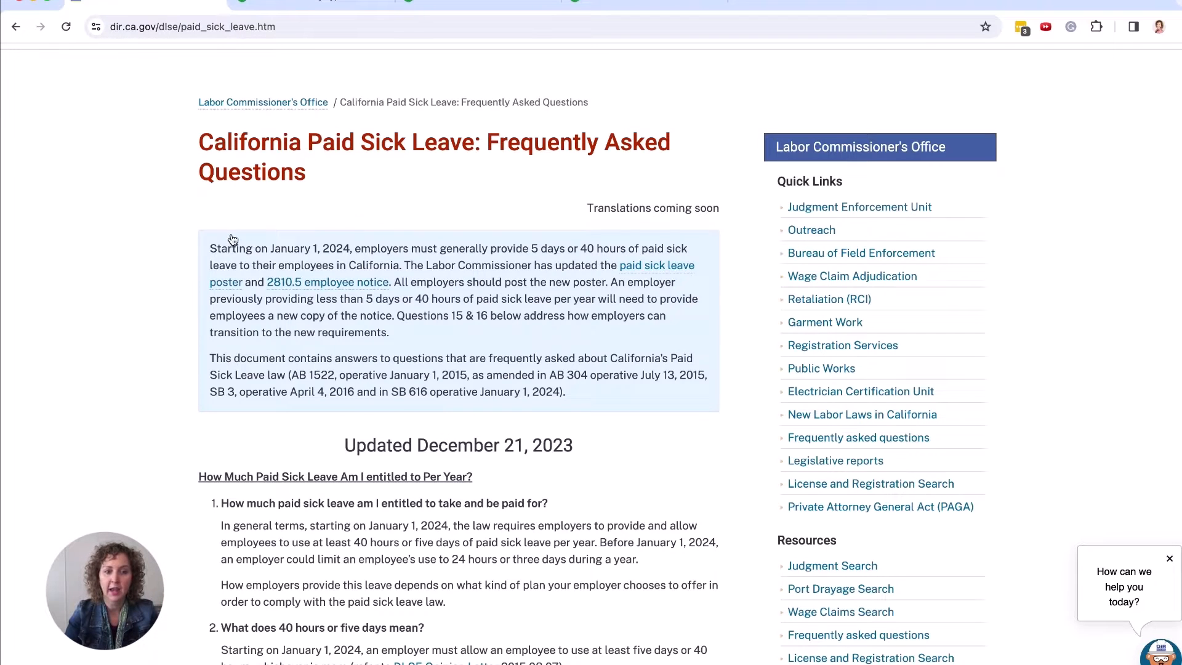
Highlight the 40-hour figure in California's paid sick leave rule.
{"action": "double_click", "coordinate": [255, 248]}
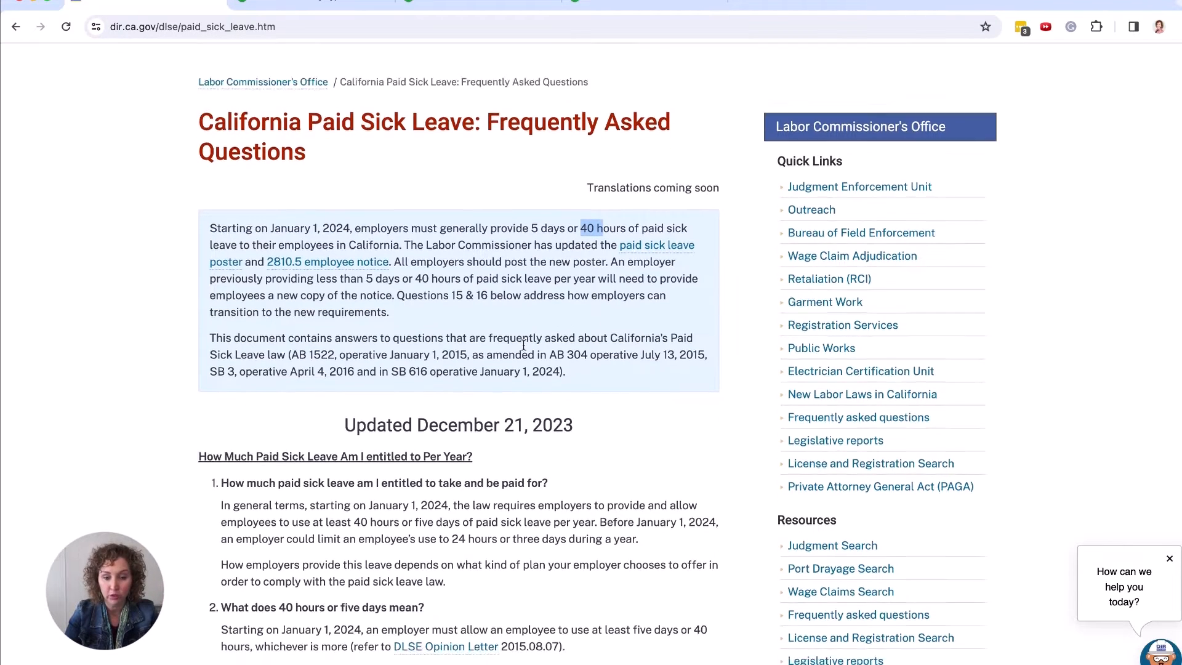
{"action": "scroll", "scroll_direction": "down", "scroll_amount": 3}
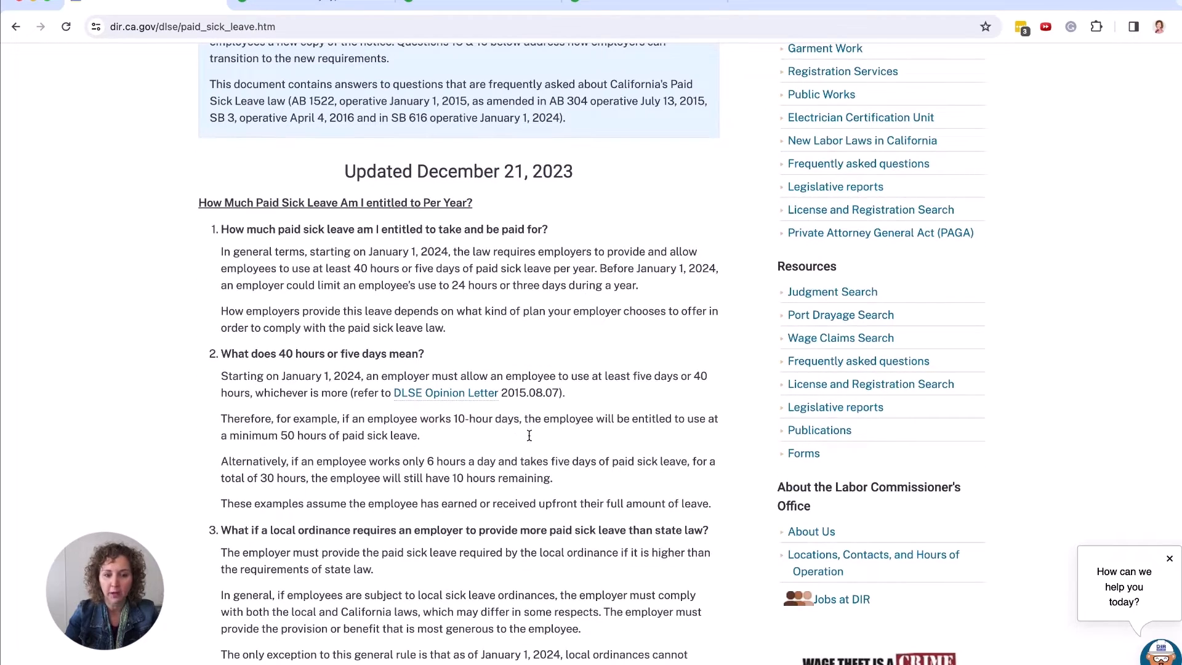
{"action": "scroll", "scroll_direction": "down", "scroll_amount": 3}
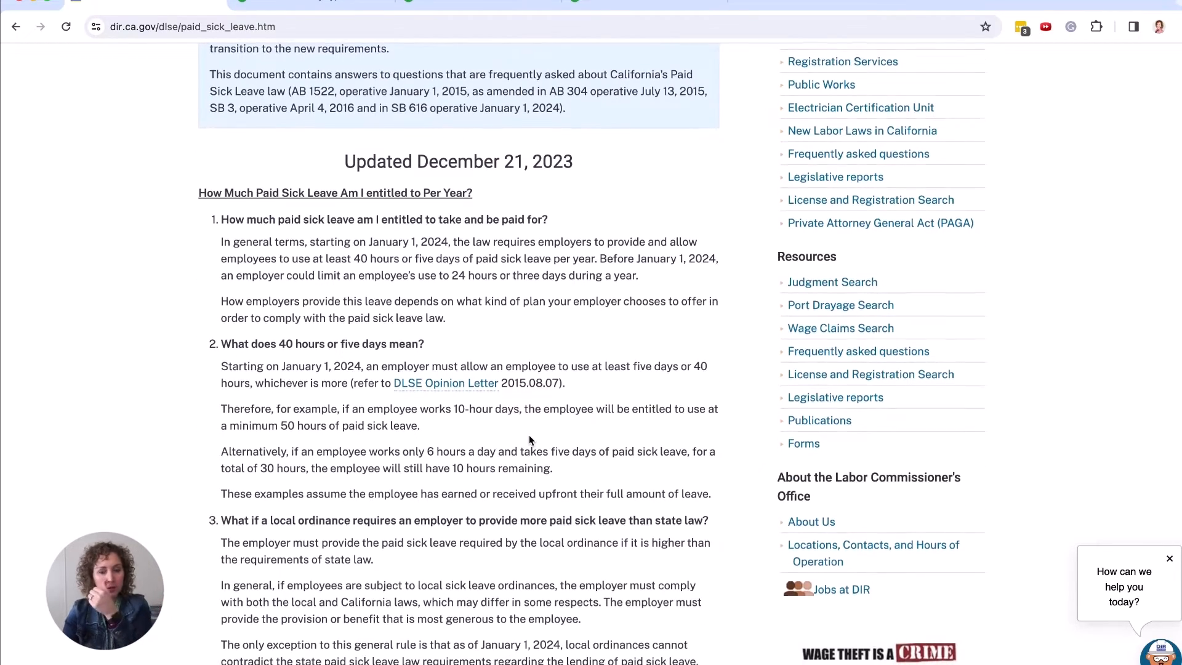
{"action": "scroll", "scroll_direction": "down", "scroll_amount": 3}
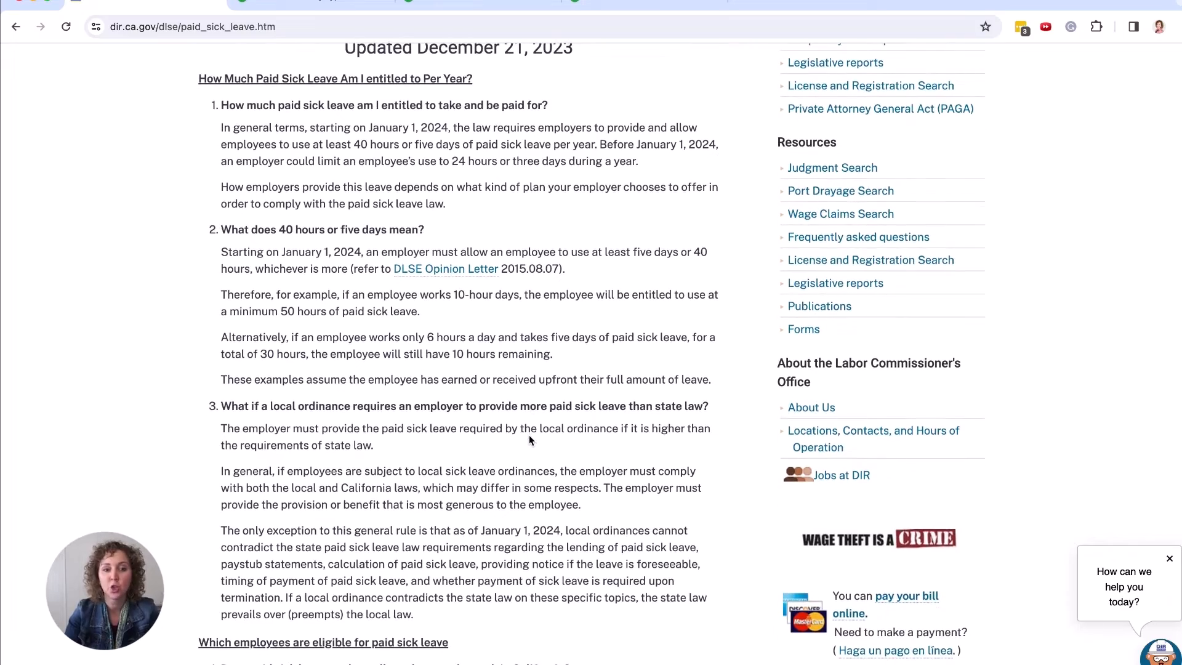
{"action": "mouse_move", "coordinate": [504, 495]}
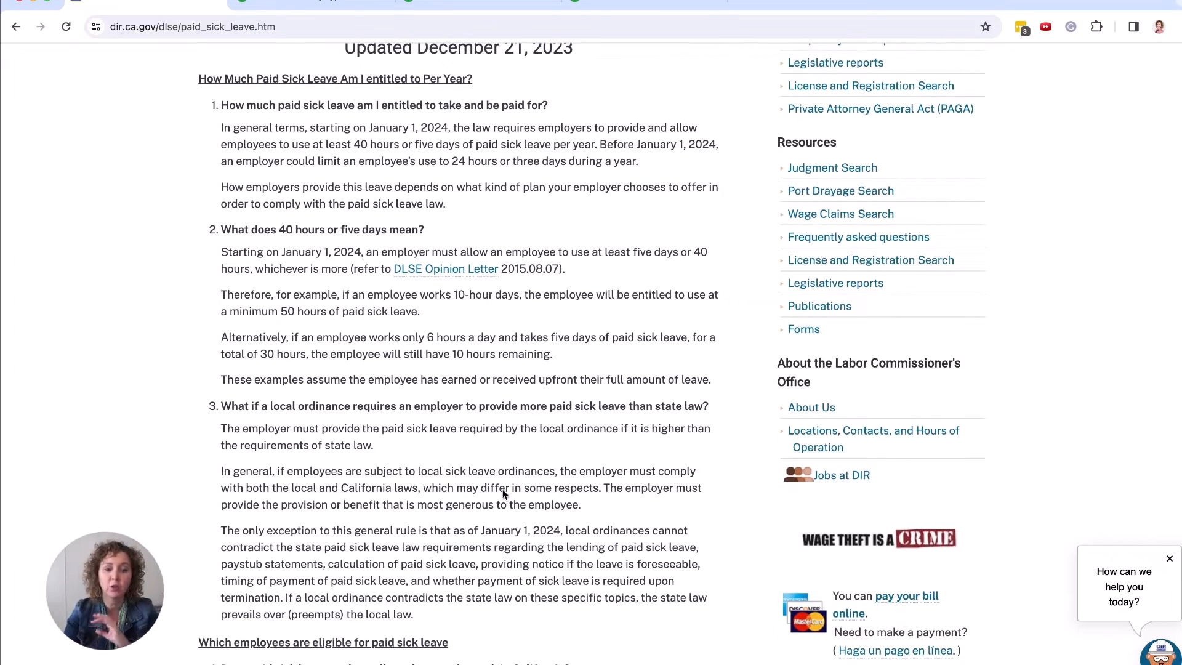
Find and highlight FAQ question 12, 'What is an accrual policy?', and read its answer.
{"action": "scroll", "scroll_direction": "down", "scroll_amount": 3}
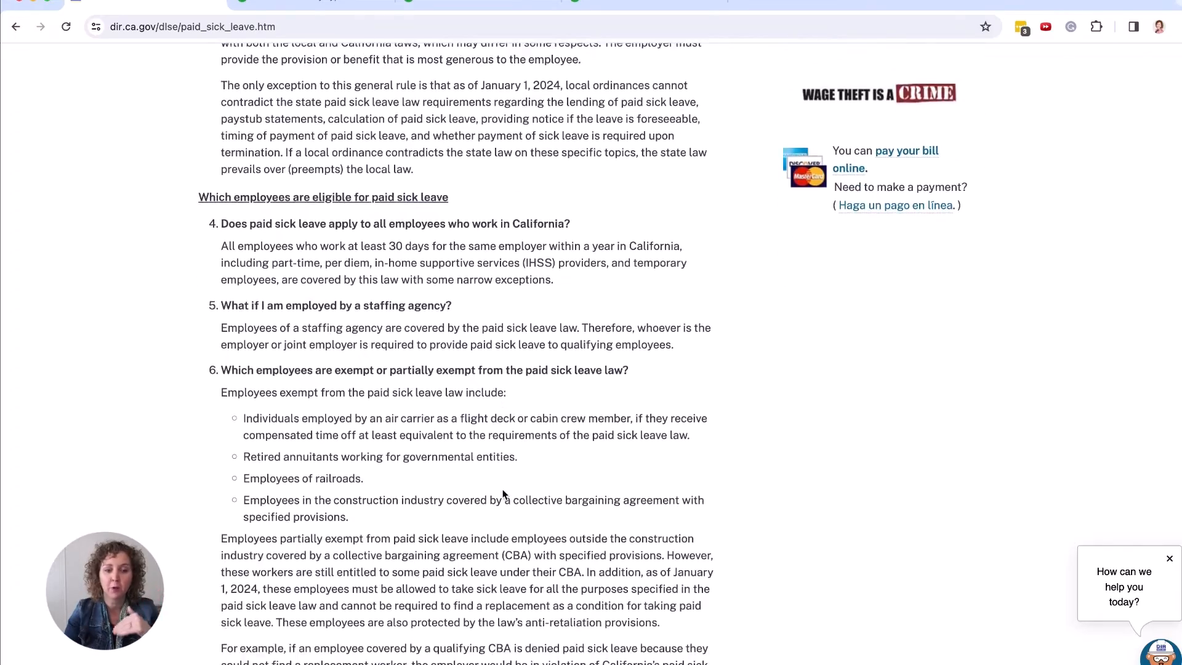
{"action": "scroll", "scroll_direction": "down", "scroll_amount": 3}
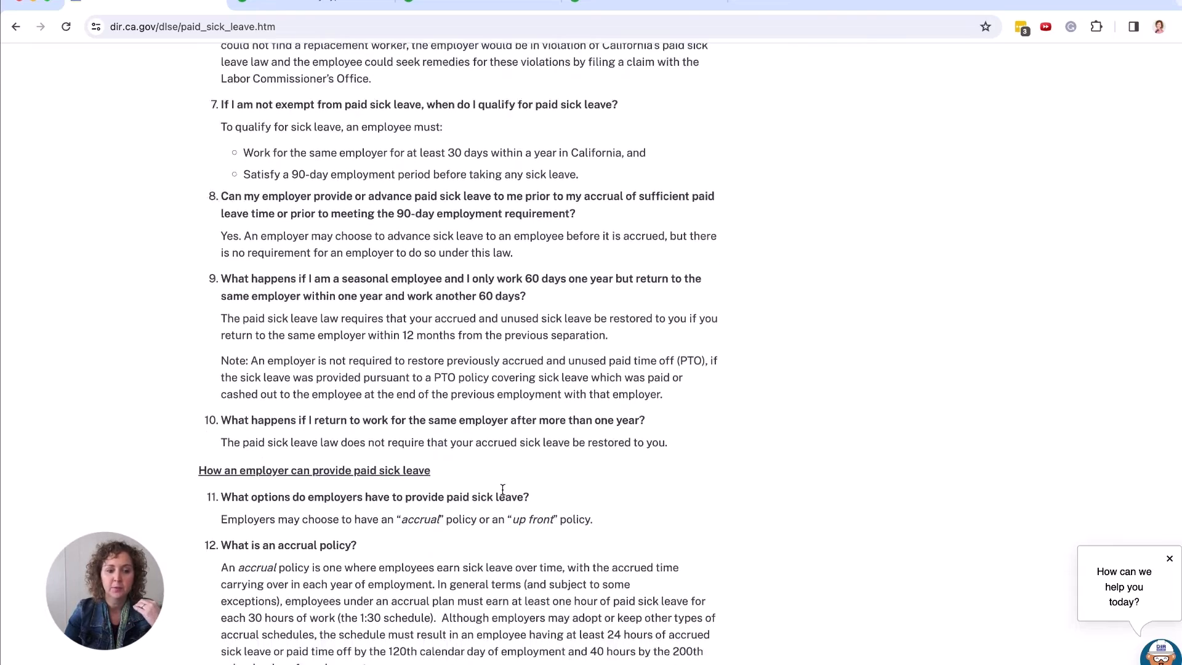
{"action": "scroll", "scroll_direction": "down", "scroll_amount": 3}
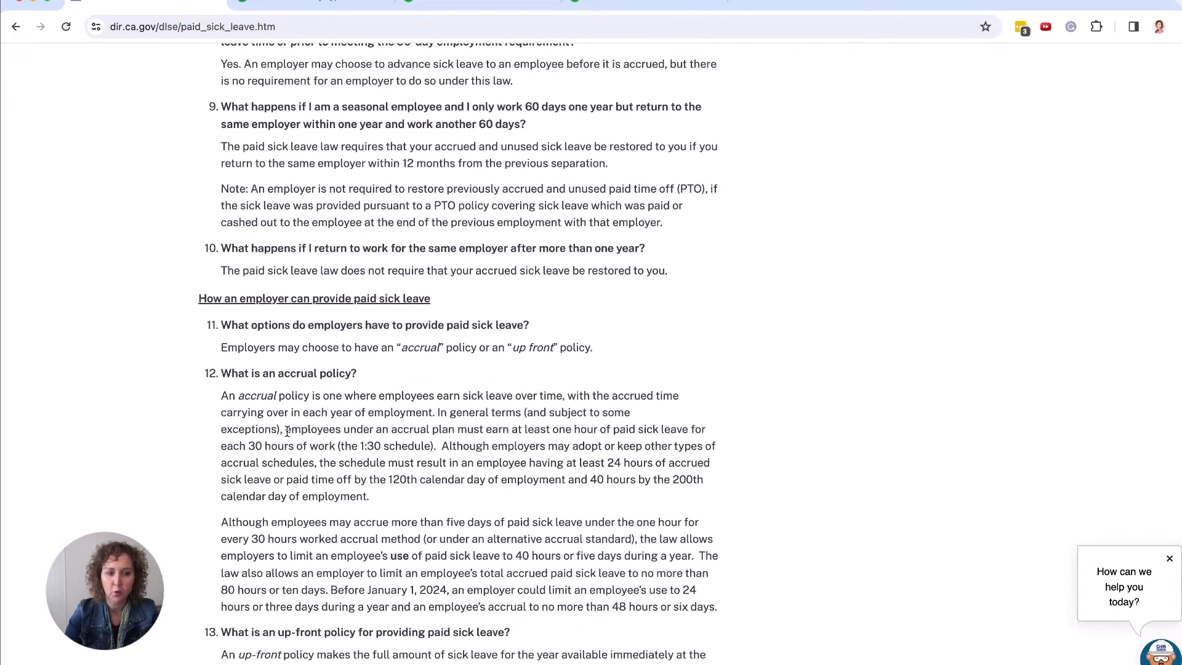
{"action": "double_click", "coordinate": [288, 372]}
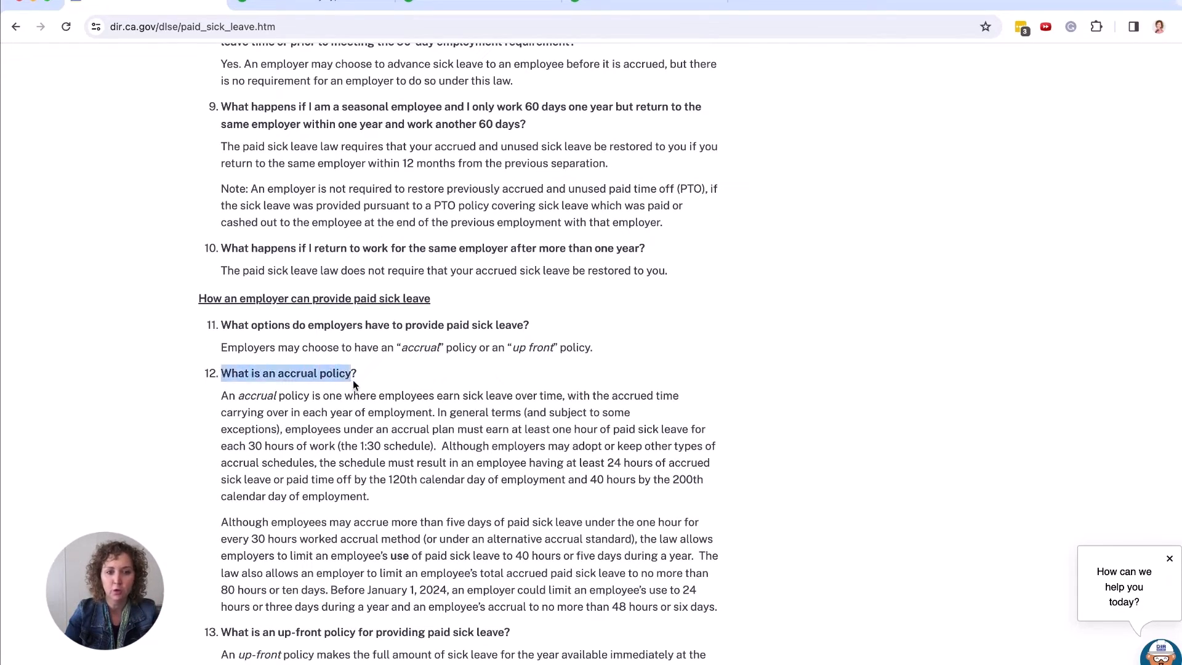
{"action": "scroll", "scroll_direction": "down", "scroll_amount": 3}
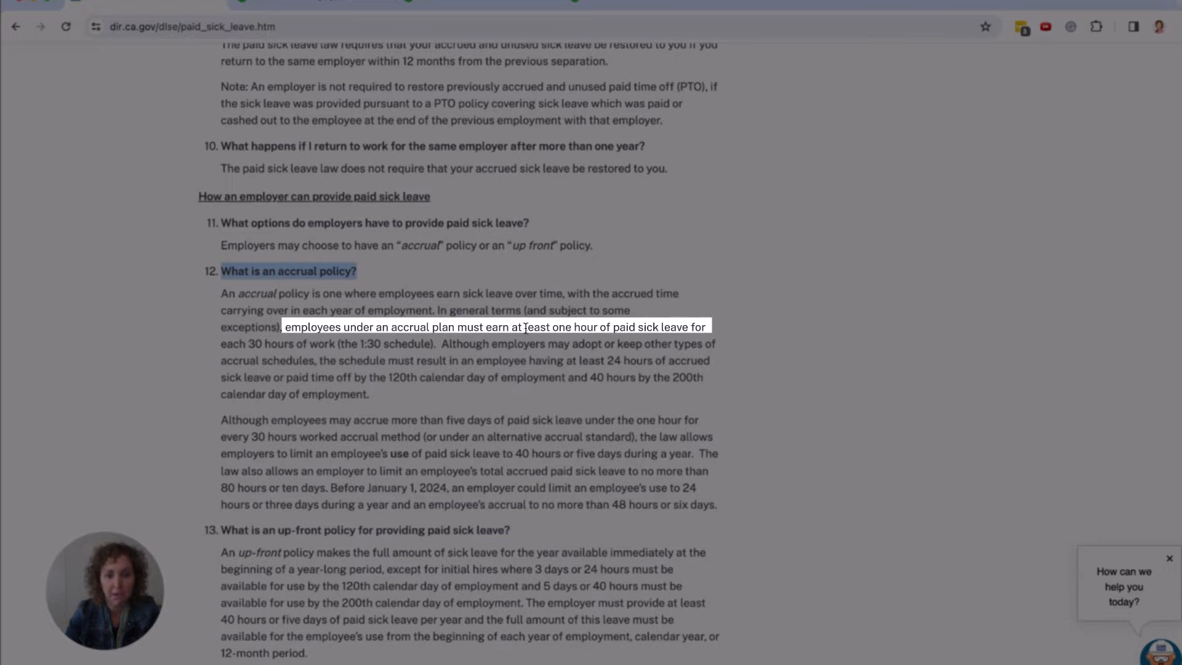
{"action": "mouse_move", "coordinate": [641, 322]}
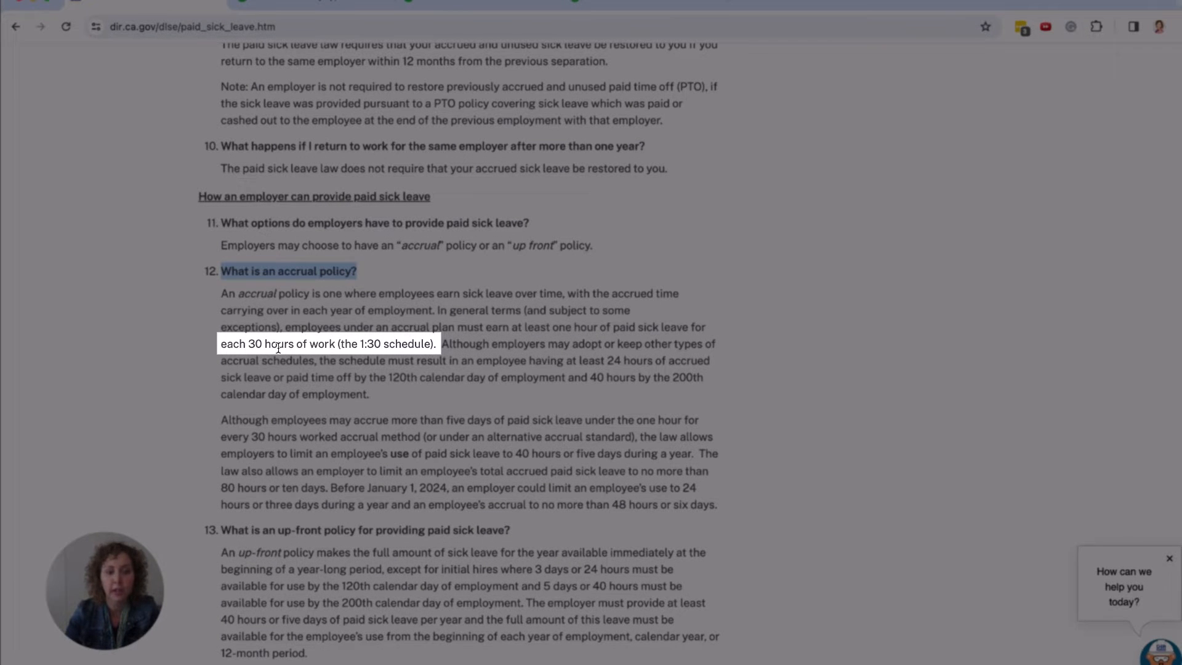
{"action": "mouse_move", "coordinate": [348, 352]}
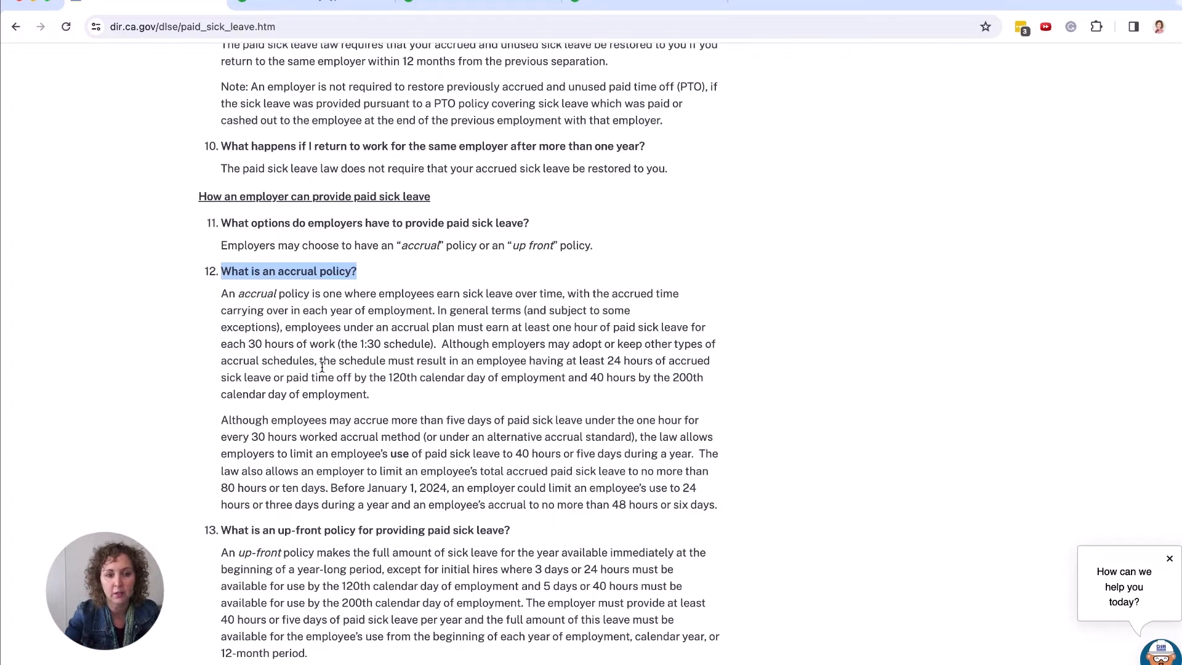
{"action": "mouse_move", "coordinate": [477, 364]}
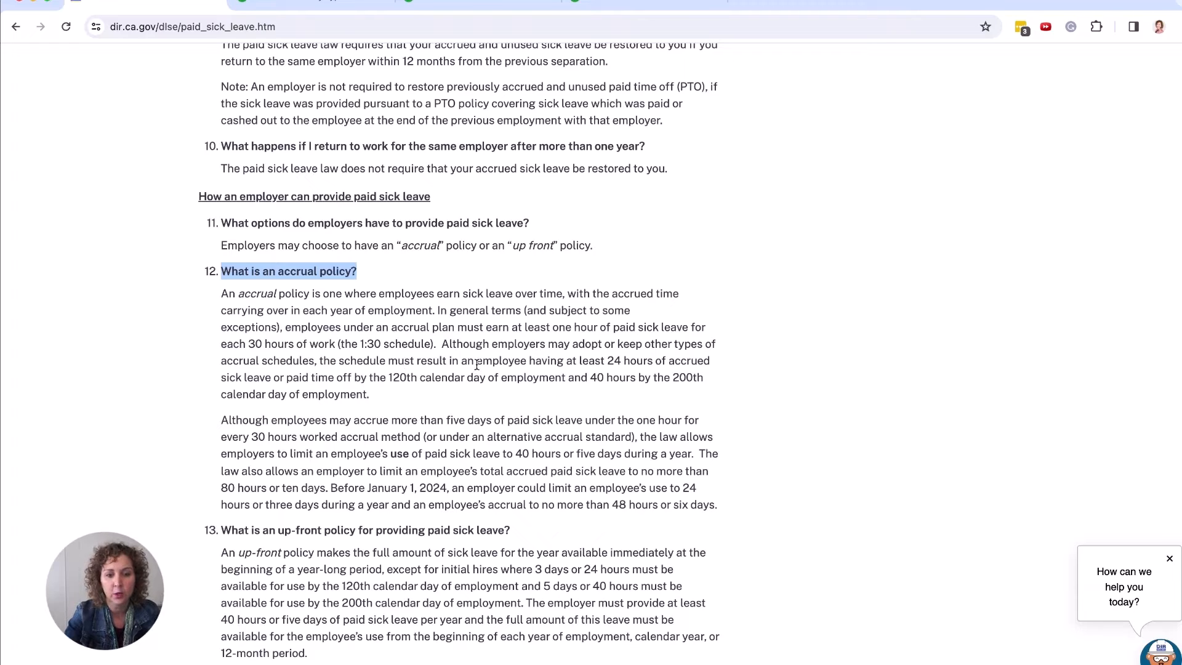
{"action": "mouse_move", "coordinate": [663, 362]}
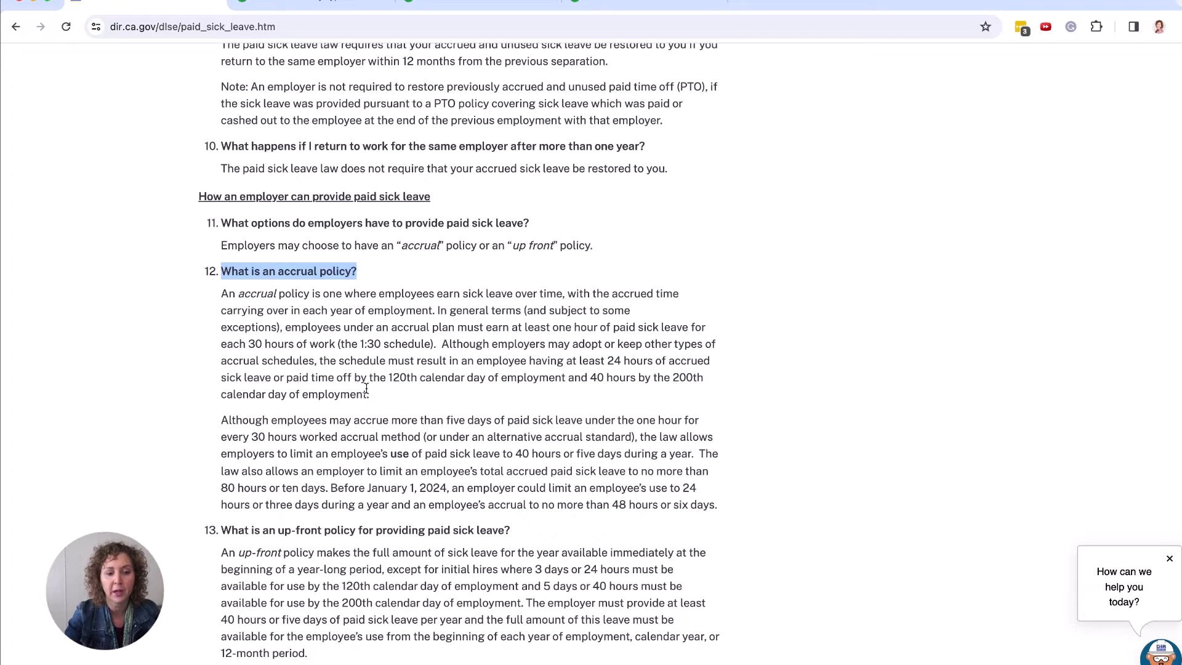
{"action": "mouse_move", "coordinate": [433, 382]}
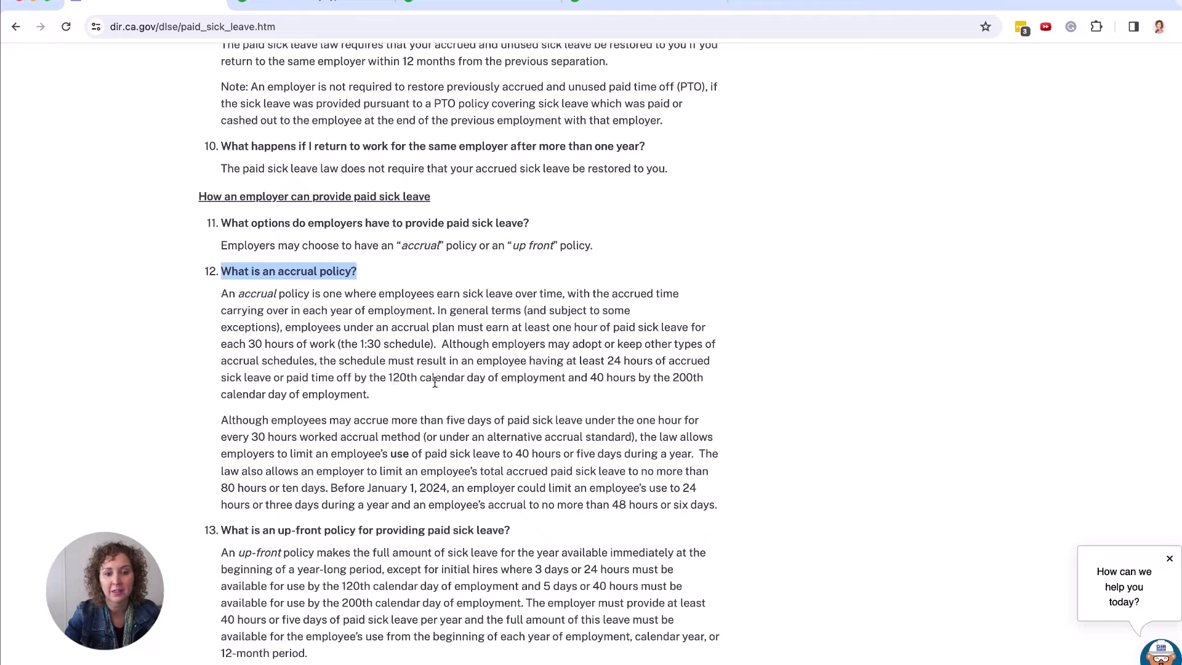
{"action": "mouse_move", "coordinate": [527, 392]}
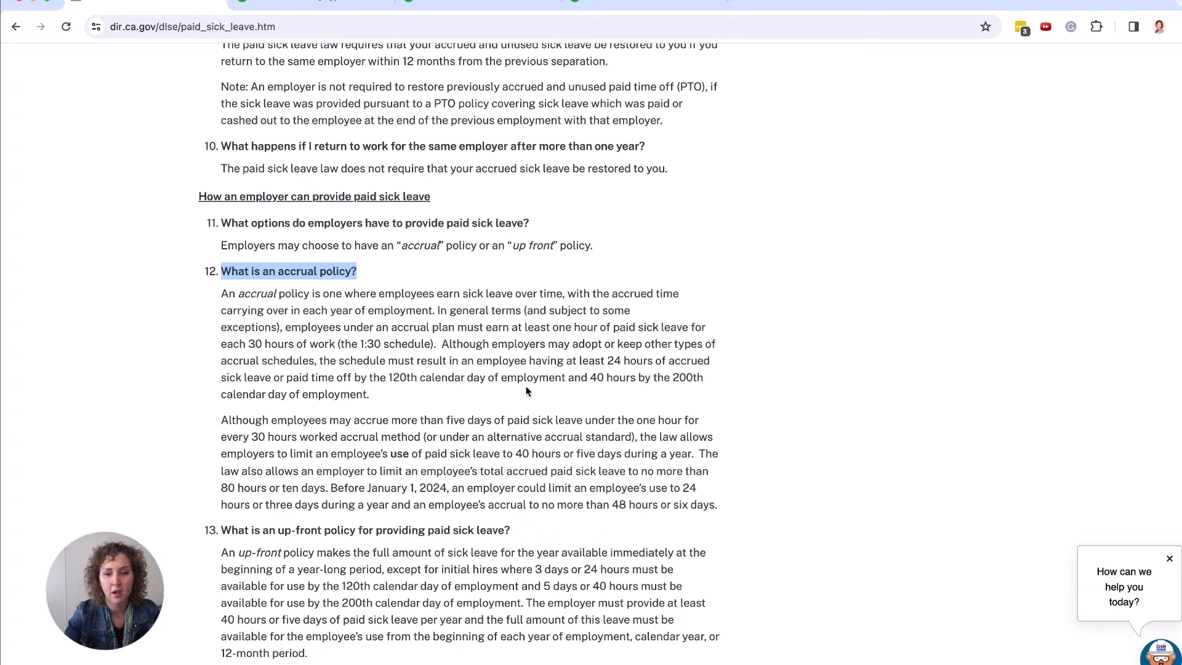
{"action": "mouse_move", "coordinate": [623, 384]}
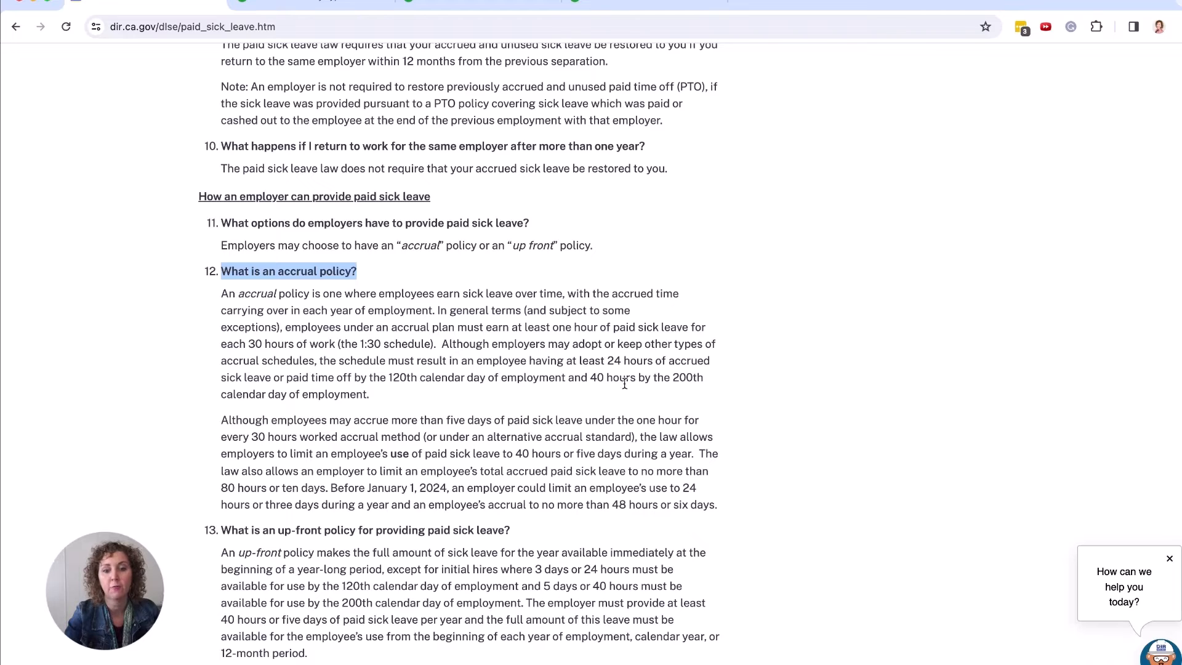
{"action": "mouse_move", "coordinate": [359, 406]}
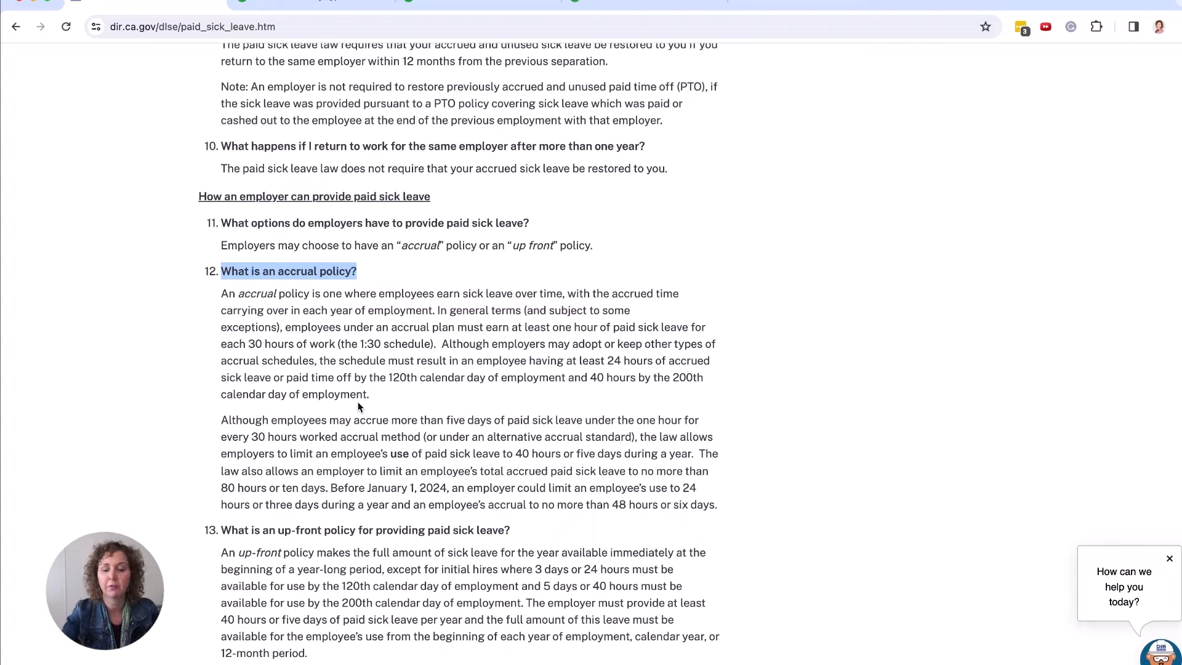
{"action": "scroll", "scroll_direction": "down", "scroll_amount": 3}
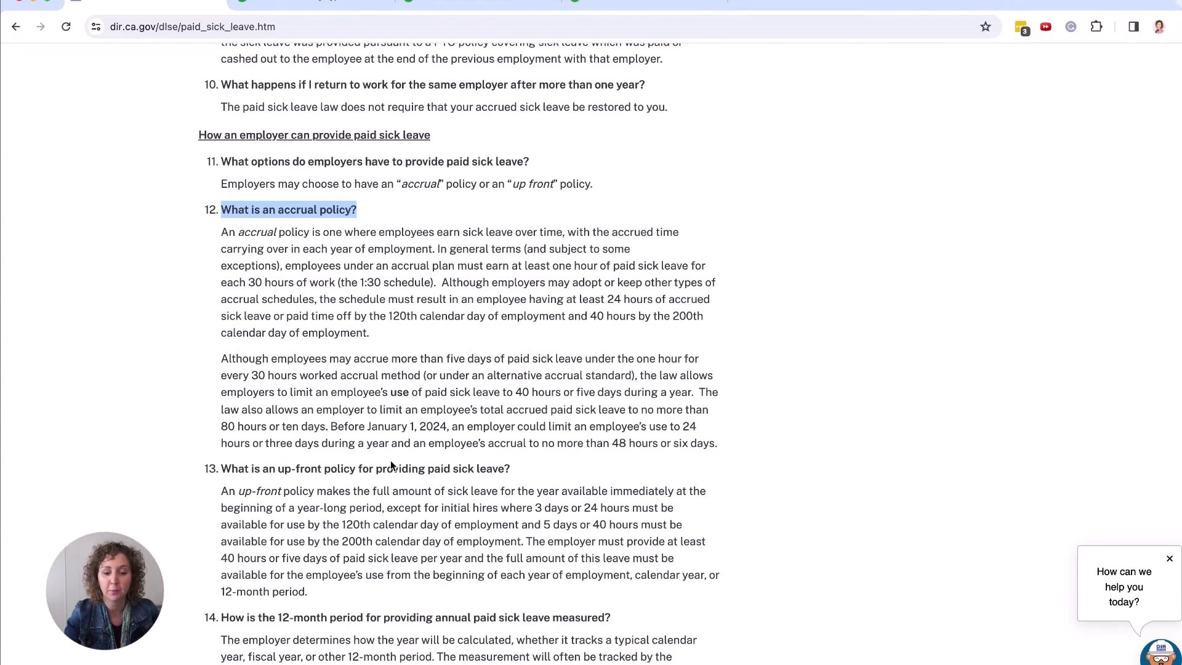
{"action": "scroll", "scroll_direction": "up", "scroll_amount": 3}
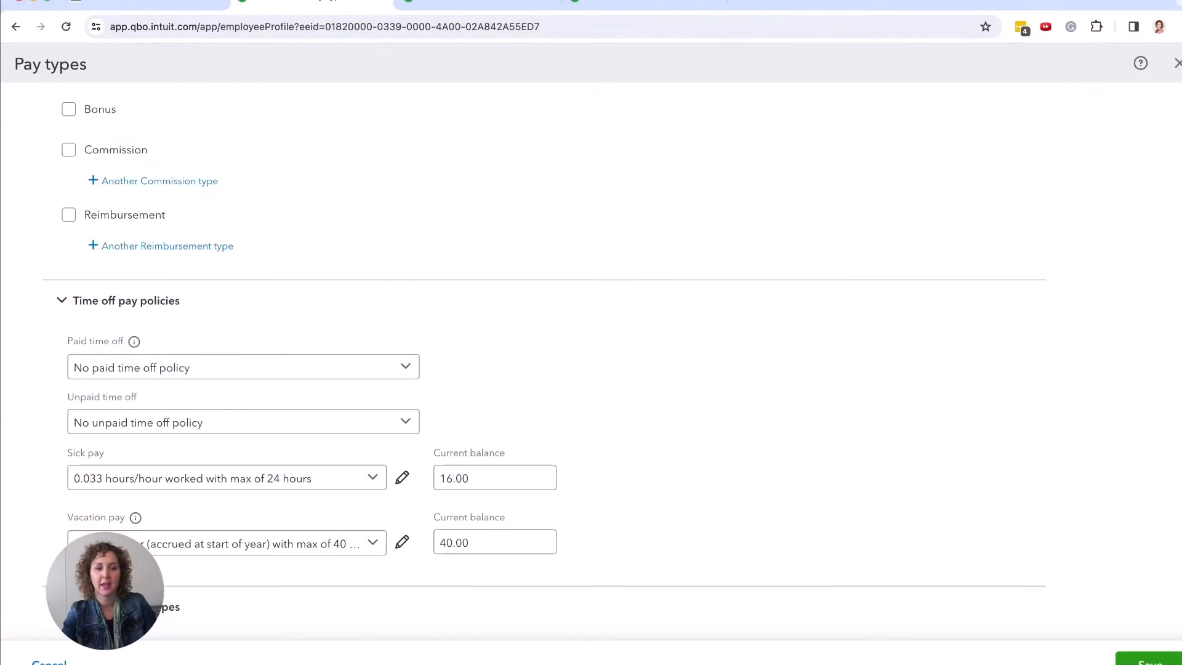
{"action": "scroll", "scroll_direction": "up", "scroll_amount": 3}
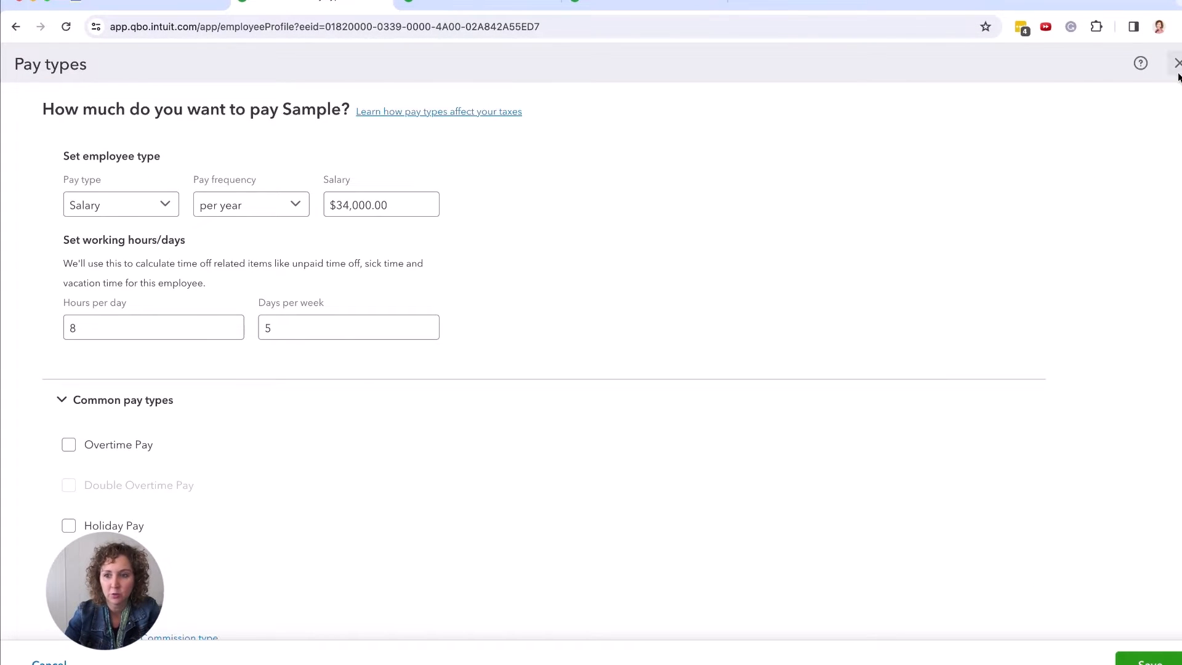
{"action": "left_click", "coordinate": [1168, 63]}
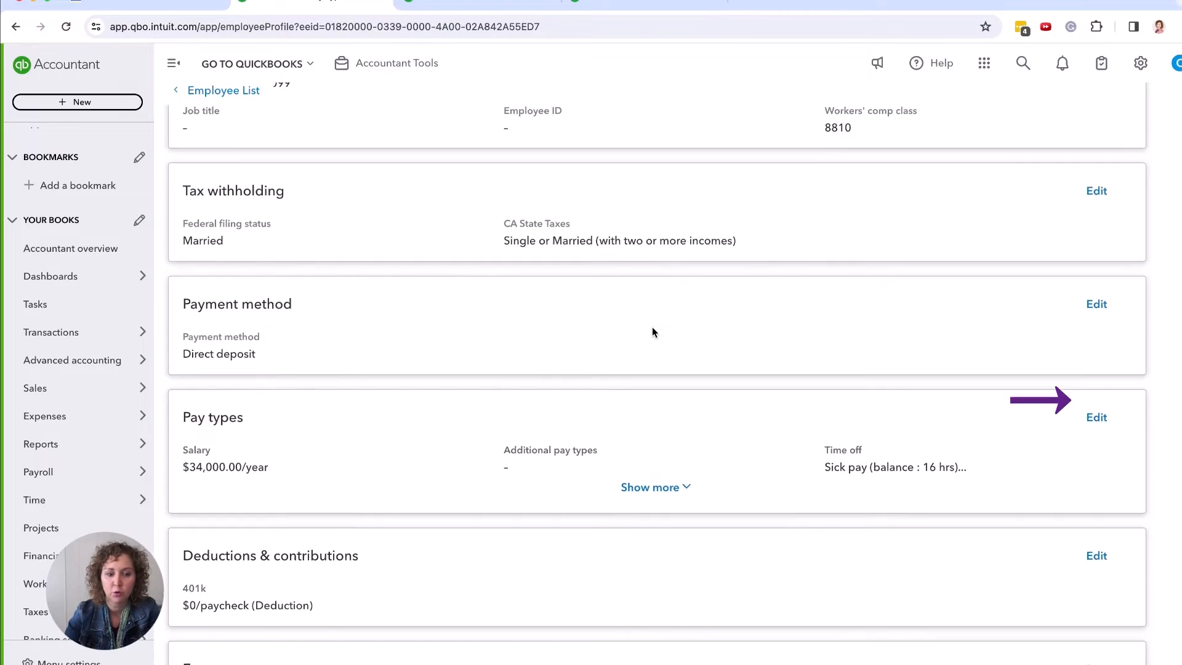
{"action": "left_click", "coordinate": [1095, 416]}
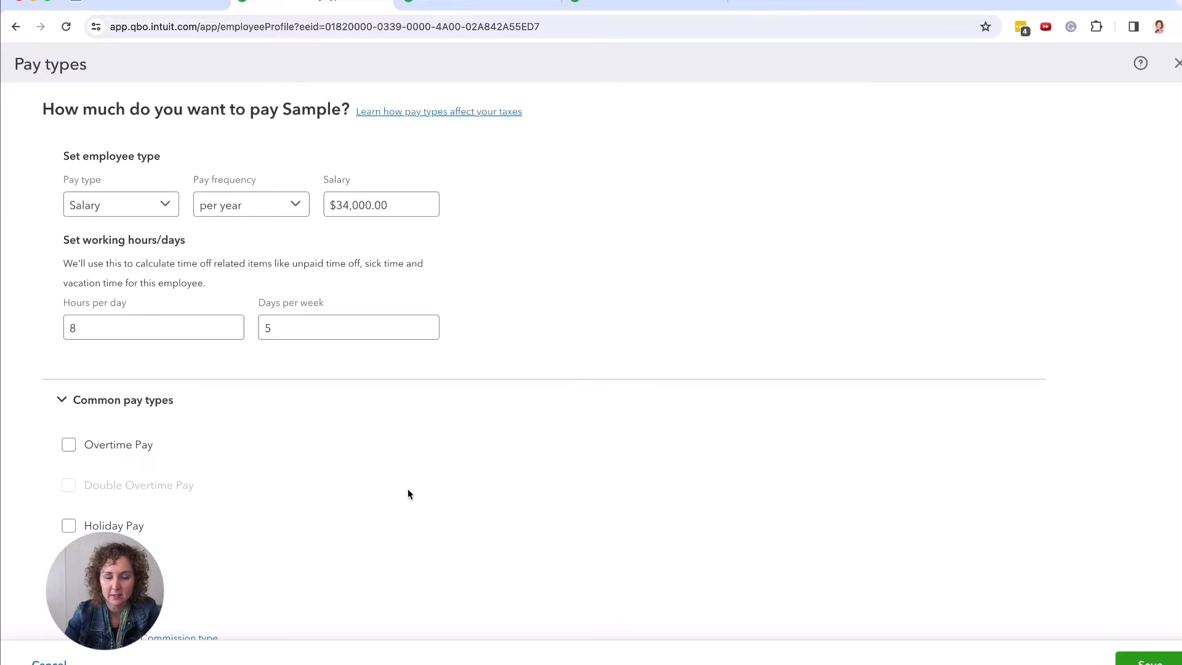
{"action": "scroll", "scroll_direction": "down", "scroll_amount": 3}
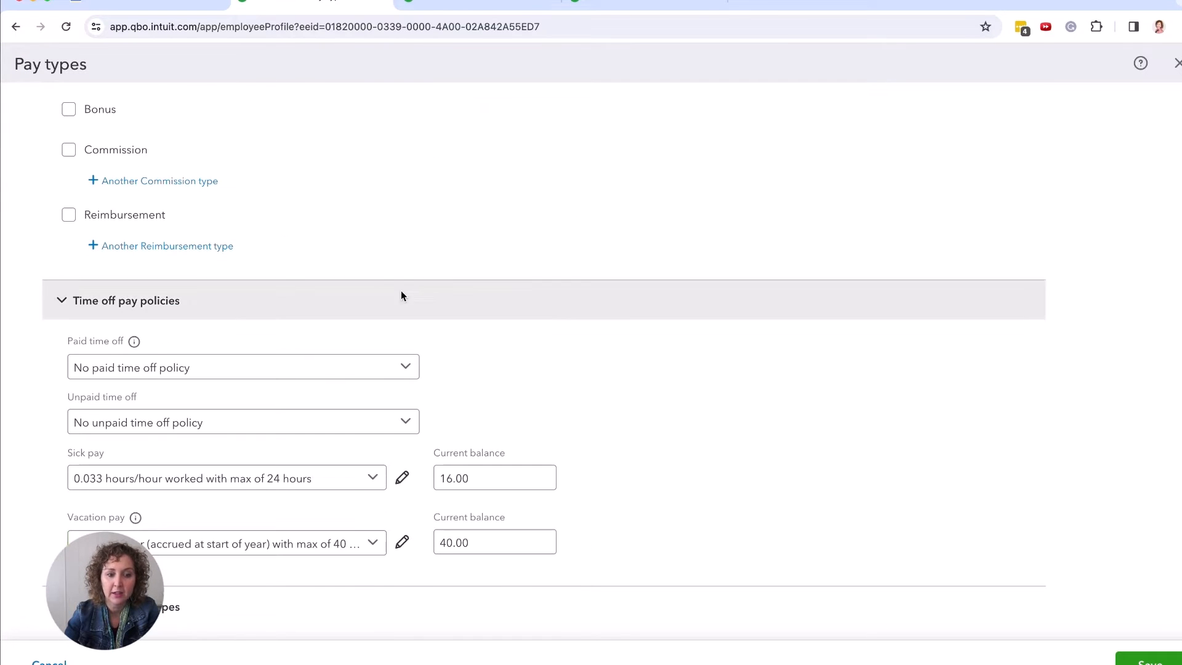
{"action": "mouse_move", "coordinate": [580, 559]}
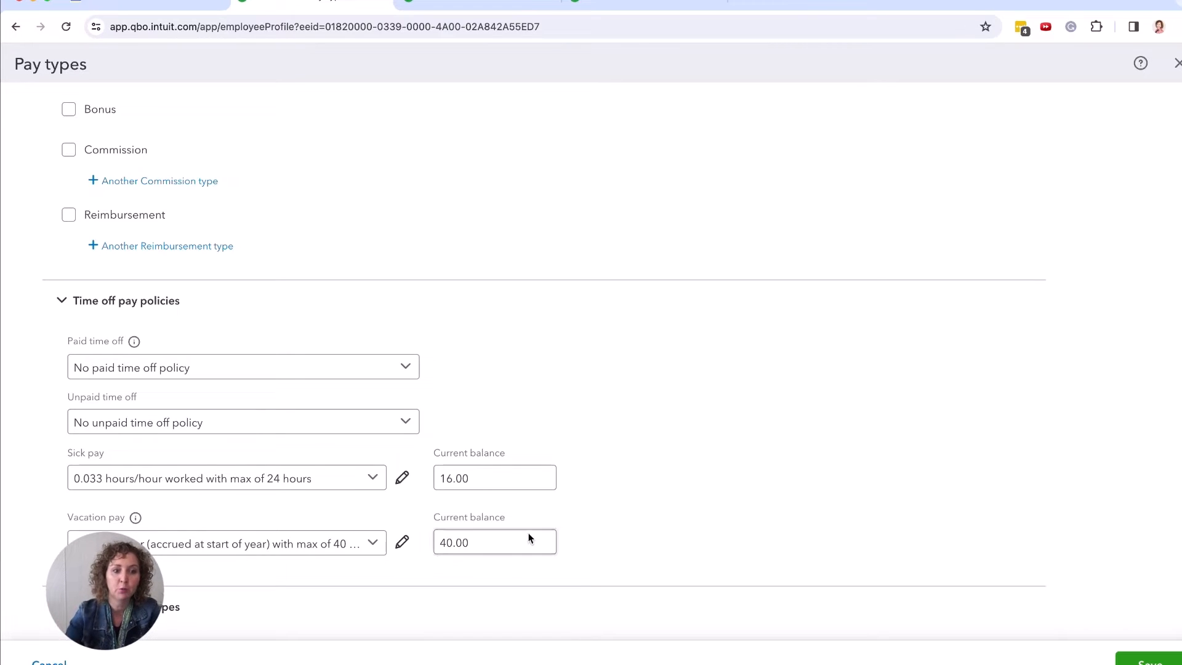
{"action": "mouse_move", "coordinate": [510, 446]}
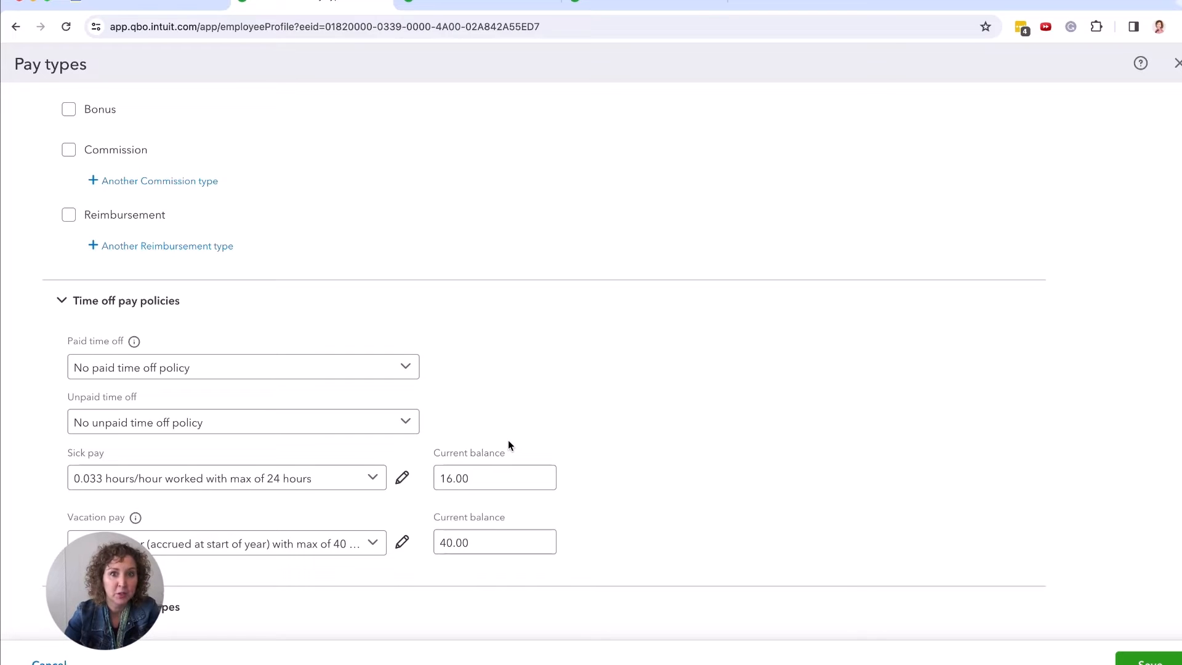
{"action": "mouse_move", "coordinate": [516, 421]}
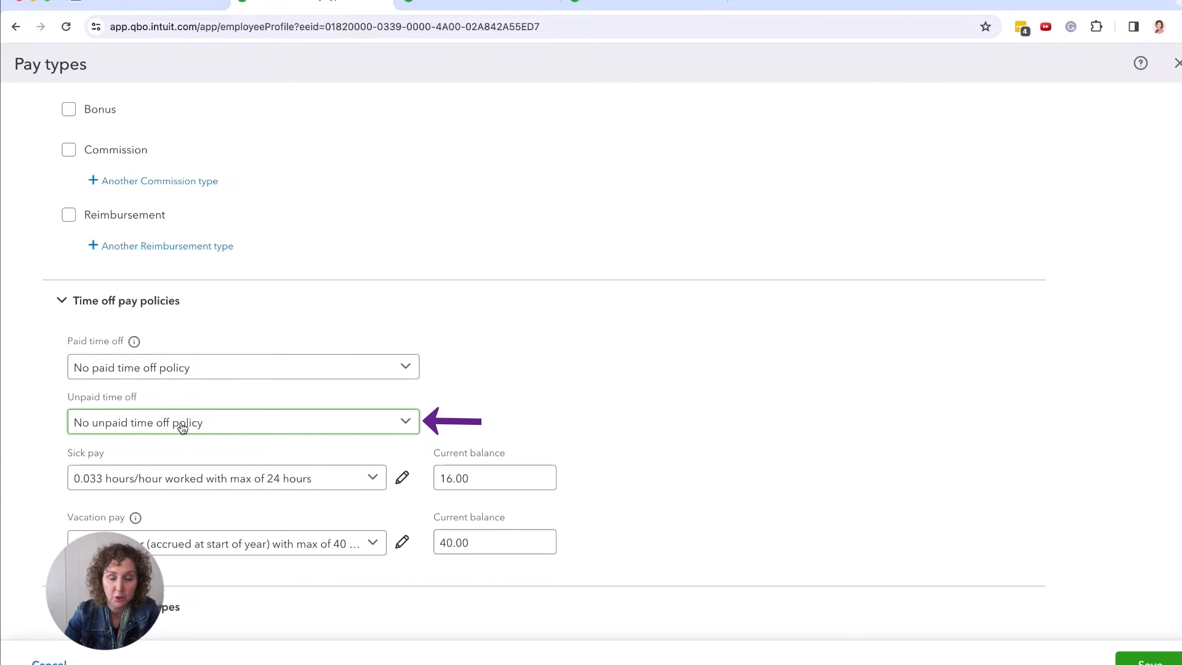
{"action": "left_click", "coordinate": [243, 367]}
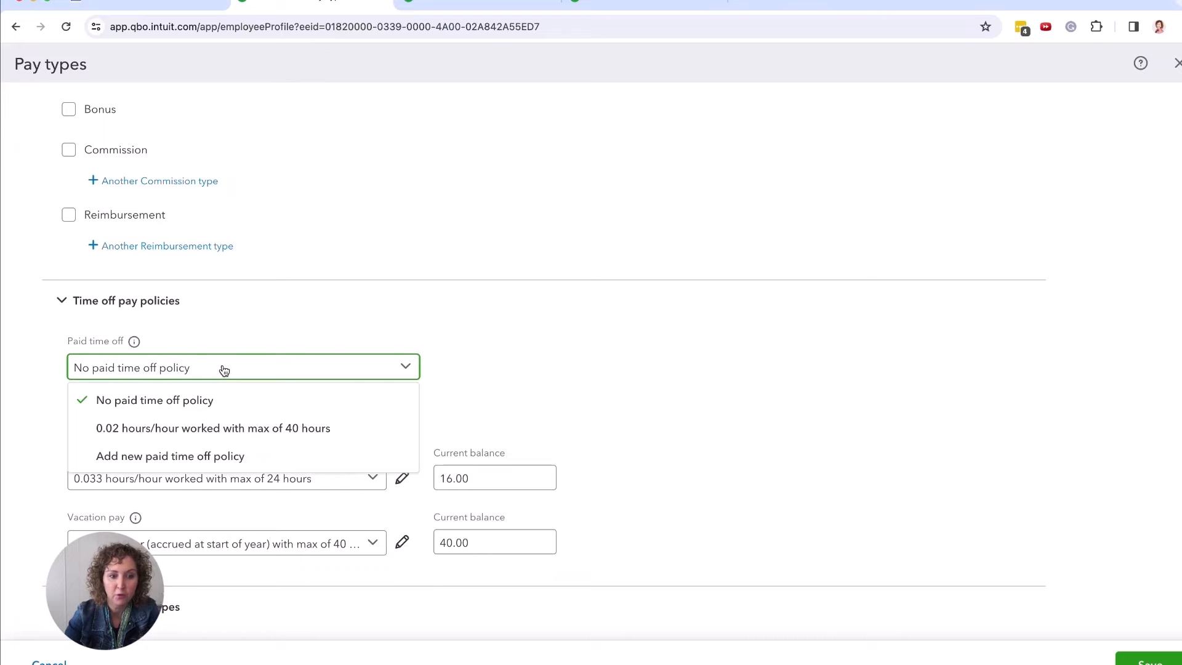
{"action": "left_click", "coordinate": [154, 400]}
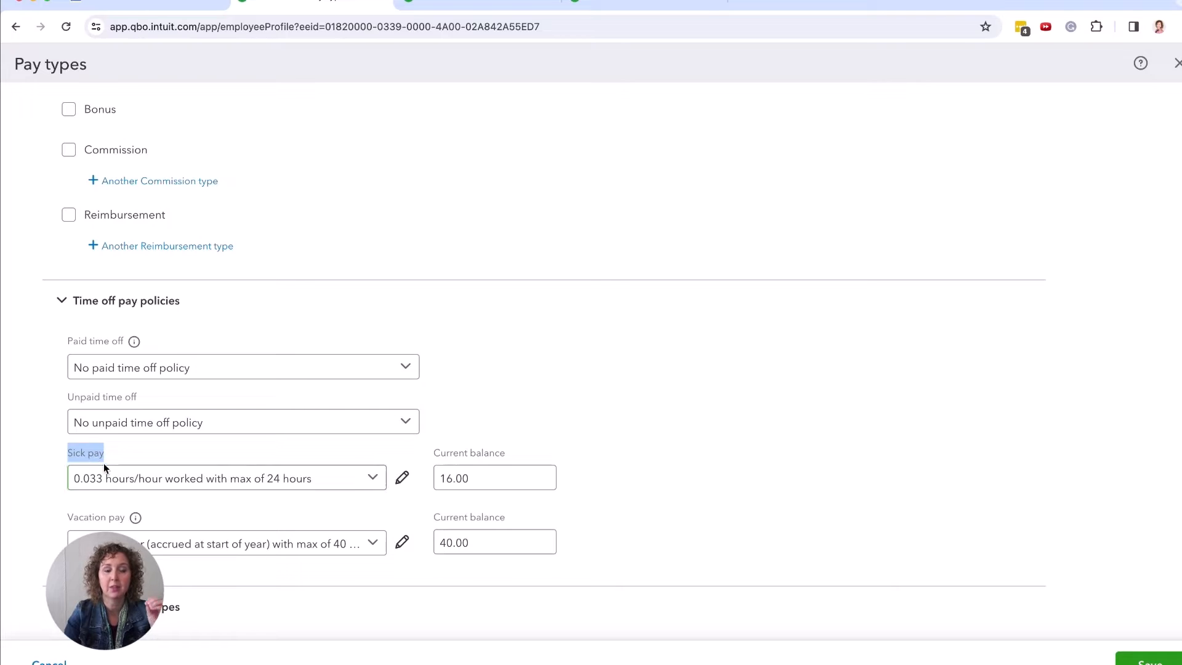
{"action": "mouse_move", "coordinate": [151, 495]}
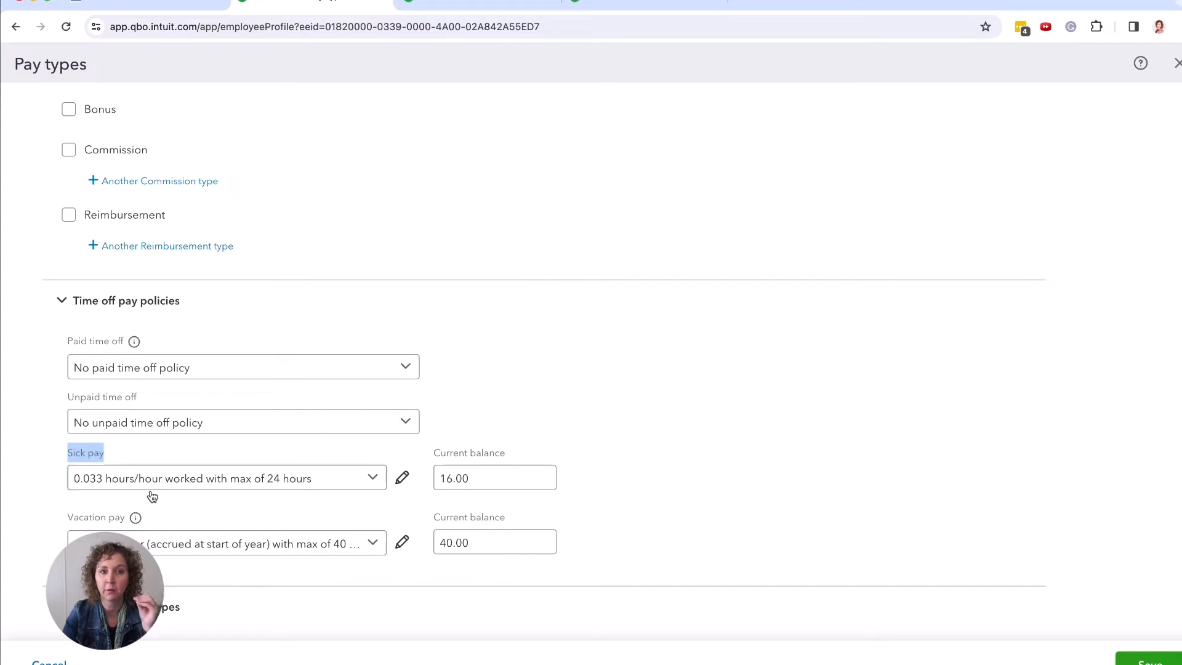
{"action": "mouse_move", "coordinate": [234, 460]}
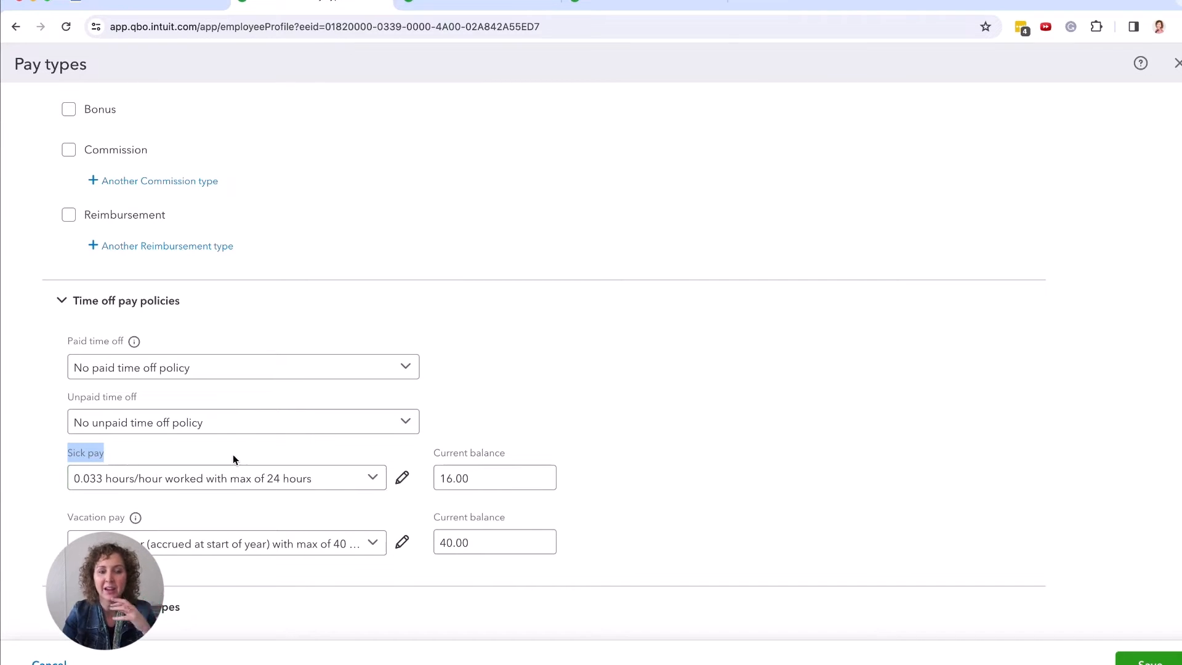
{"action": "mouse_move", "coordinate": [360, 478]}
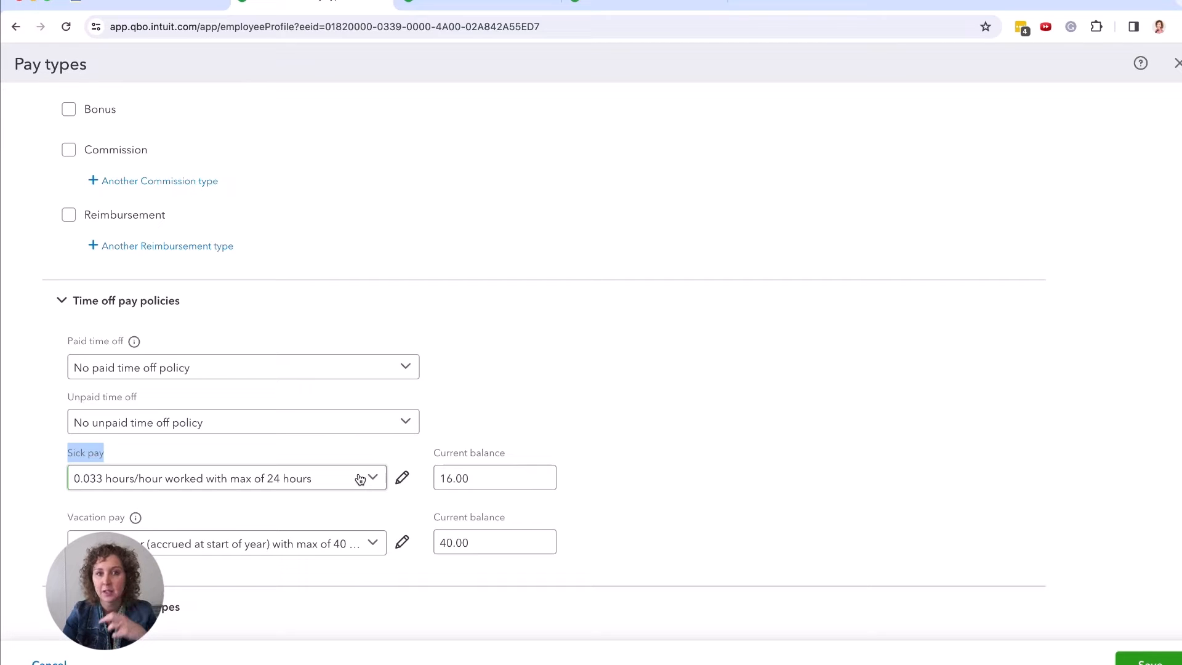
{"action": "mouse_move", "coordinate": [302, 509]}
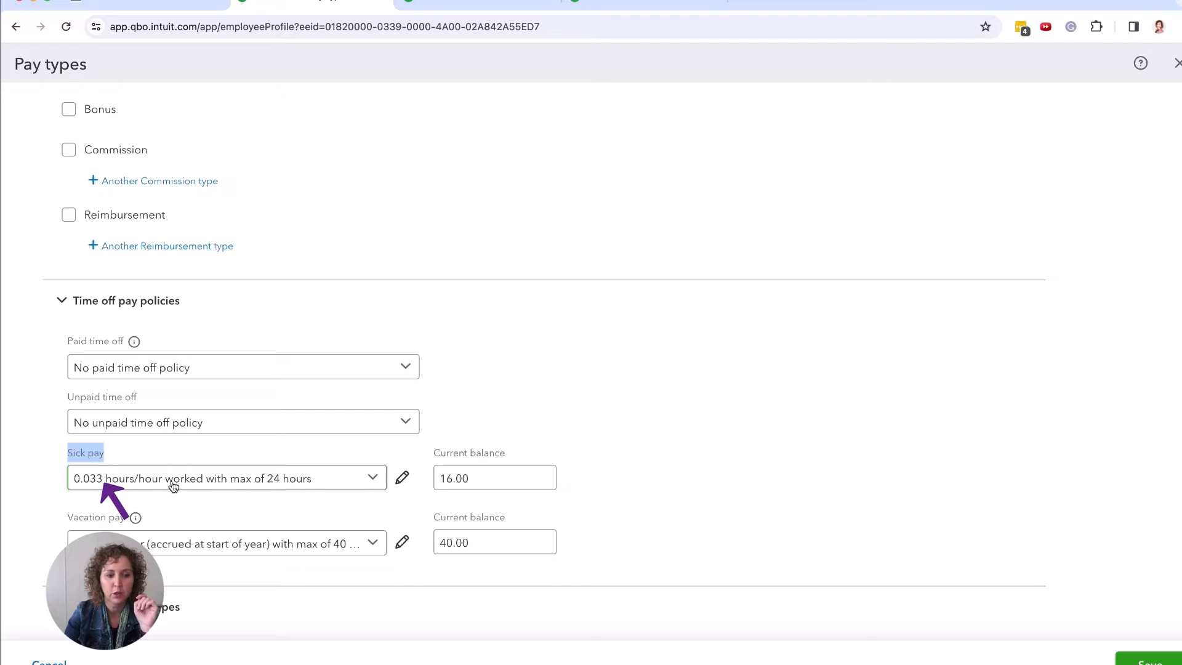
{"action": "mouse_move", "coordinate": [306, 488]}
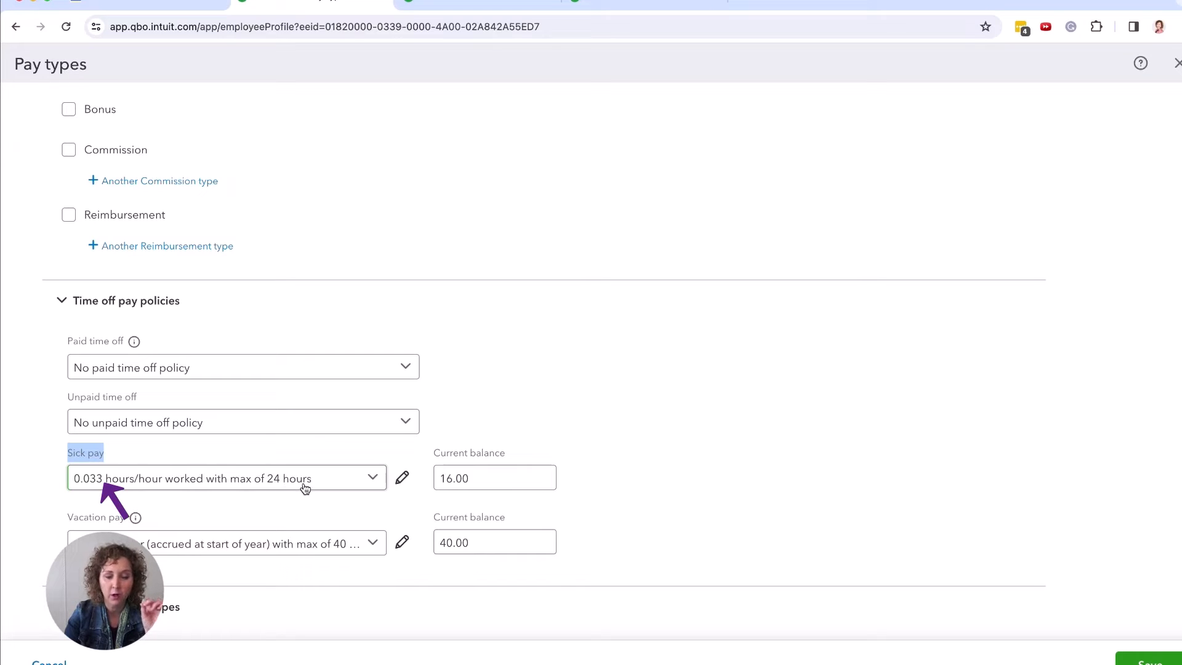
{"action": "mouse_move", "coordinate": [369, 488]}
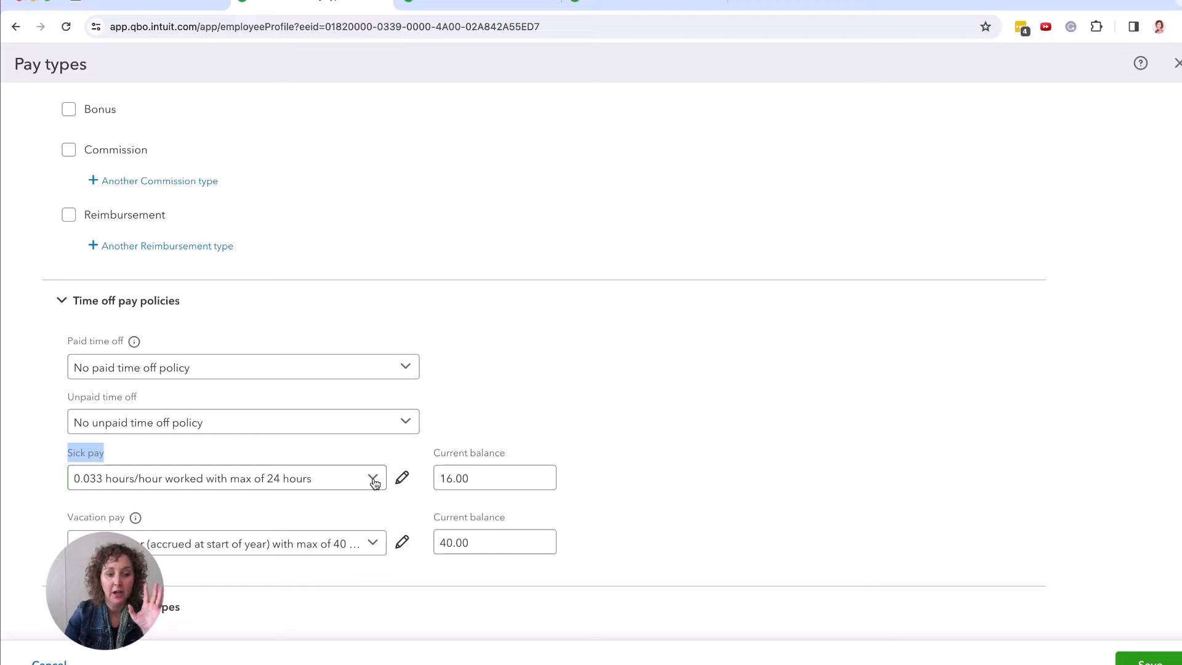
Show the employee's available sick pay policies, including the 40-hour maximum option.
{"action": "left_click", "coordinate": [373, 477]}
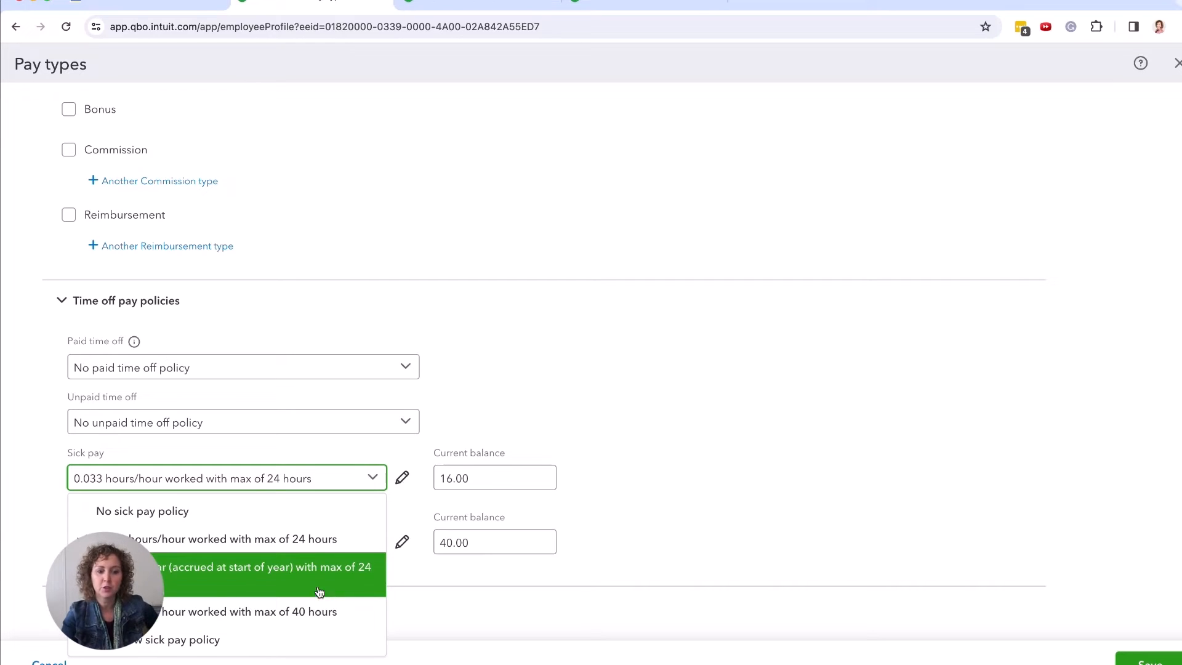
{"action": "mouse_move", "coordinate": [323, 611]}
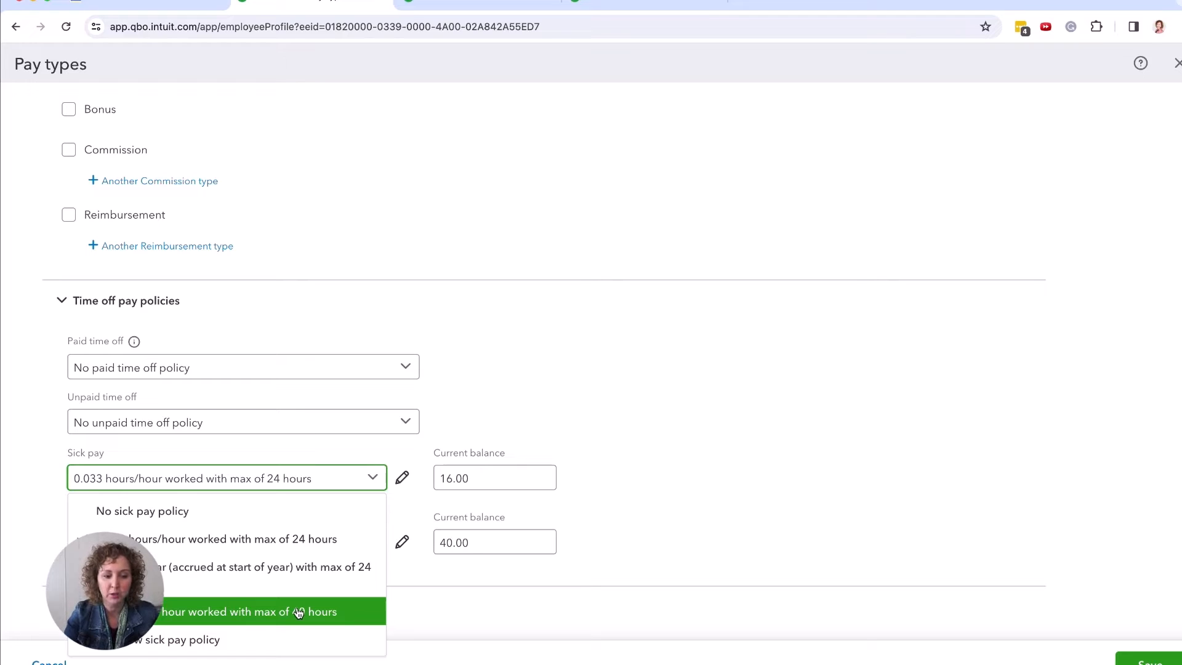
{"action": "mouse_move", "coordinate": [187, 639]}
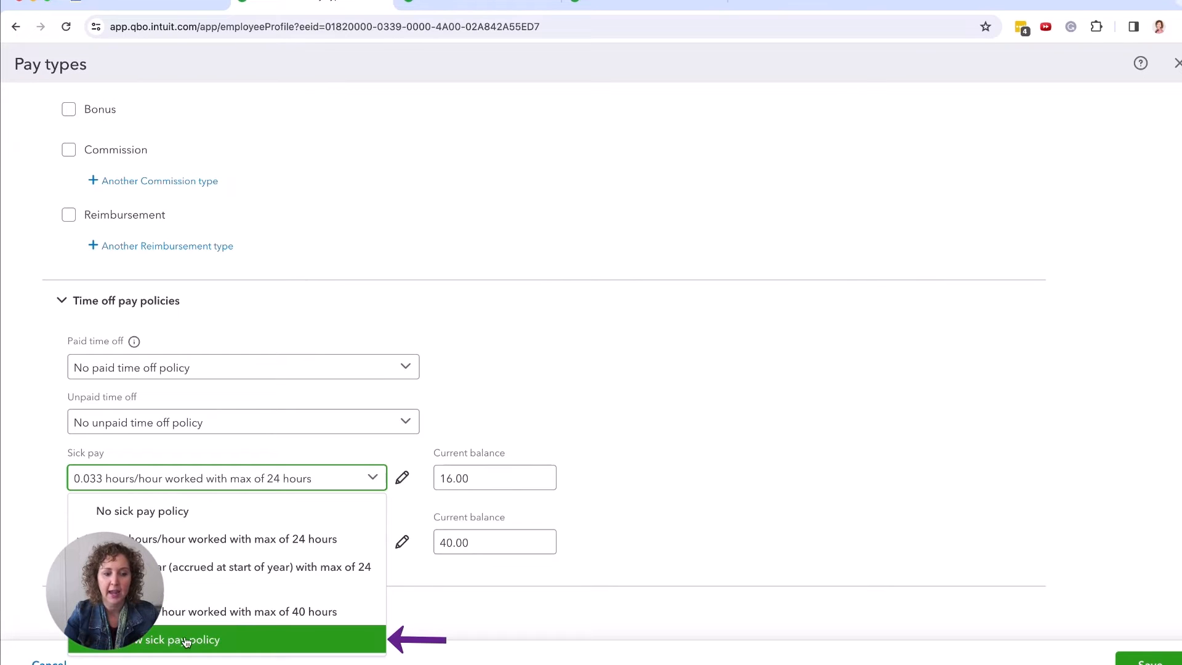
Create a sick pay policy accruing each pay period: 40 hours per year, 80 maximum allowed.
{"action": "left_click", "coordinate": [181, 639]}
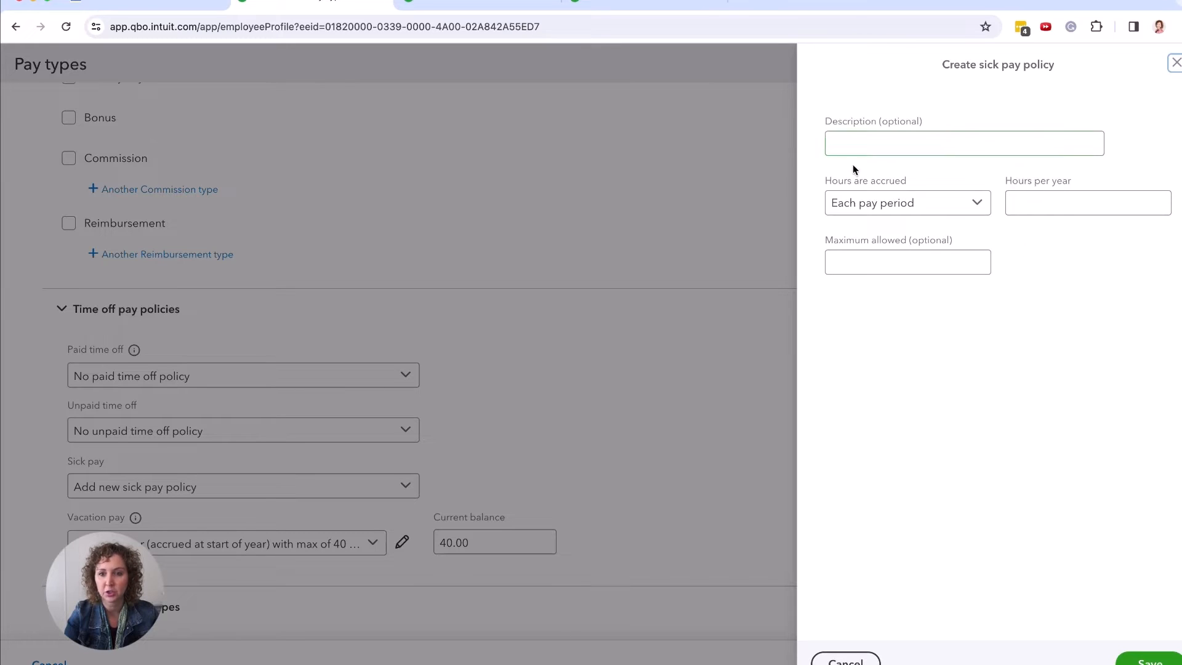
{"action": "mouse_move", "coordinate": [977, 214]}
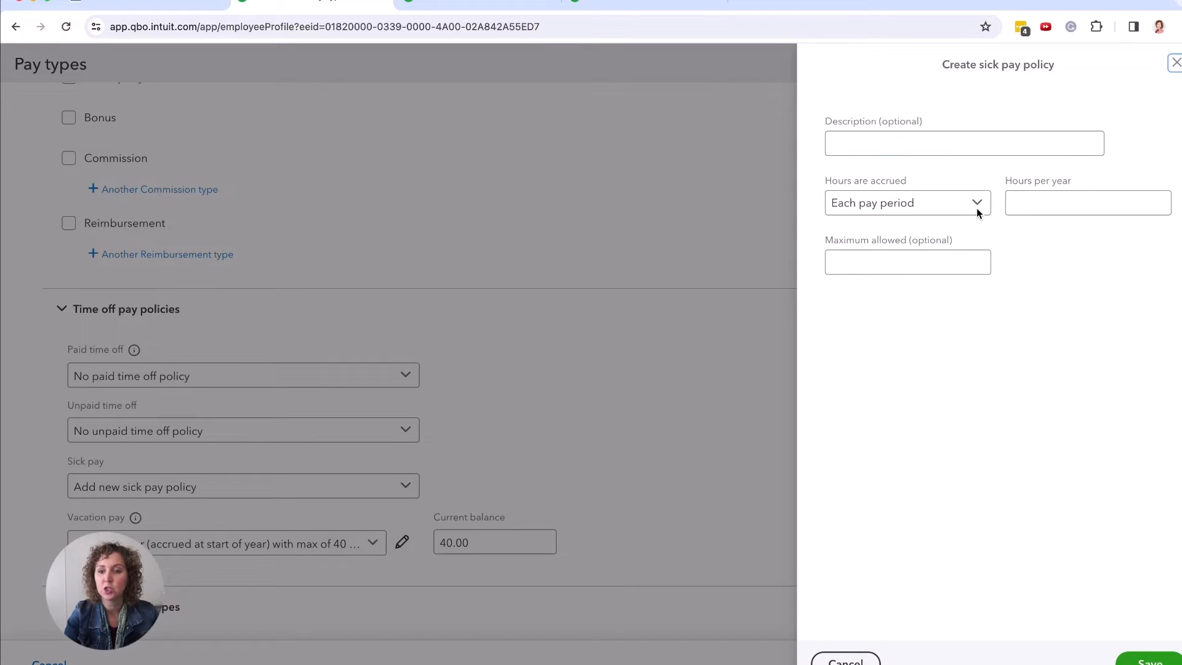
{"action": "left_click", "coordinate": [906, 202]}
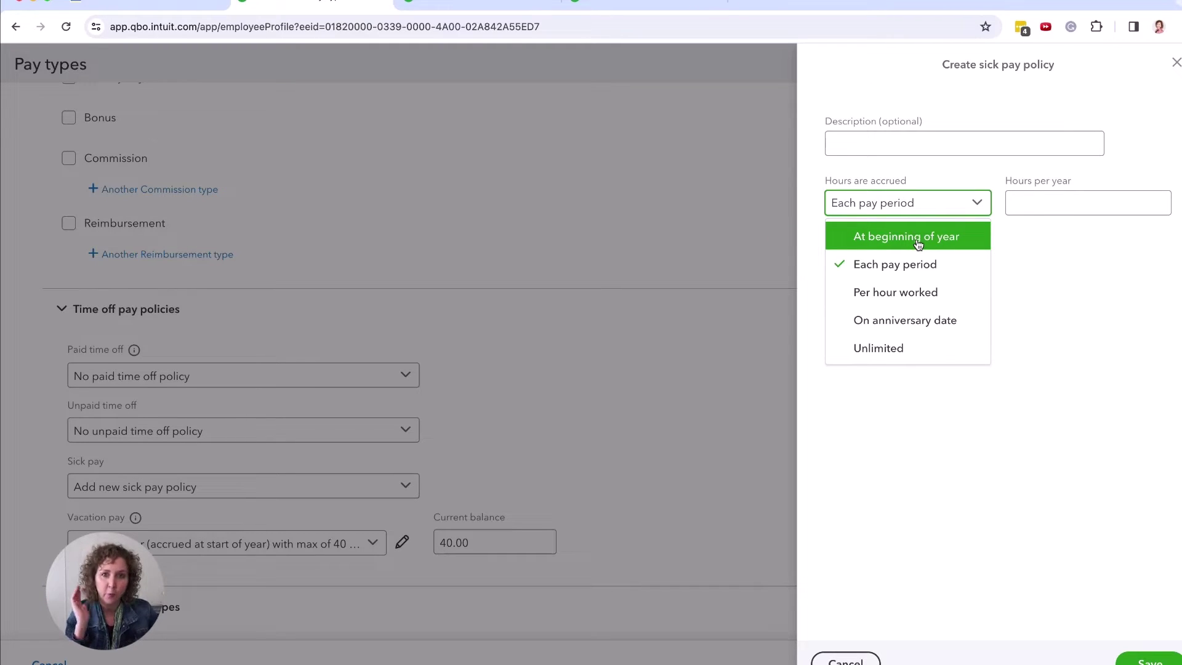
{"action": "left_click", "coordinate": [905, 236]}
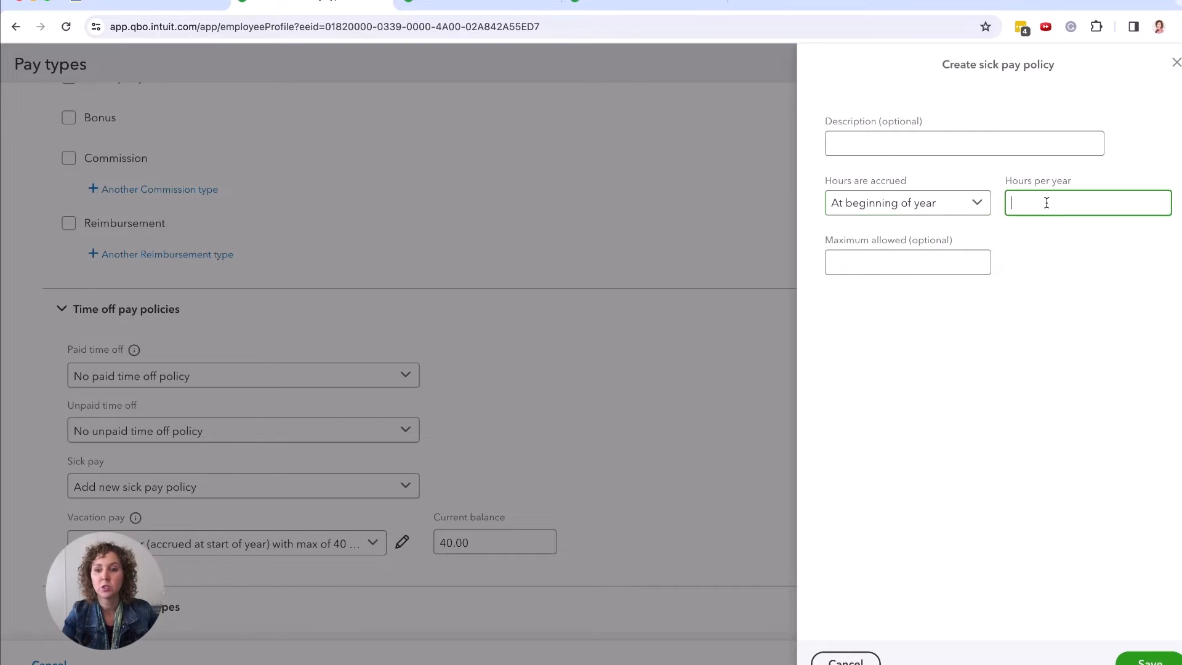
{"action": "type", "text": "40"}
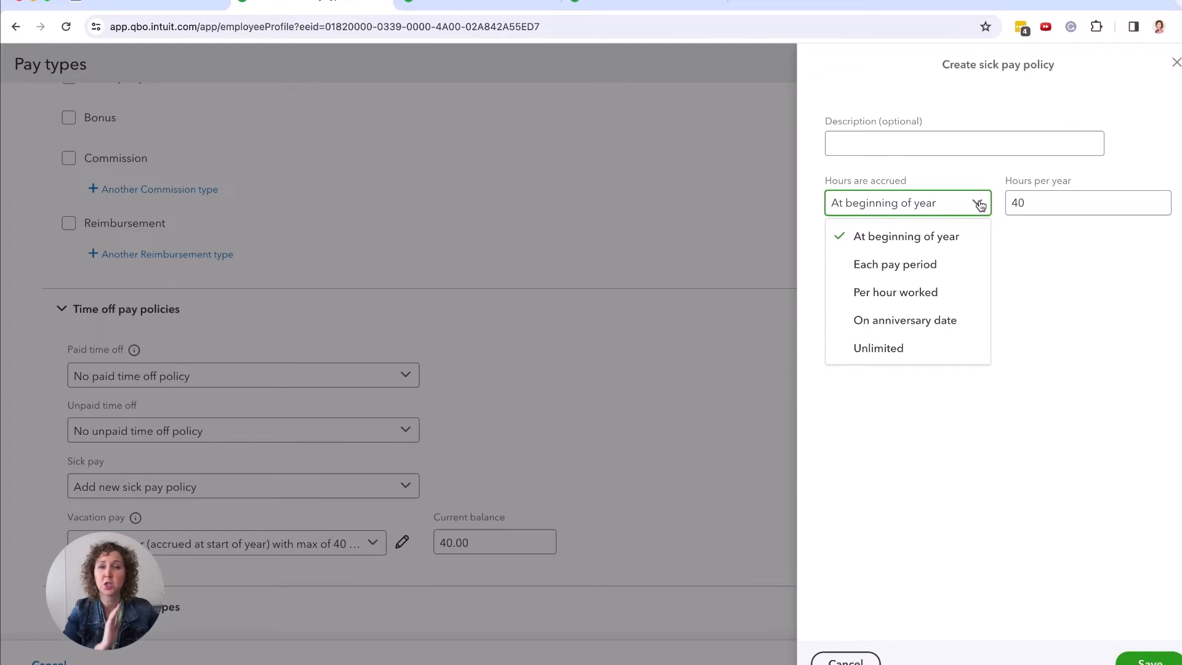
{"action": "mouse_move", "coordinate": [894, 264]}
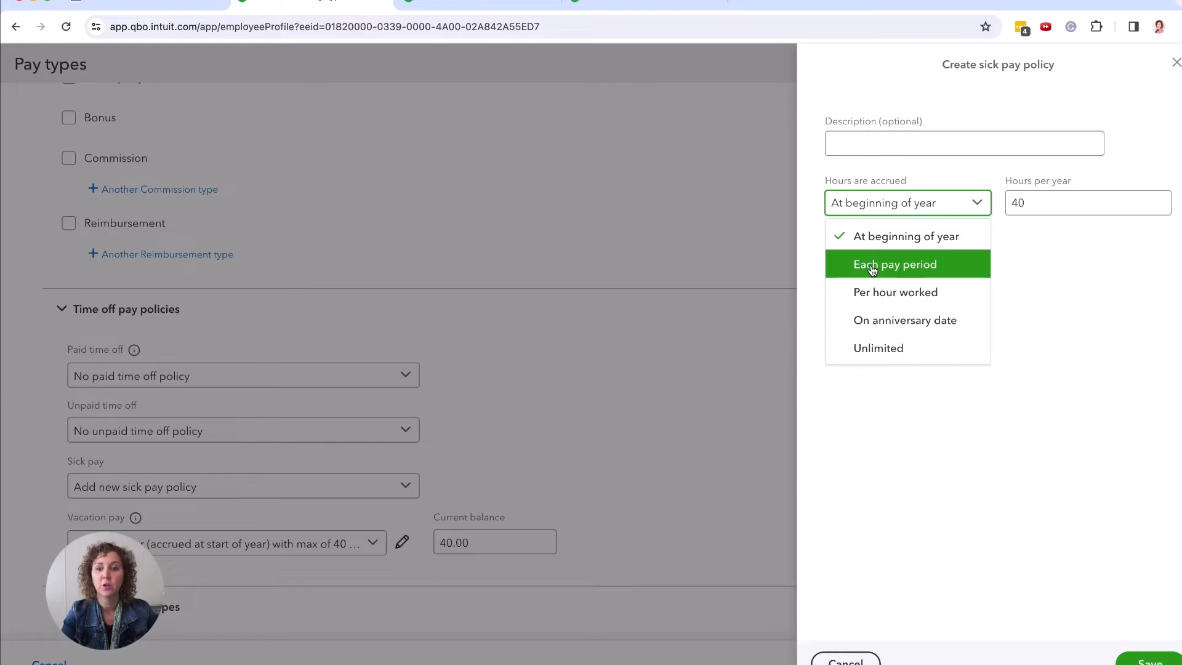
{"action": "left_click", "coordinate": [895, 264]}
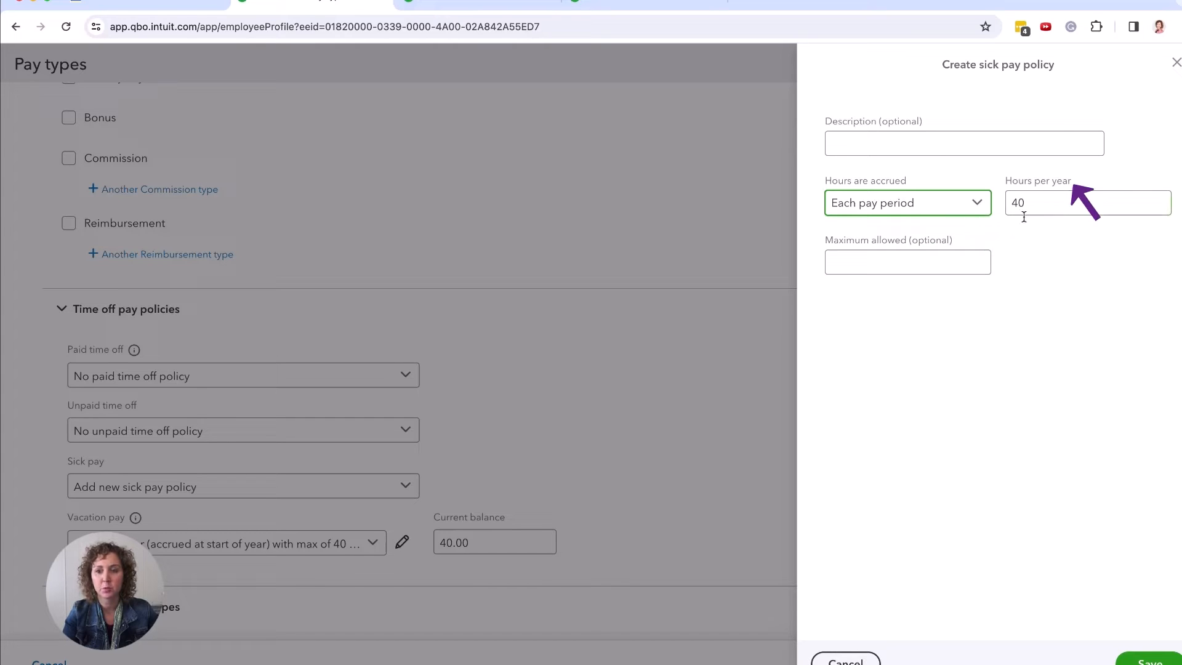
{"action": "type", "text": "80"}
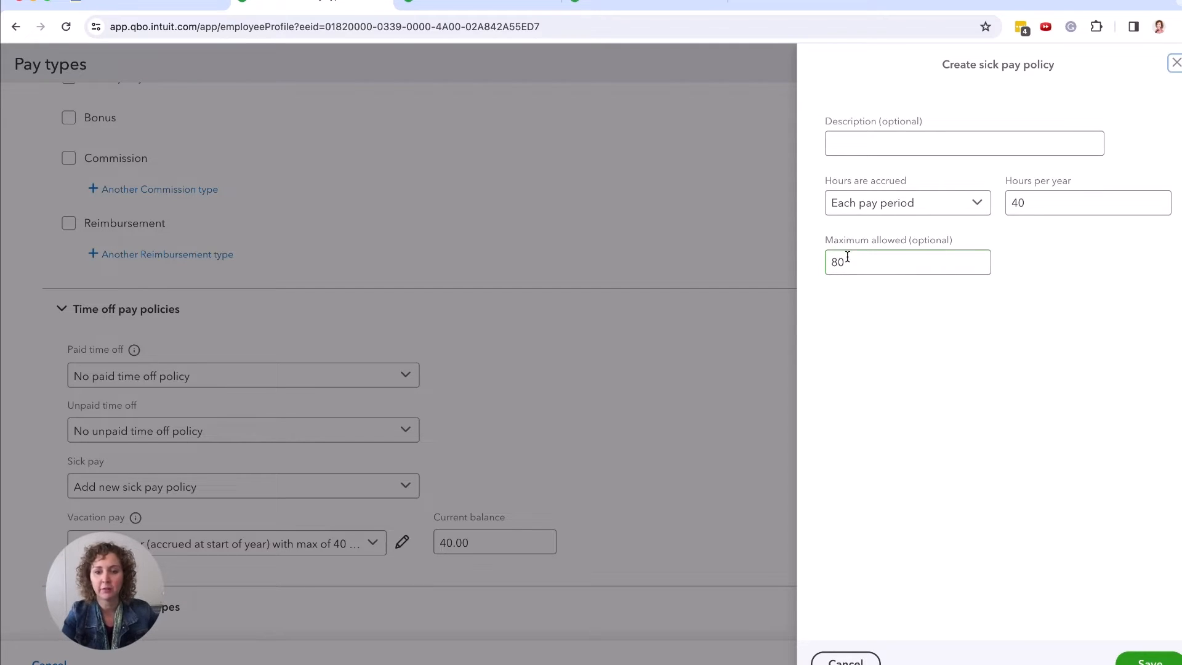
Try the Per hour worked, On anniversary date and Unlimited accrual options on the new policy.
{"action": "left_click", "coordinate": [904, 202]}
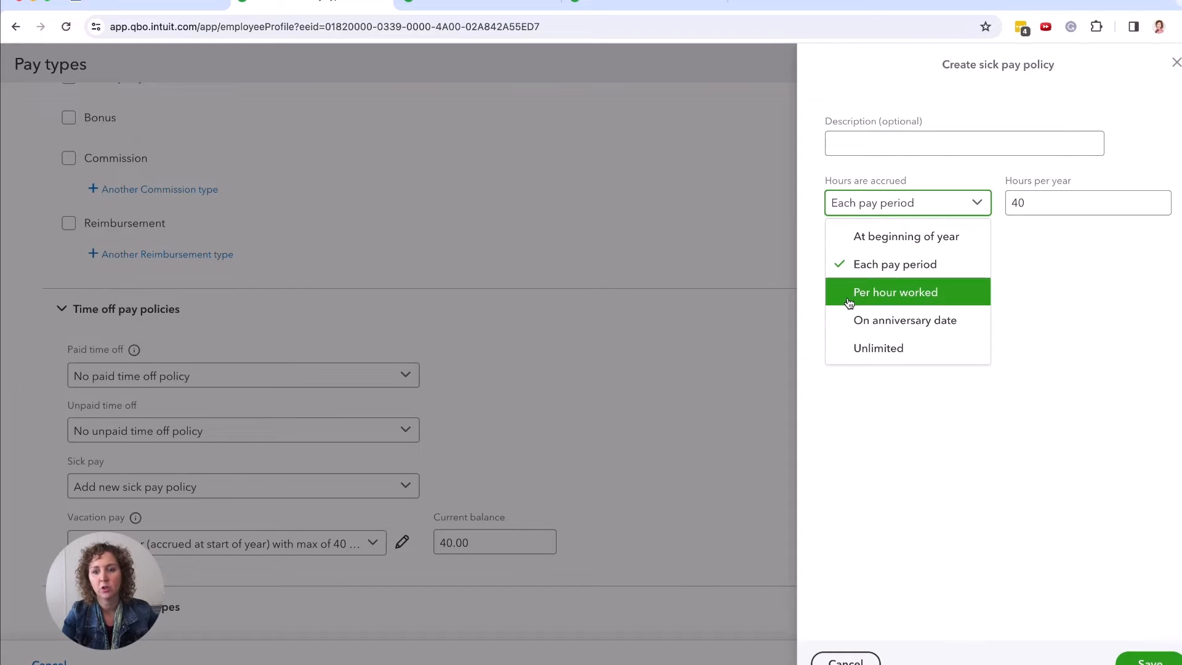
{"action": "left_click", "coordinate": [895, 291]}
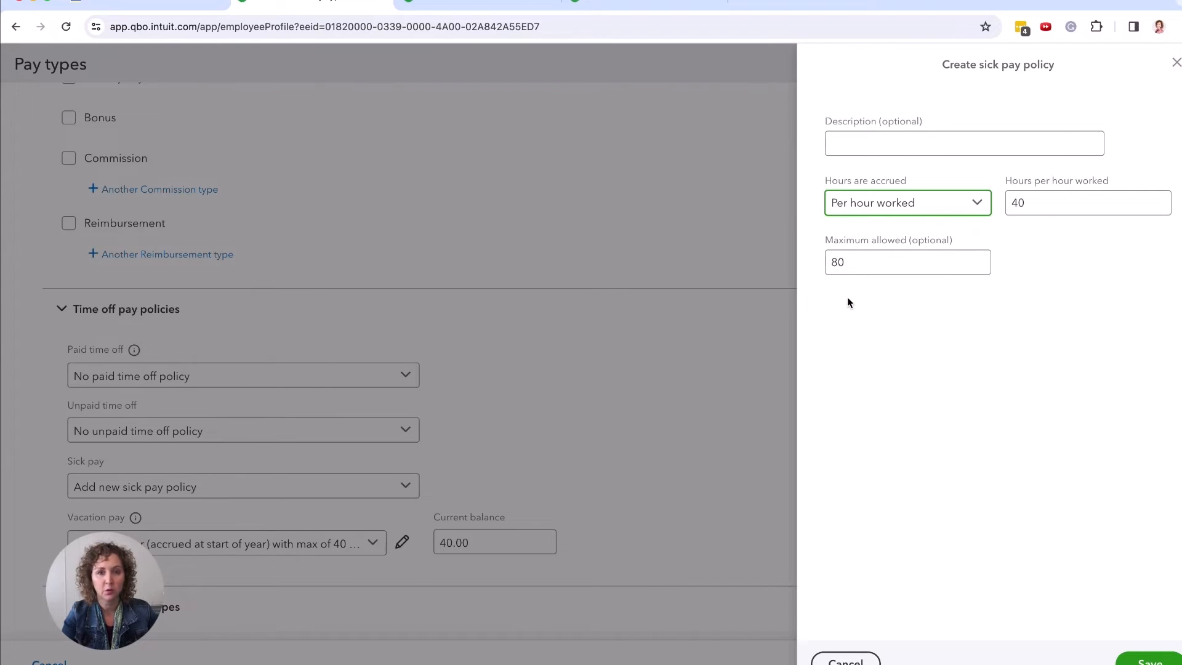
{"action": "left_click", "coordinate": [907, 202]}
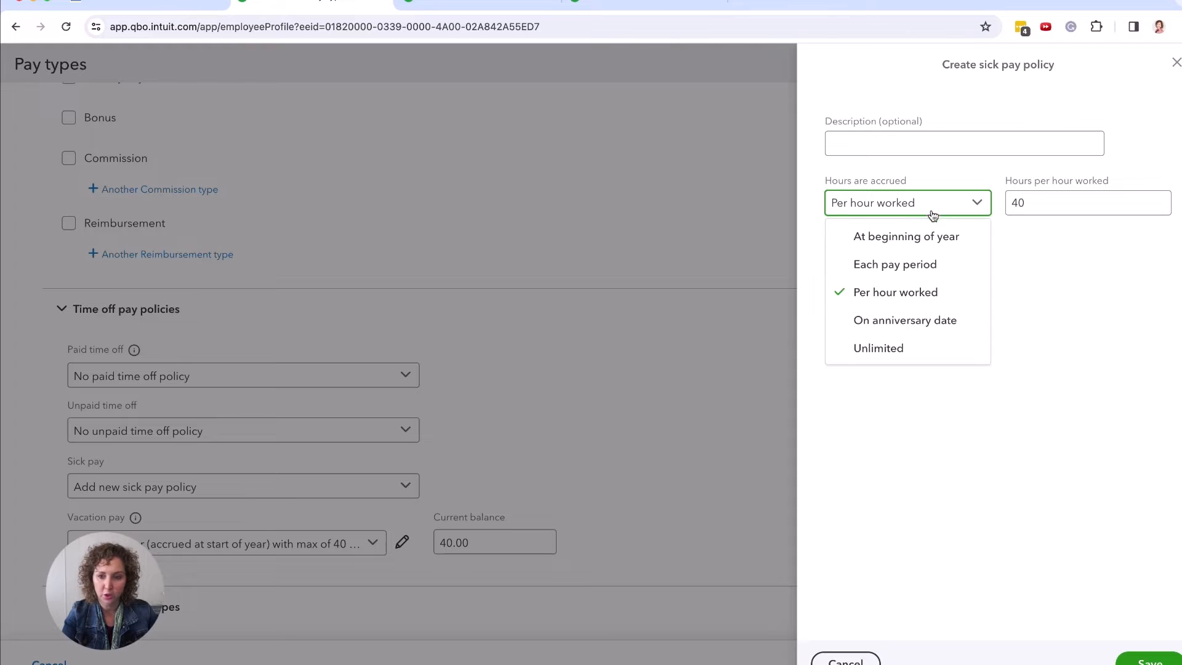
{"action": "left_click", "coordinate": [905, 320]}
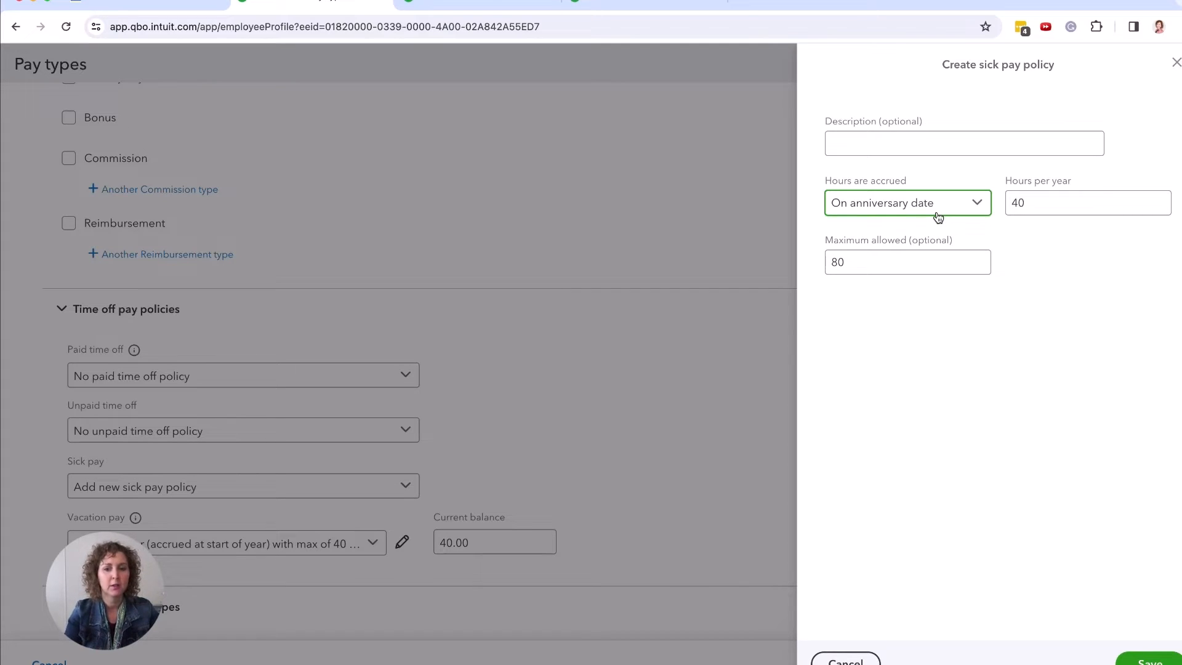
{"action": "left_click", "coordinate": [907, 202]}
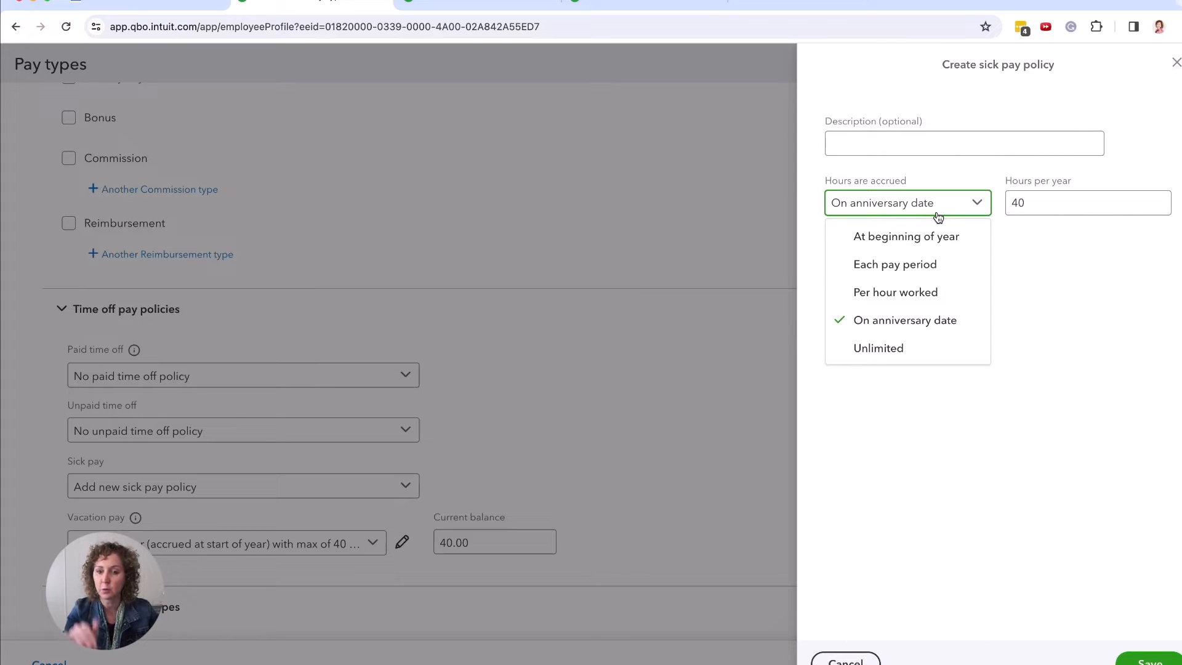
{"action": "left_click", "coordinate": [878, 347]}
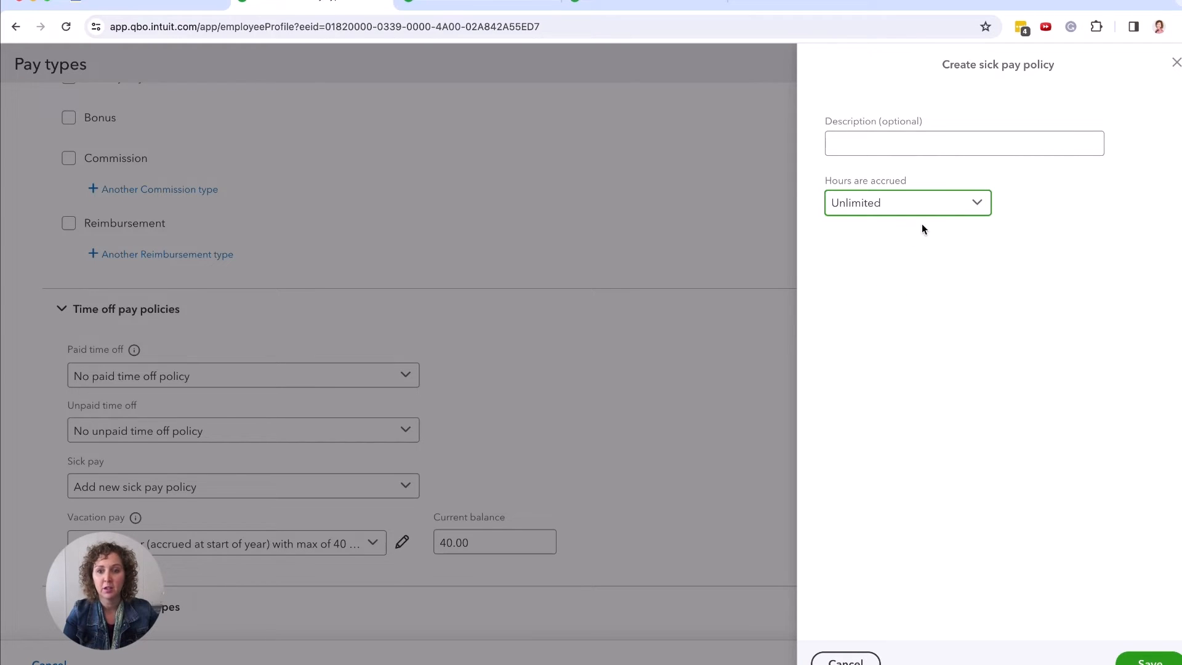
{"action": "mouse_move", "coordinate": [980, 206]}
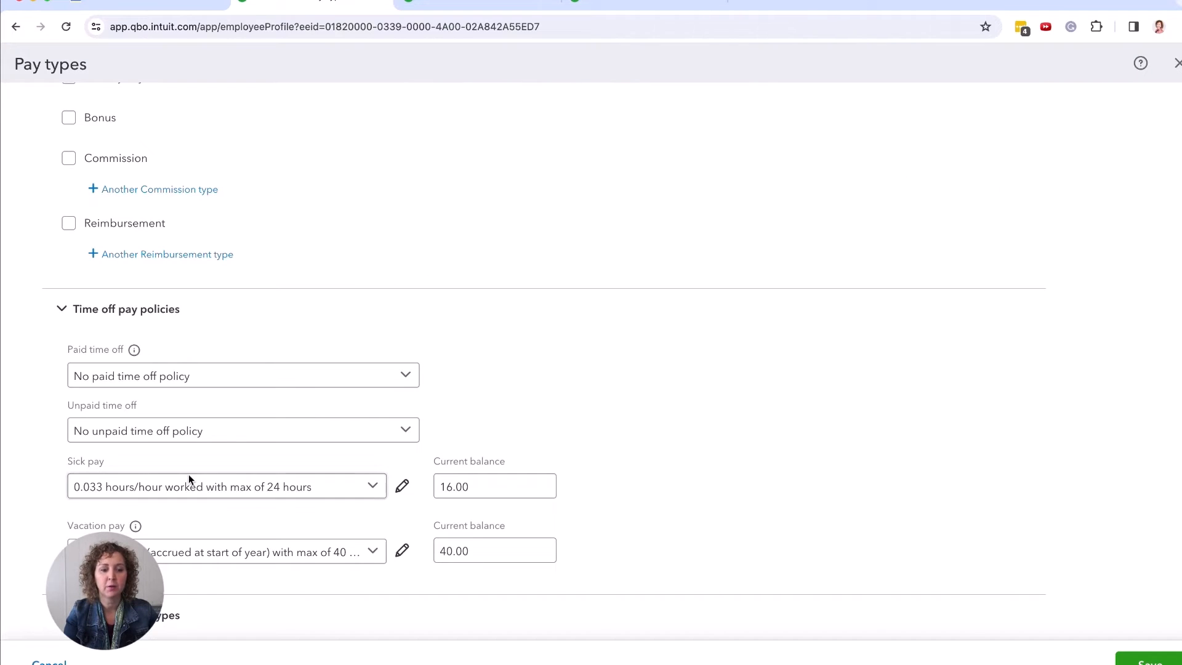
View the existing sick pay policy: accrued per hour worked, 0.0333 hours, 24 maximum.
{"action": "left_click", "coordinate": [402, 487]}
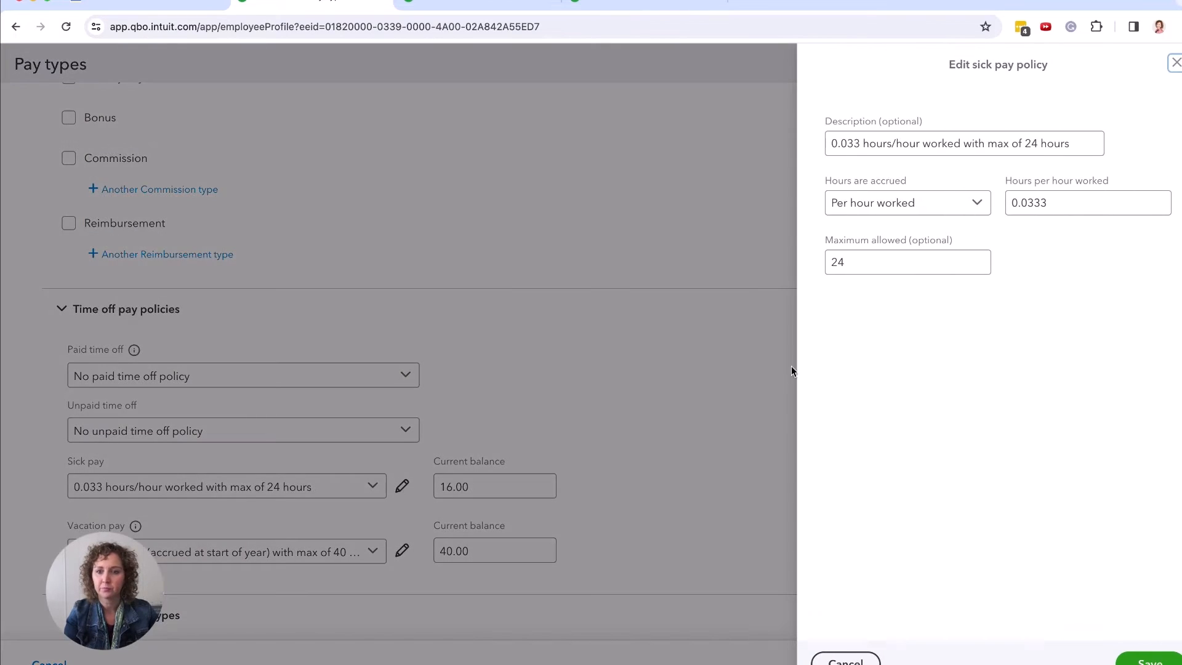
{"action": "left_click", "coordinate": [963, 144]}
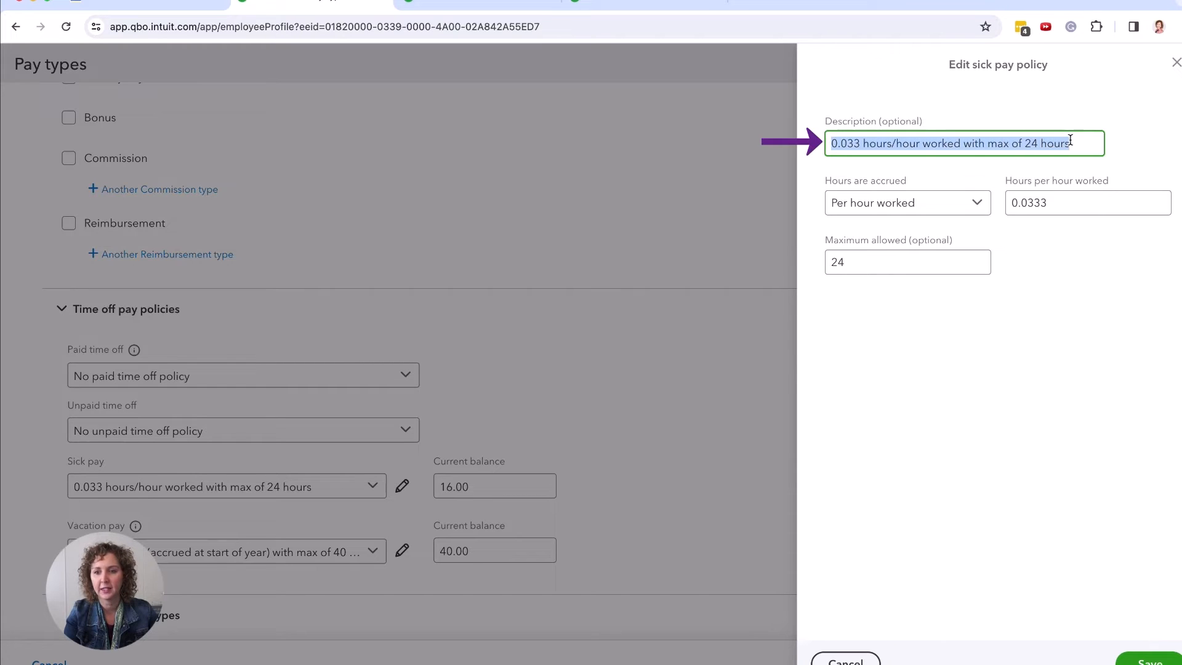
{"action": "mouse_move", "coordinate": [837, 519]}
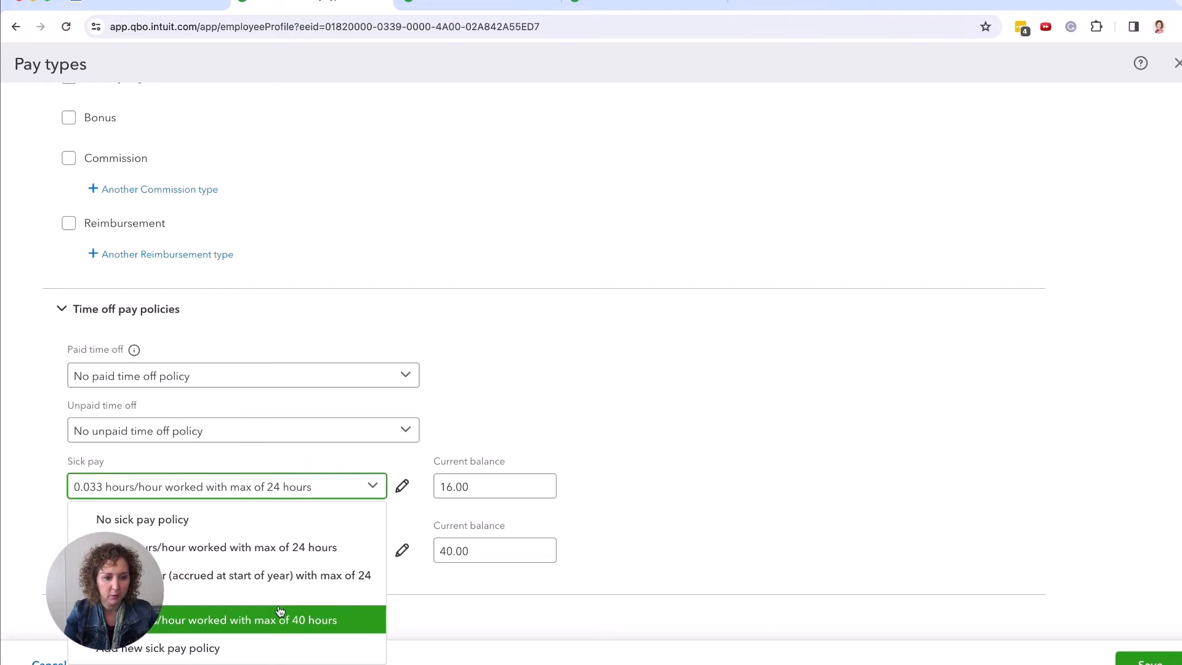
Assign the 0.033 hours/hour sick pay policy with a 40-hour max and confirm its 0.00 balance.
{"action": "left_click", "coordinate": [245, 620]}
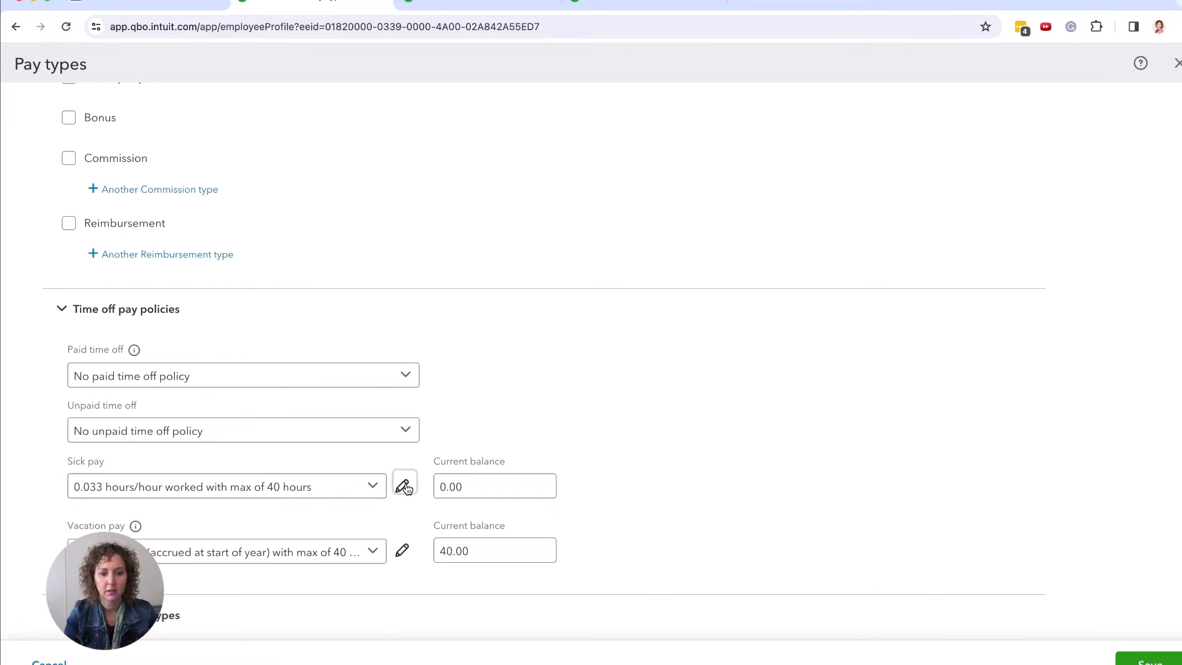
{"action": "left_click", "coordinate": [405, 486]}
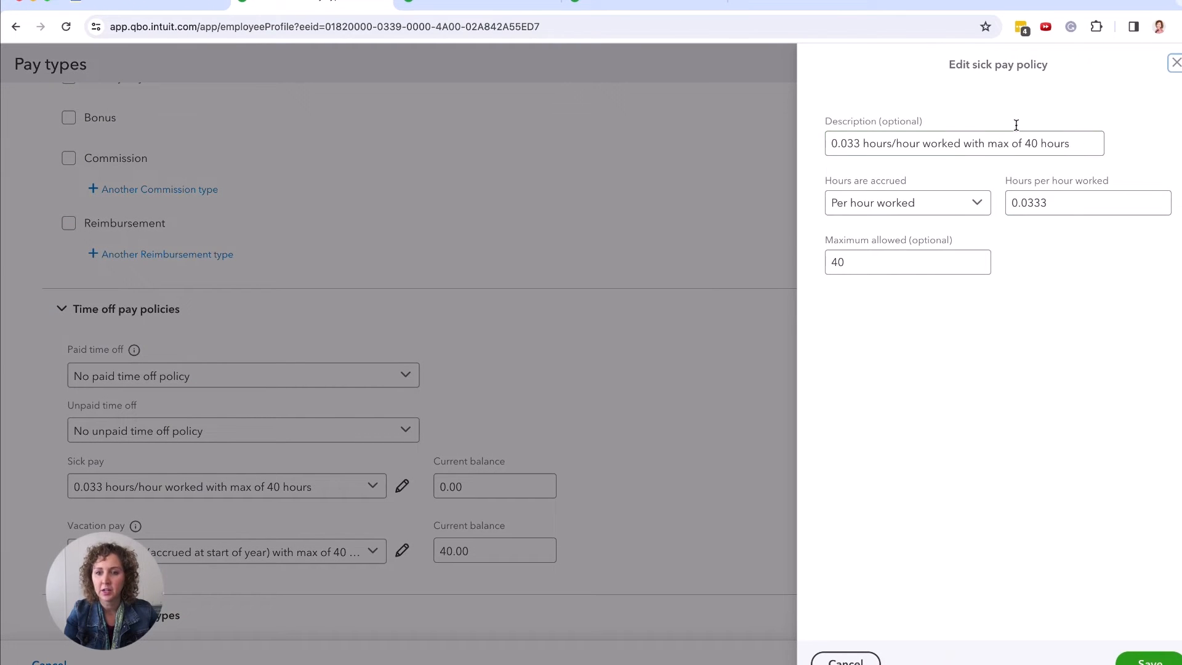
{"action": "mouse_move", "coordinate": [1010, 264]}
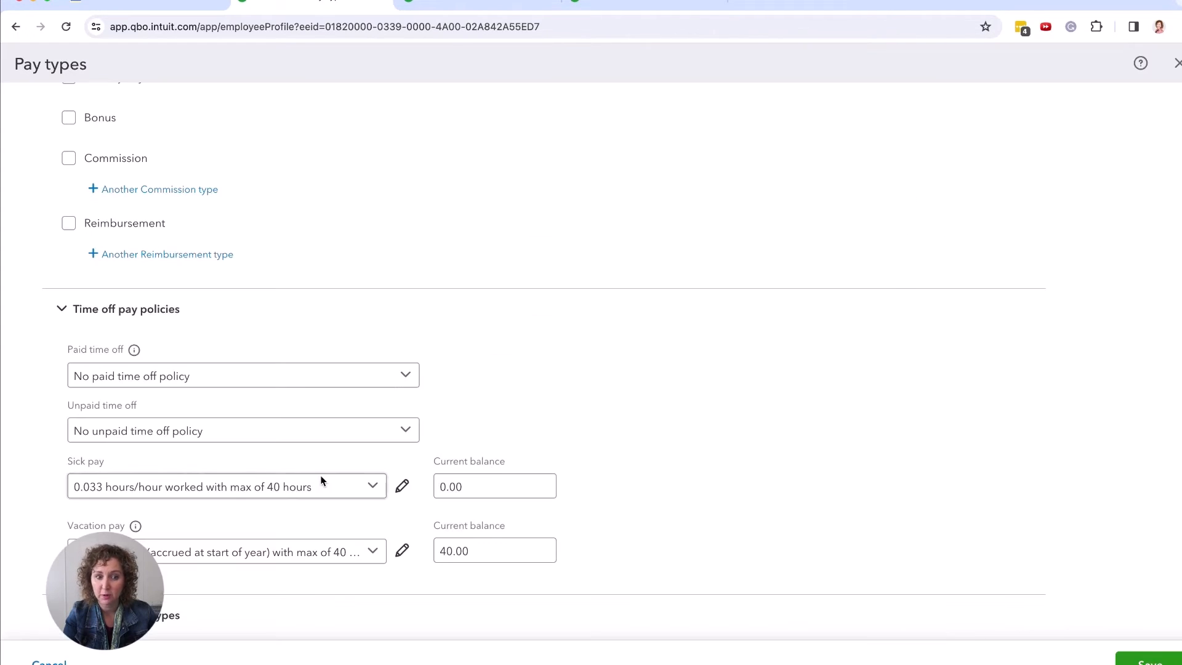
{"action": "left_click", "coordinate": [494, 485]}
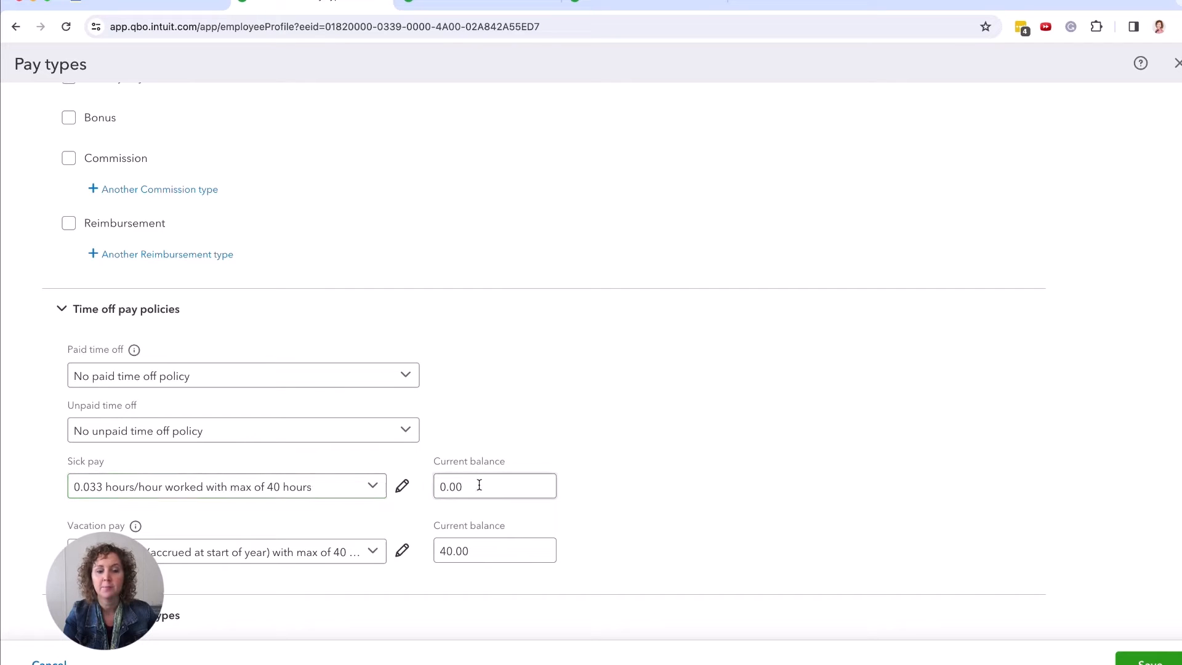
{"action": "left_click", "coordinate": [495, 487]}
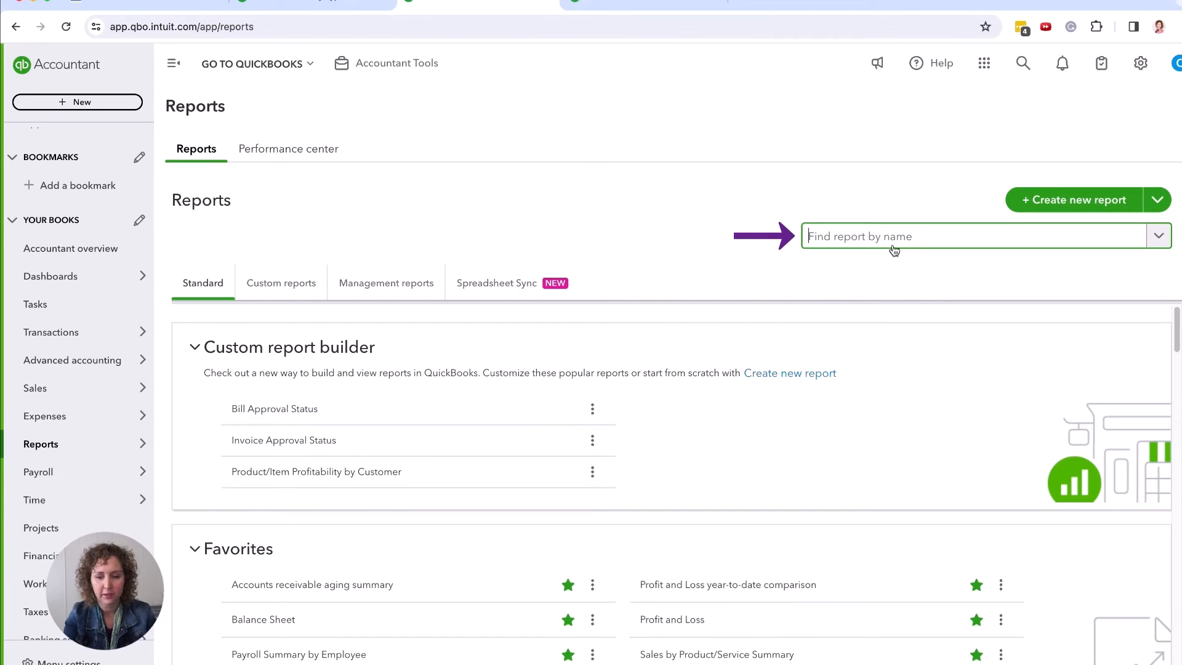
Search reports for 'vac' to find the Vacation and Sick Leave report.
{"action": "type", "text": "vac"}
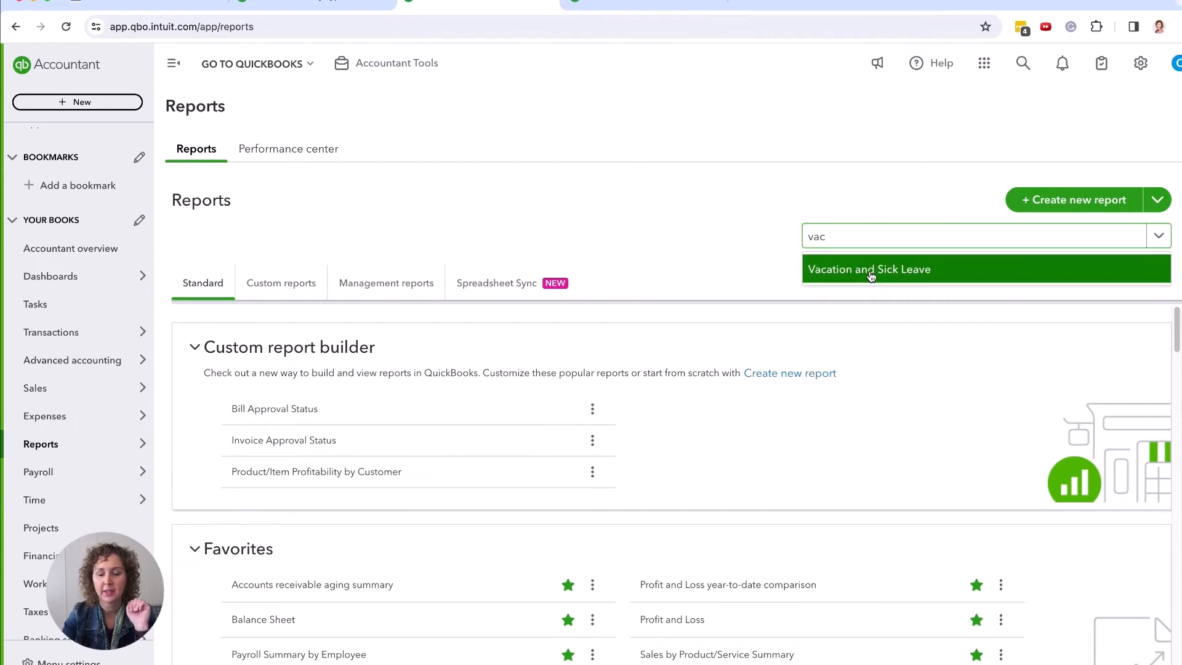
Open the Time off report and review the employee's 40-hour vacation and 24-hour sick leave balances.
{"action": "left_click", "coordinate": [869, 269]}
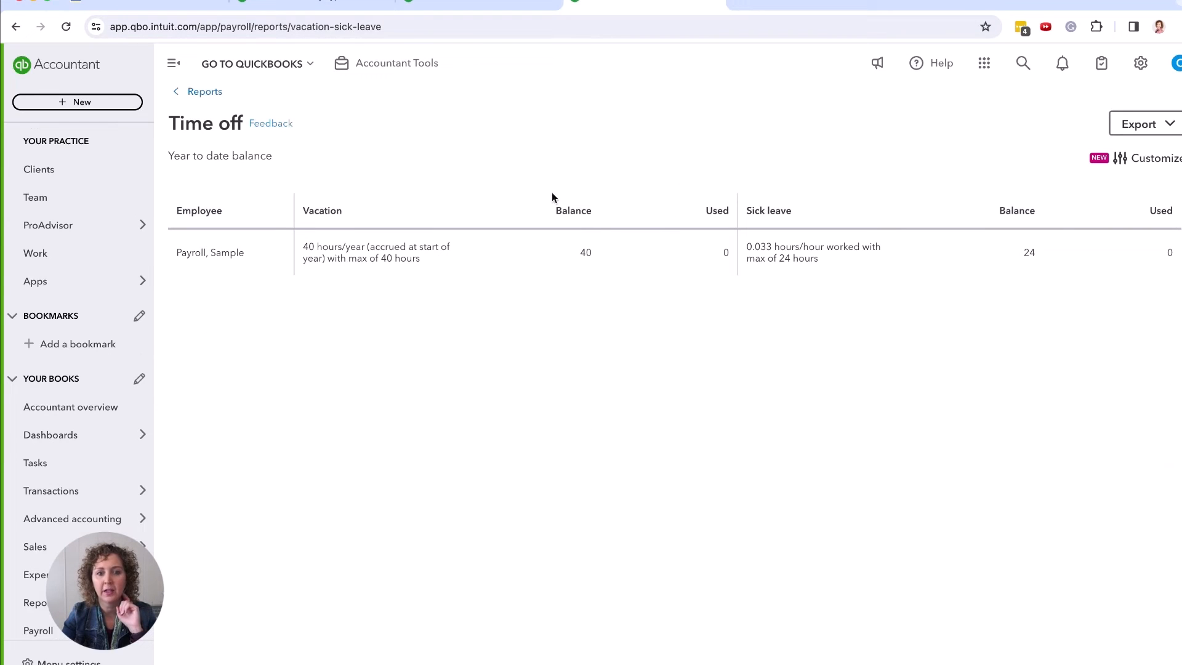
{"action": "mouse_move", "coordinate": [370, 259]}
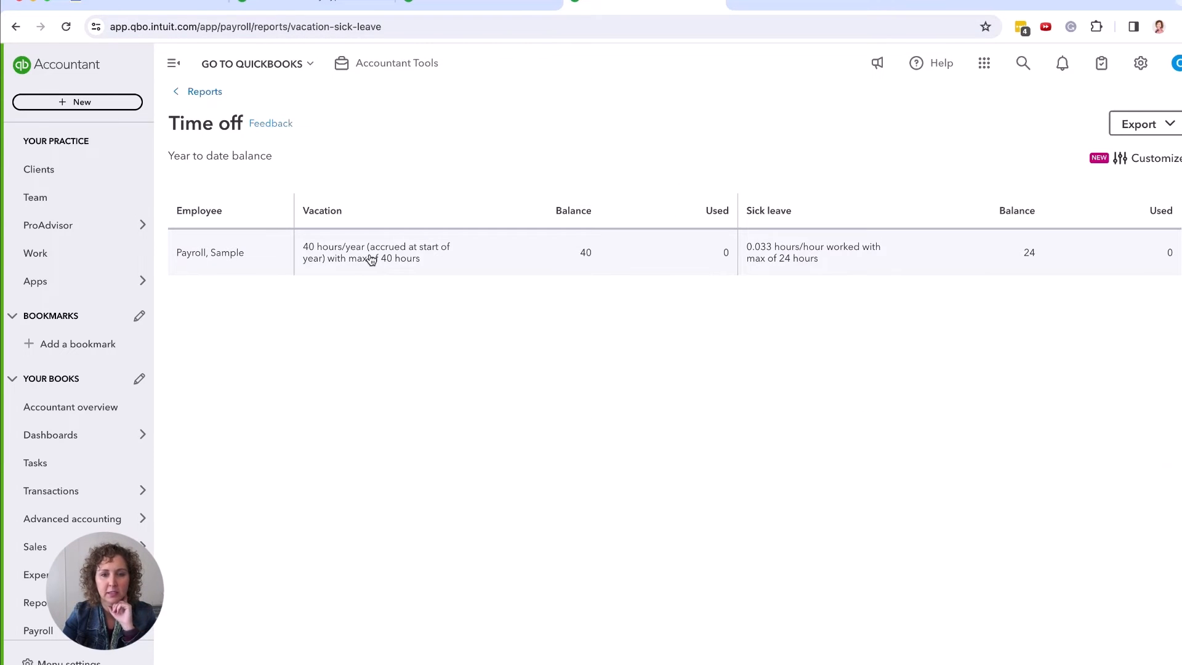
{"action": "mouse_move", "coordinate": [651, 260]}
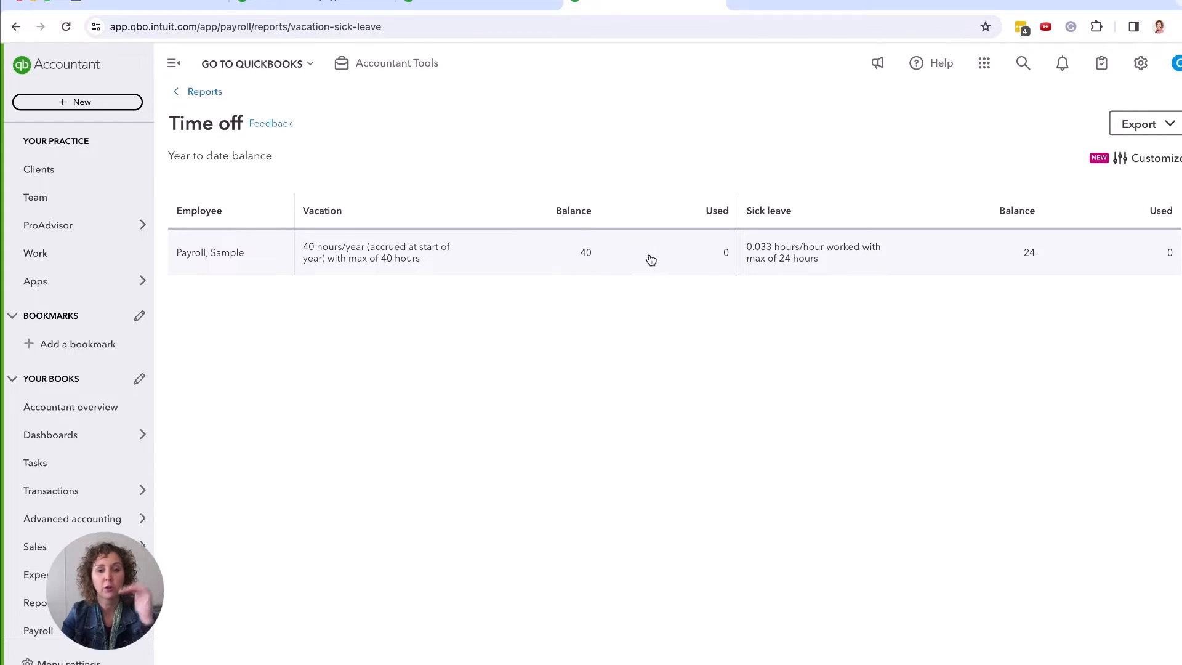
{"action": "mouse_move", "coordinate": [466, 259]}
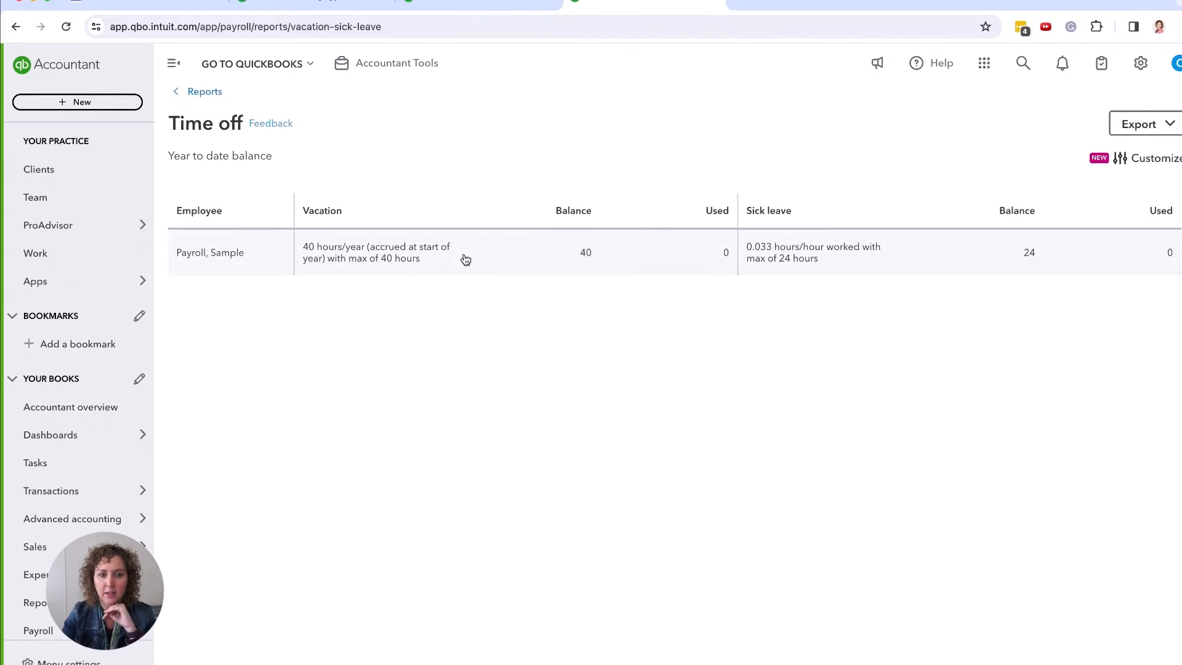
{"action": "mouse_move", "coordinate": [759, 272]}
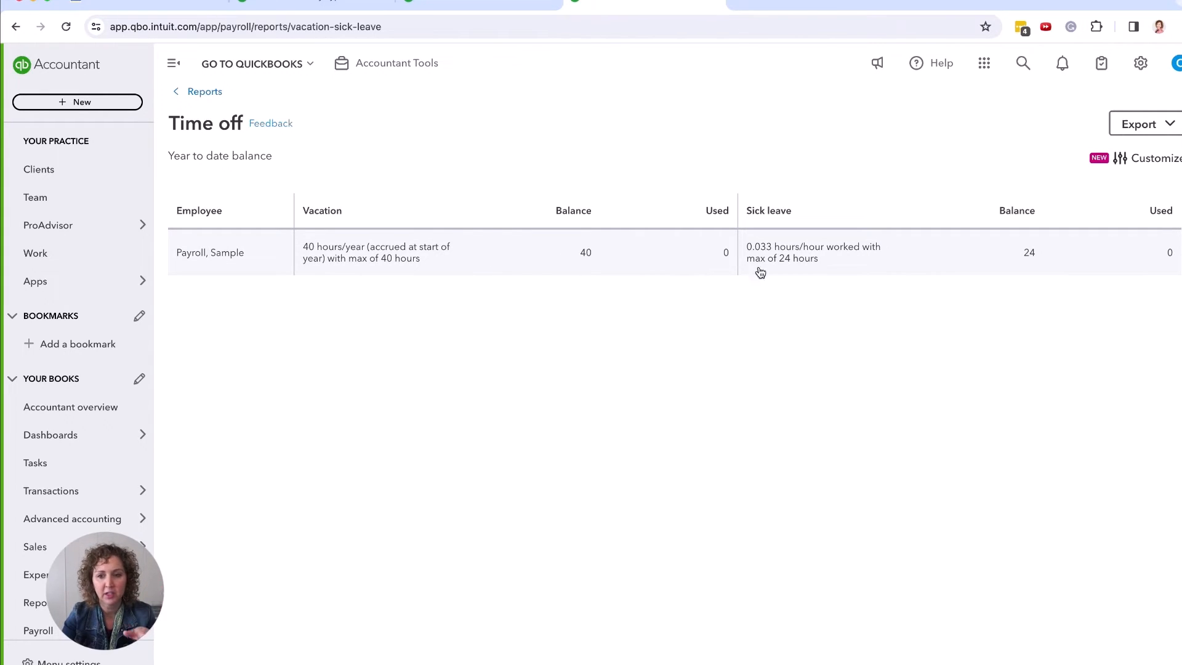
{"action": "mouse_move", "coordinate": [652, 141]}
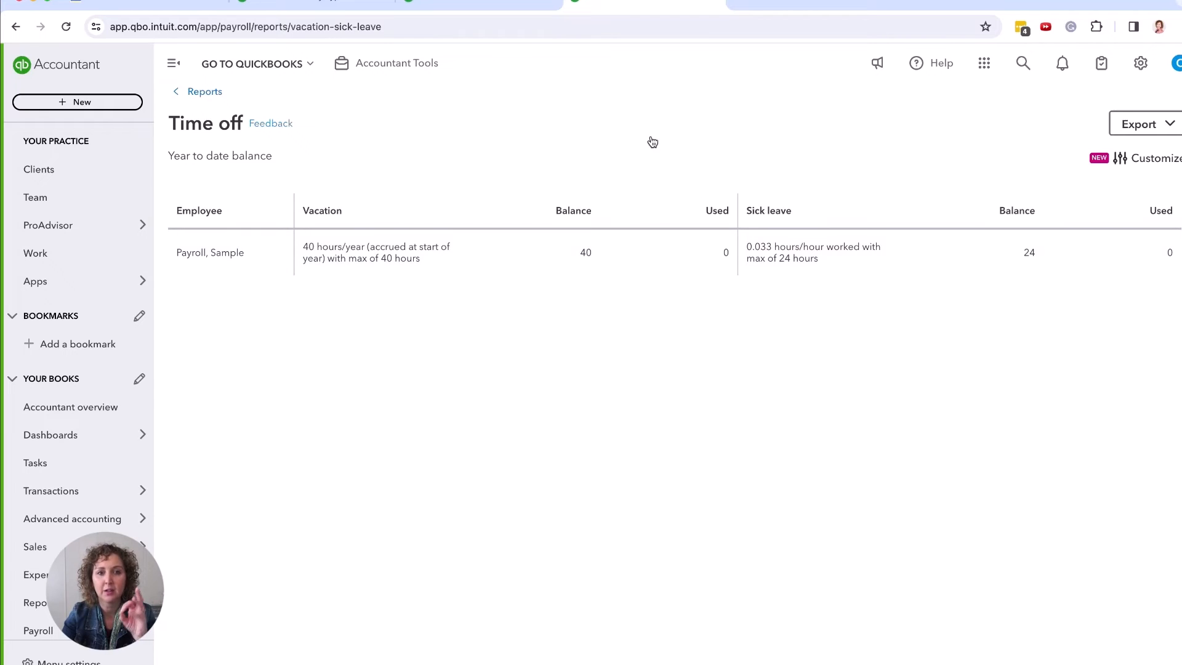
{"action": "mouse_move", "coordinate": [528, 262]}
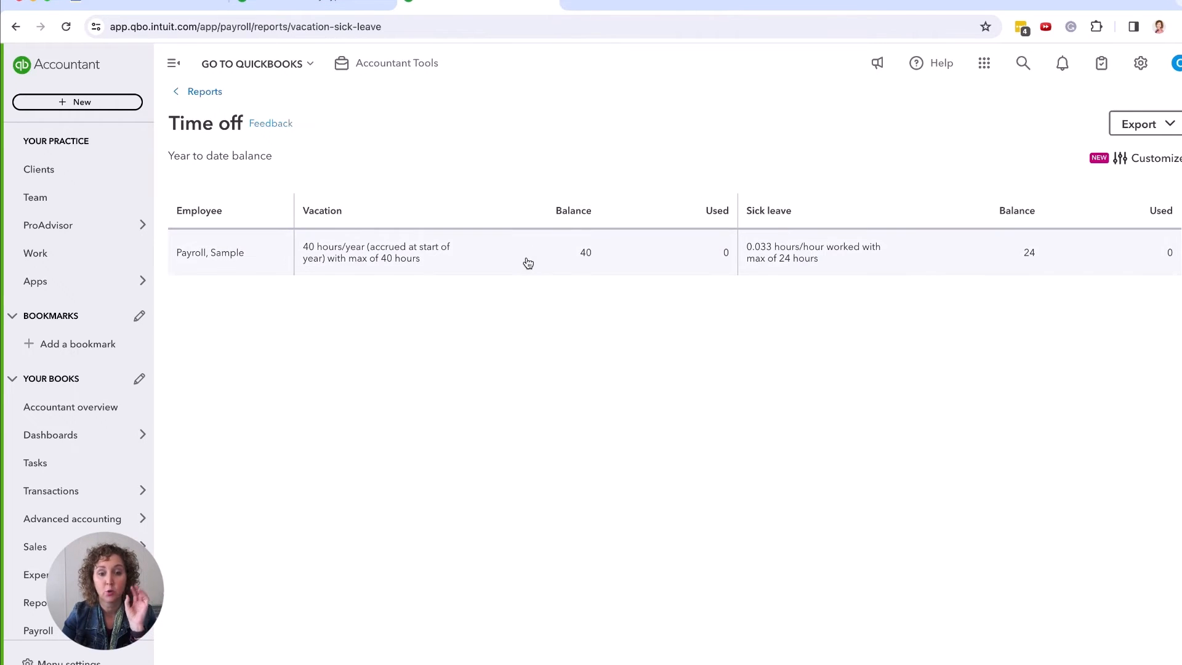
{"action": "mouse_move", "coordinate": [554, 422]}
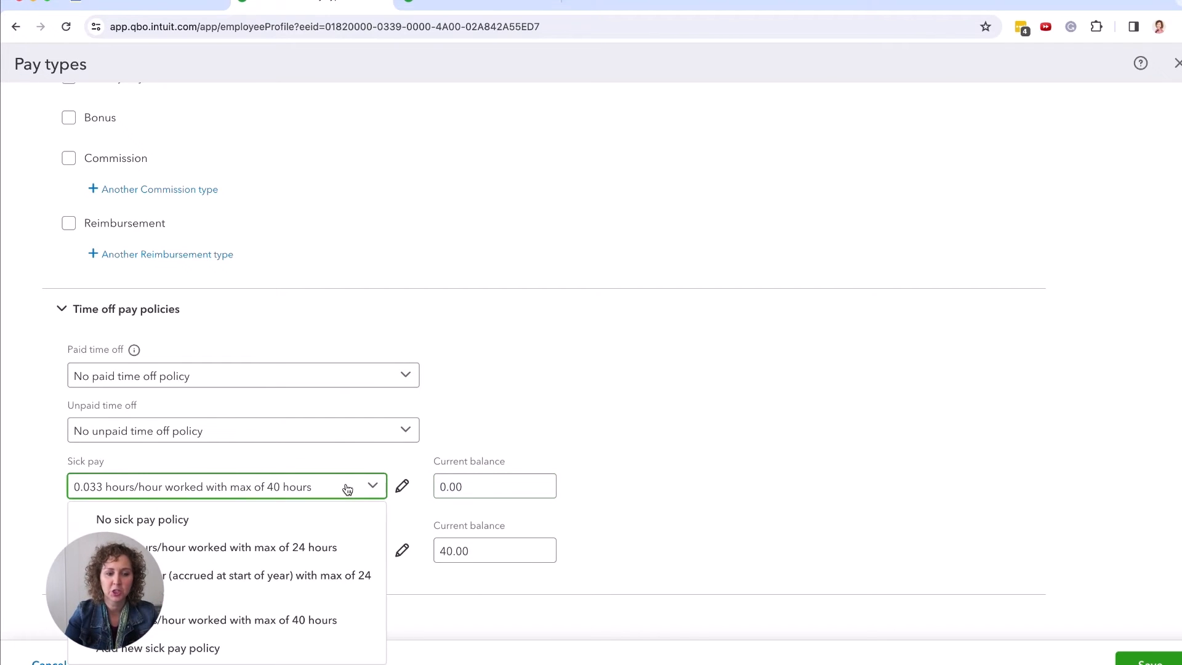
{"action": "left_click", "coordinate": [218, 547]}
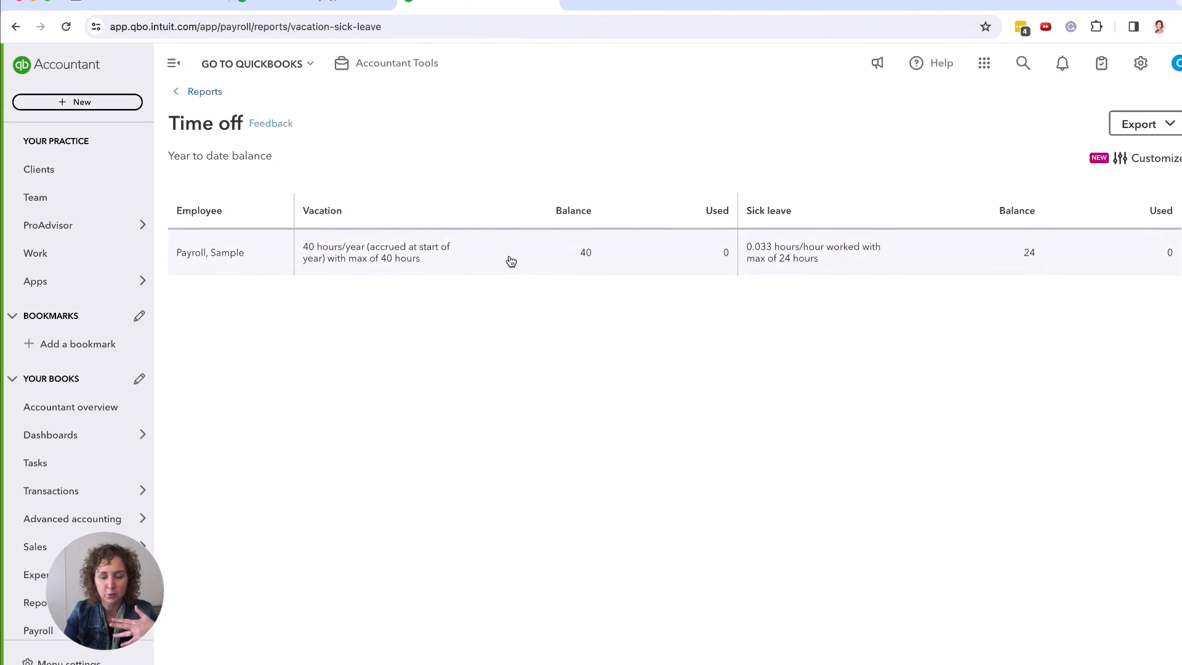
{"action": "mouse_move", "coordinate": [541, 220]}
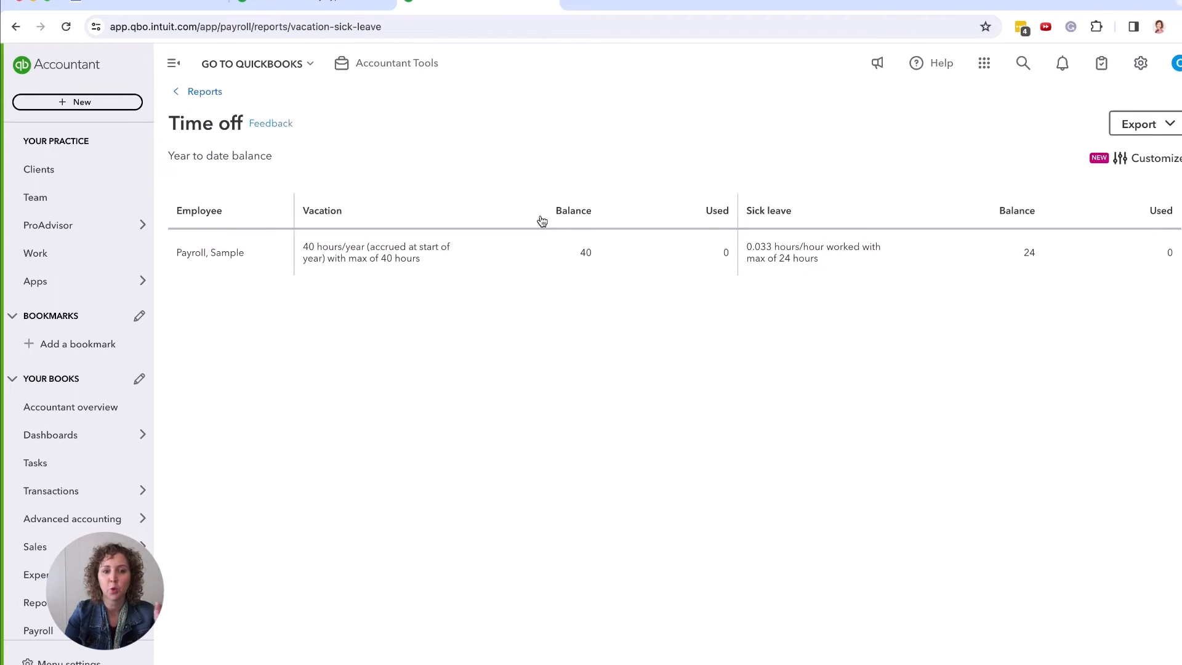
{"action": "mouse_move", "coordinate": [454, 142]}
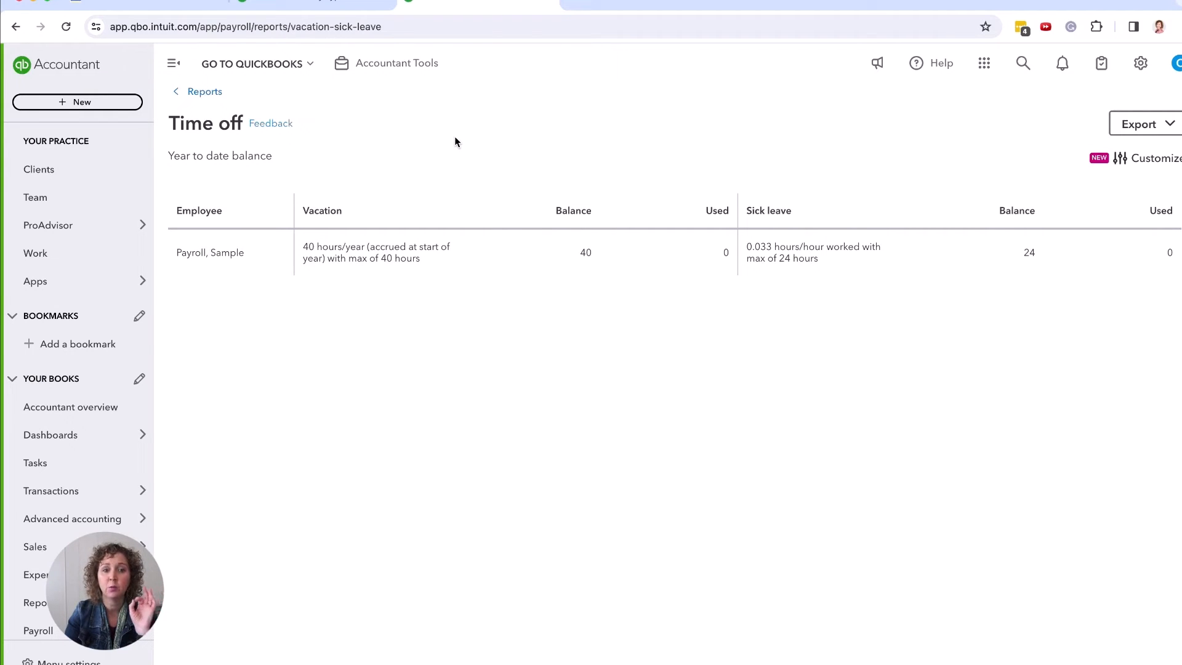
{"action": "mouse_move", "coordinate": [737, 262]}
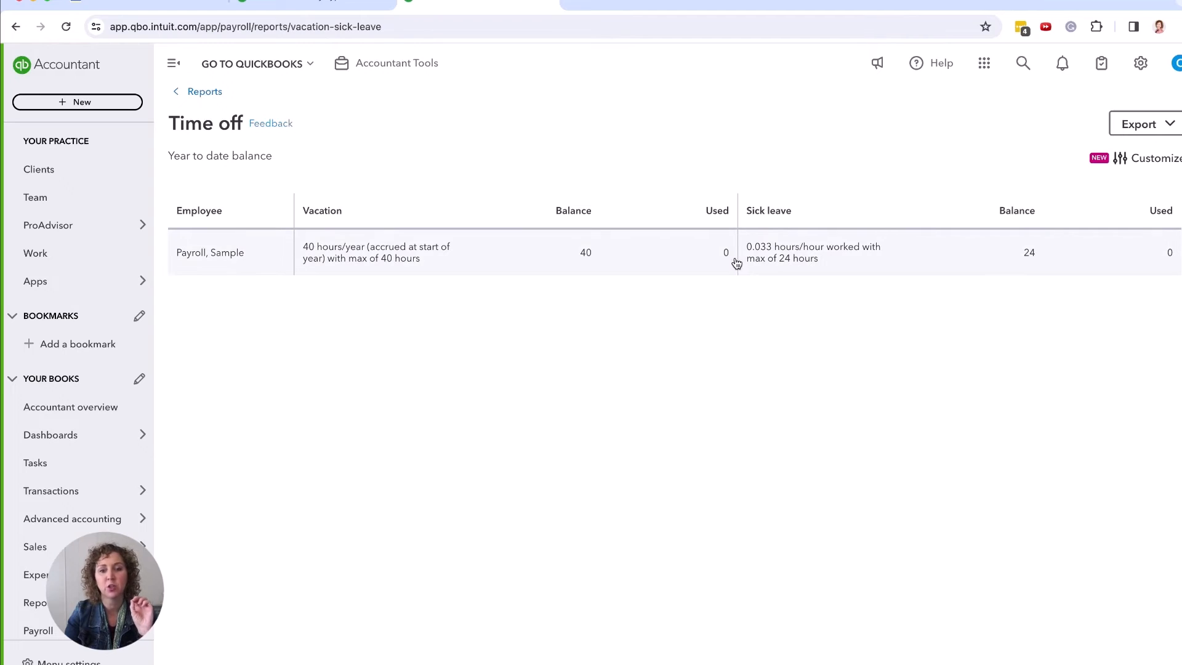
{"action": "mouse_move", "coordinate": [815, 267]}
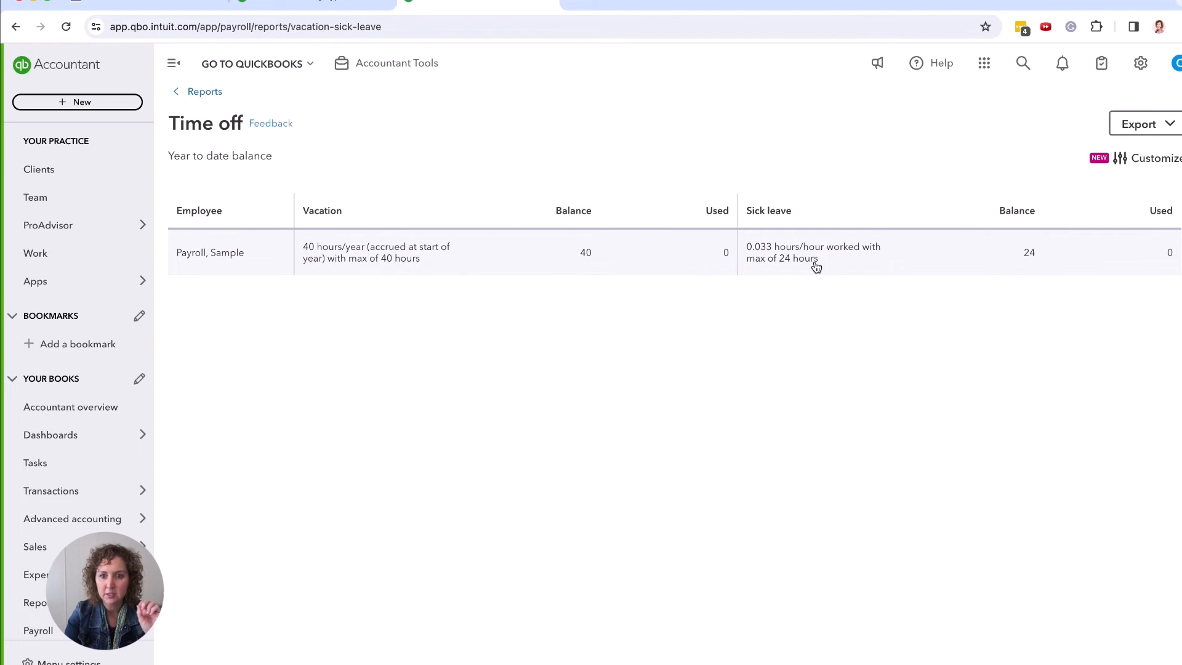
{"action": "mouse_move", "coordinate": [1153, 278]}
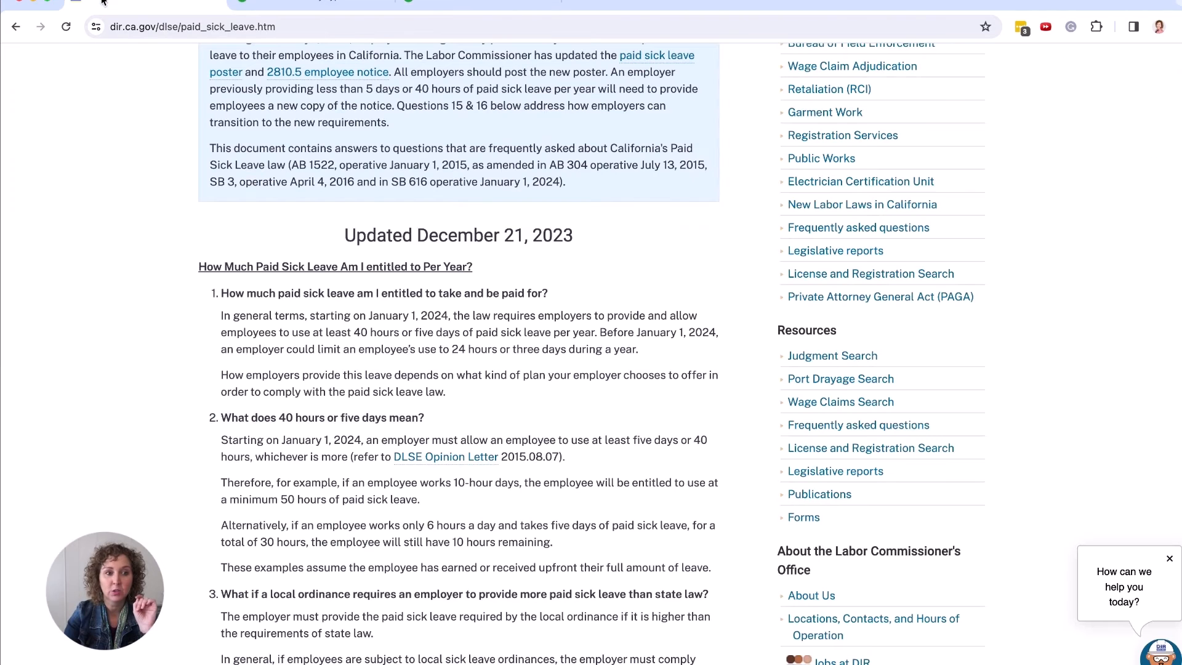
Read the DIR paid sick leave FAQ's accrual, up-front policy and permitted-use answers.
{"action": "scroll", "scroll_direction": "up", "scroll_amount": 3}
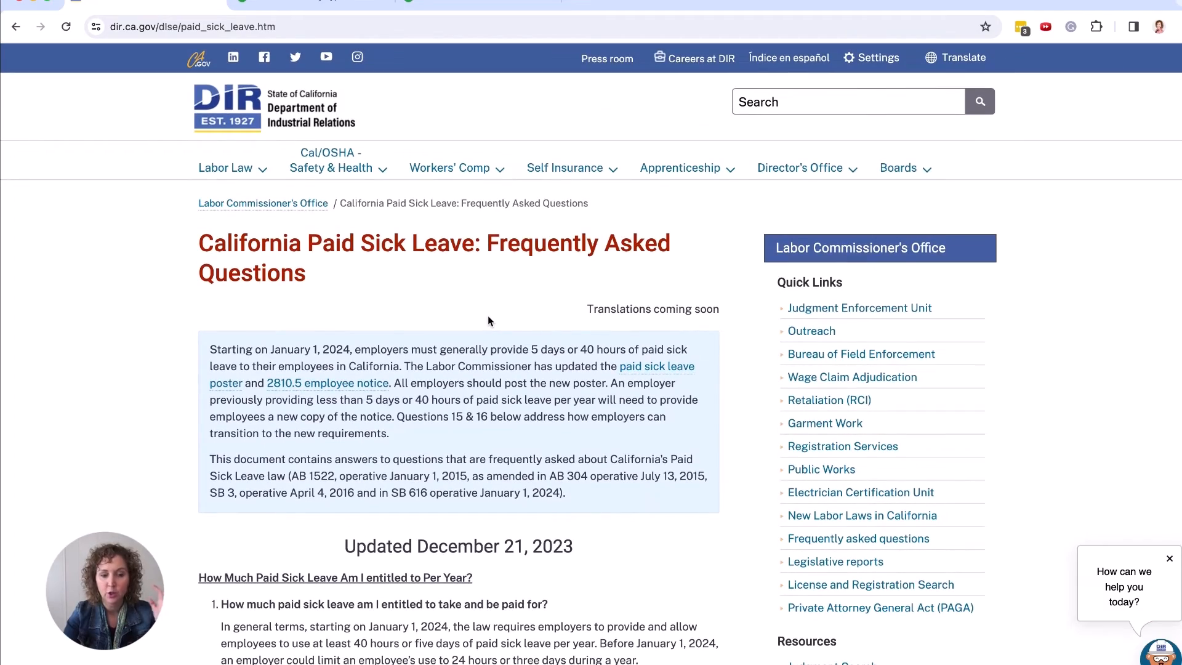
{"action": "scroll", "scroll_direction": "down", "scroll_amount": 3}
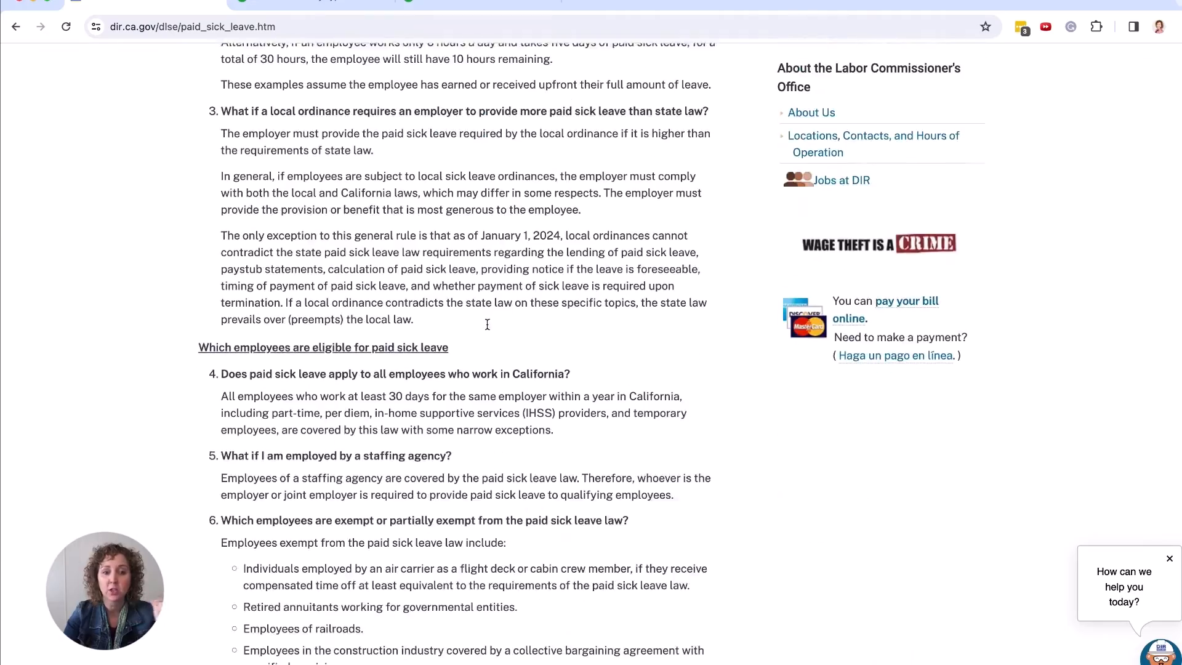
{"action": "scroll", "scroll_direction": "down", "scroll_amount": 3}
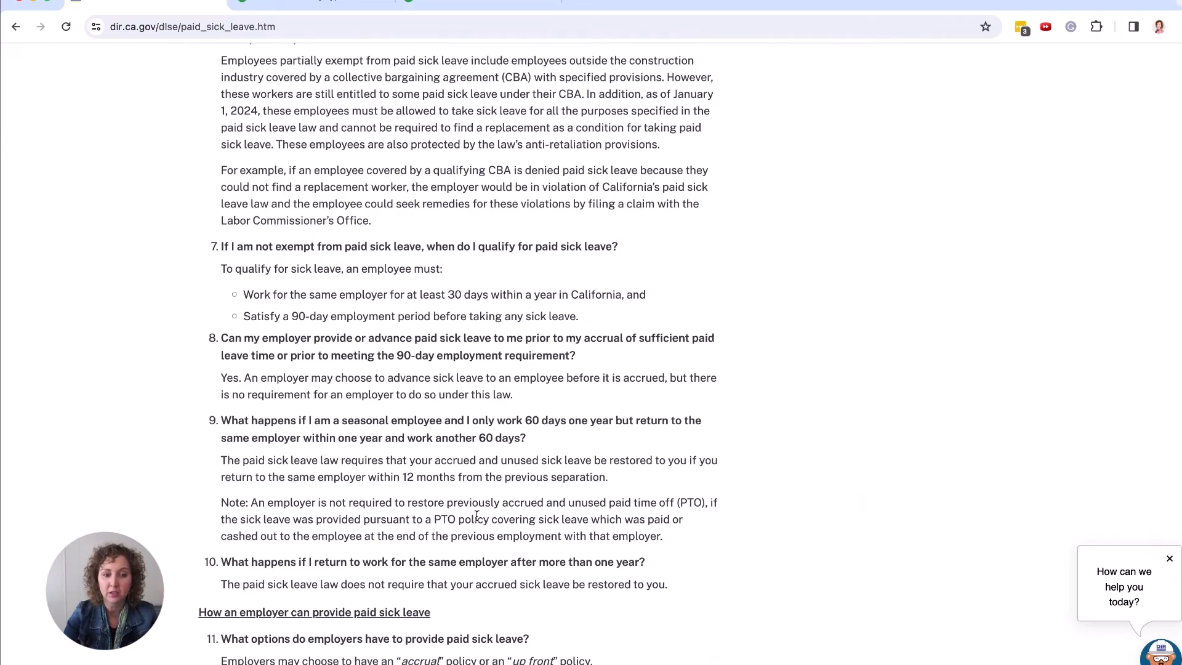
{"action": "scroll", "scroll_direction": "down", "scroll_amount": 3}
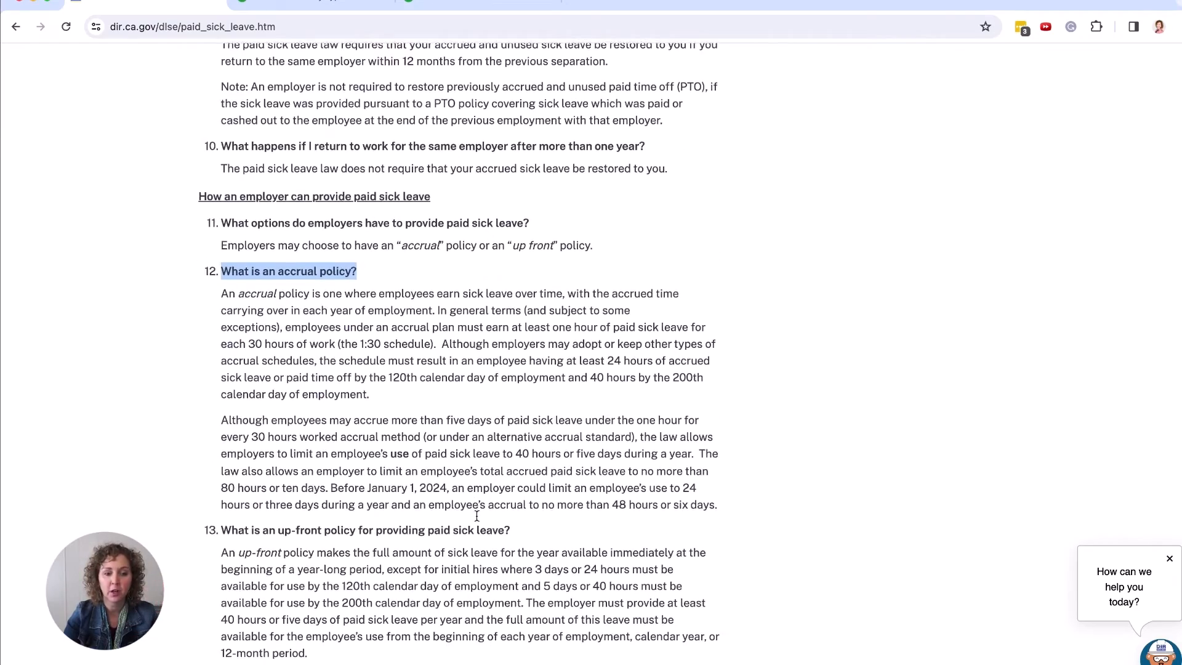
{"action": "scroll", "scroll_direction": "down", "scroll_amount": 3}
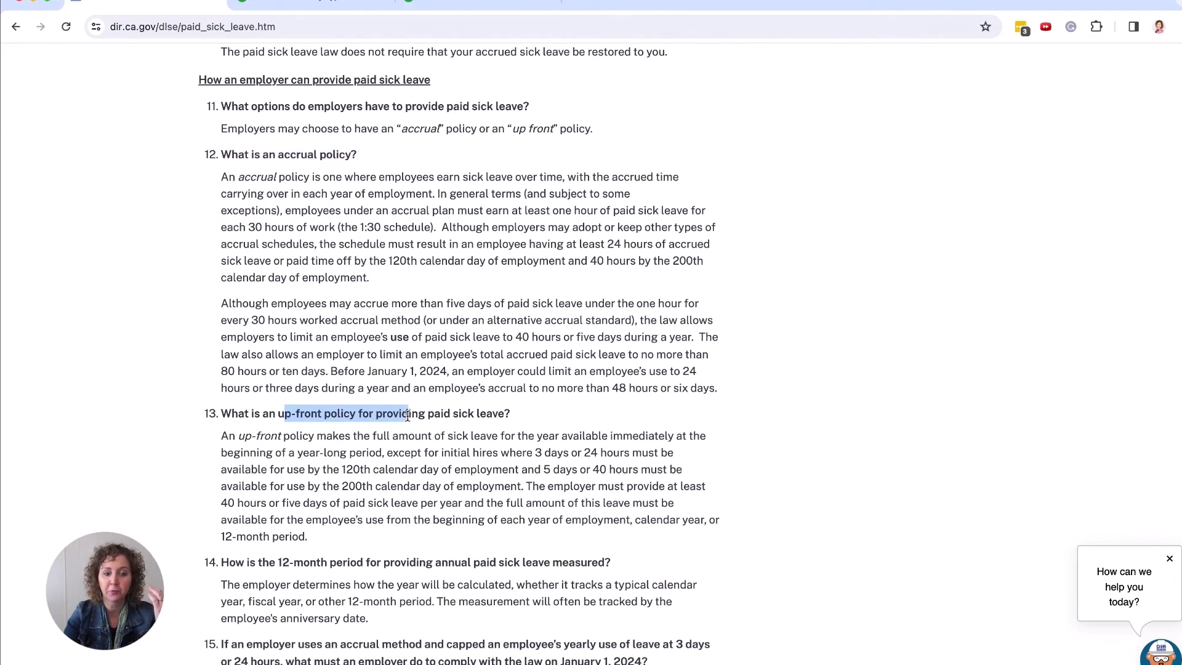
{"action": "scroll", "scroll_direction": "down", "scroll_amount": 3}
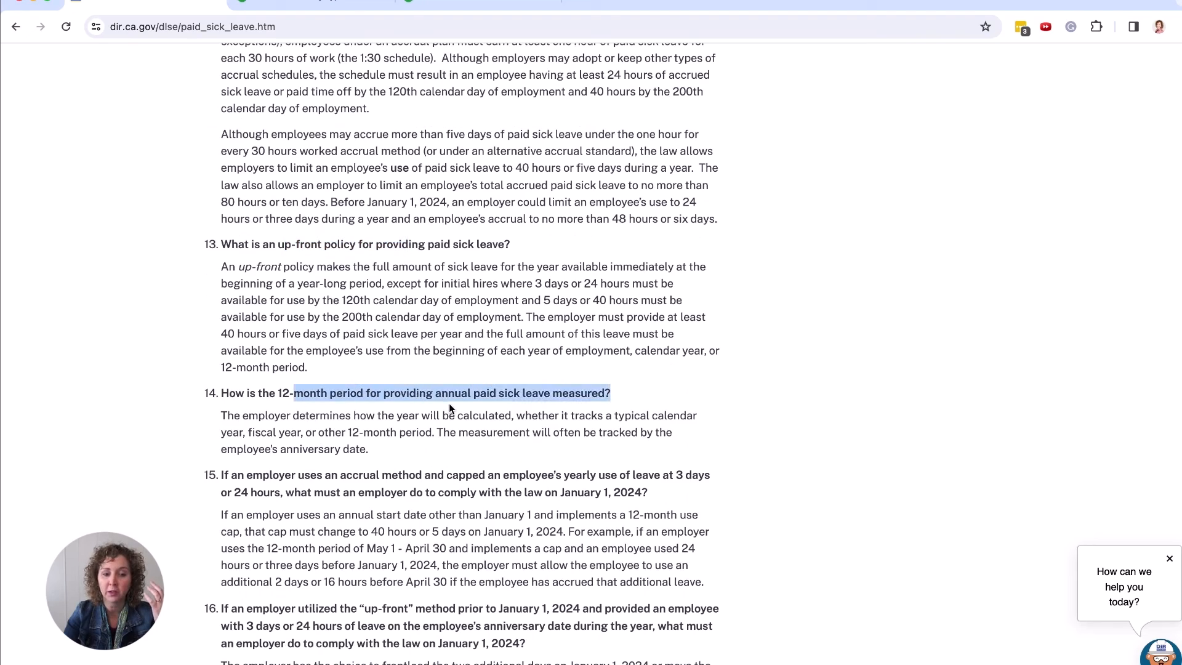
{"action": "scroll", "scroll_direction": "down", "scroll_amount": 3}
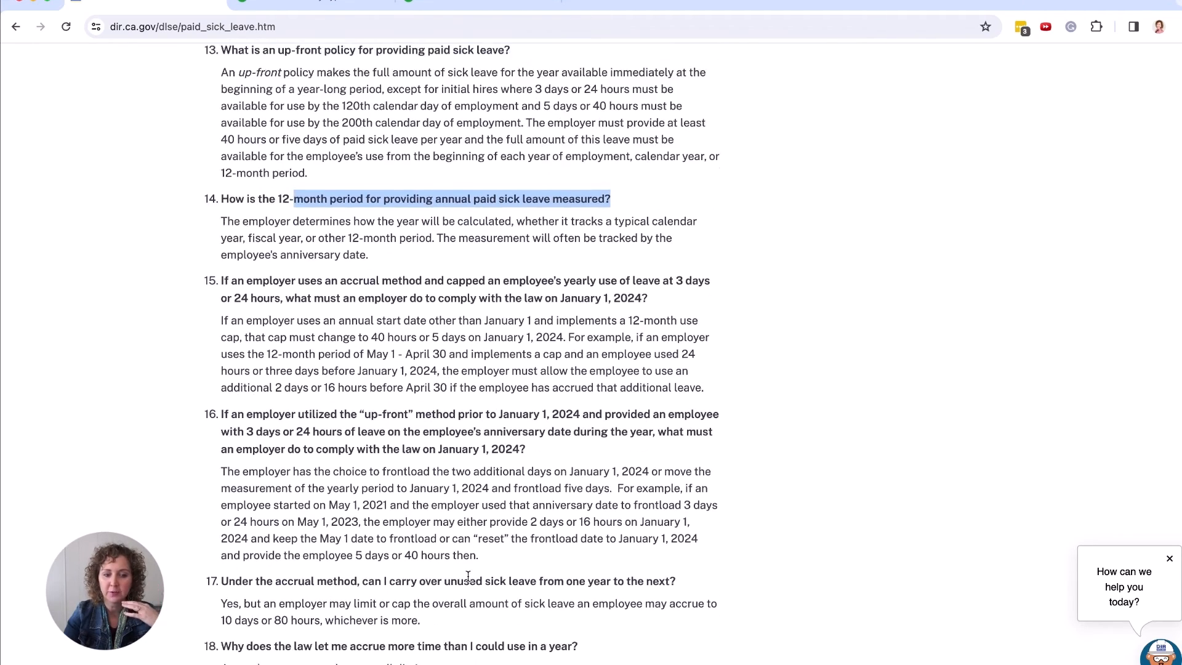
{"action": "scroll", "scroll_direction": "down", "scroll_amount": 3}
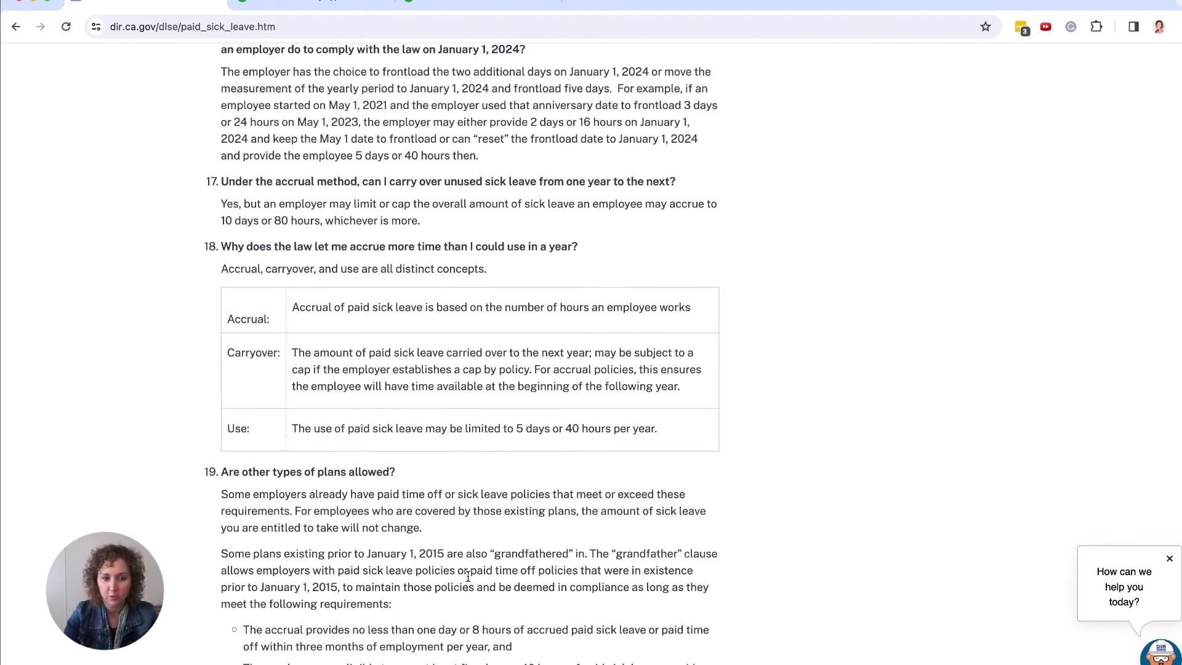
{"action": "mouse_move", "coordinate": [412, 501]}
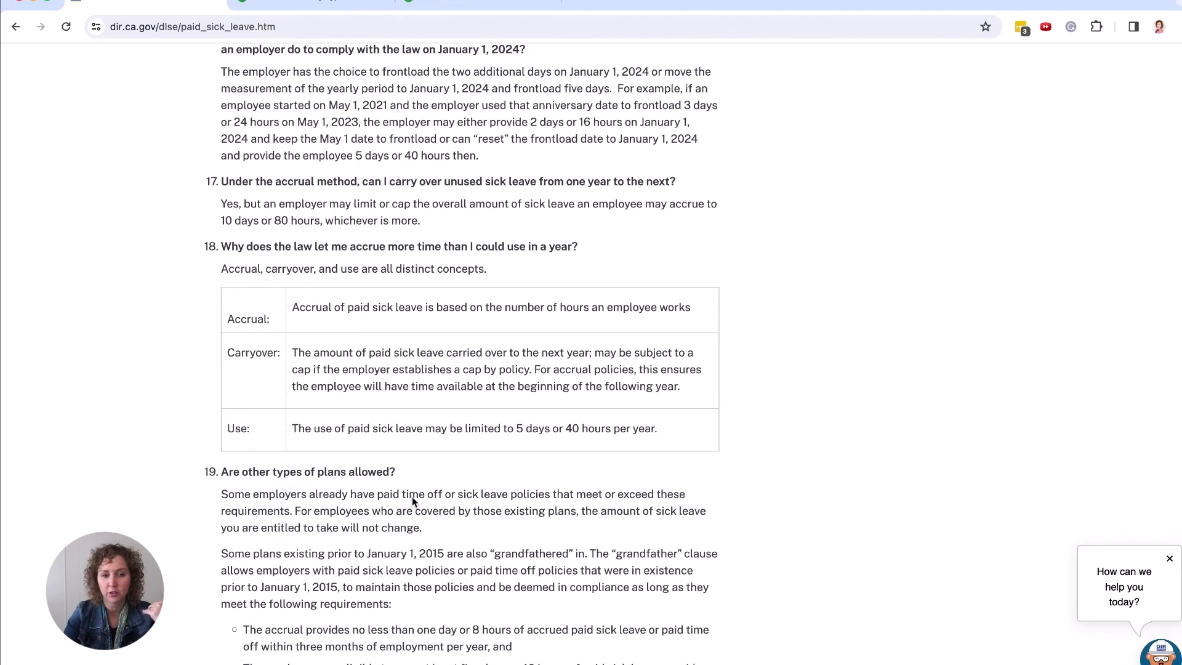
{"action": "scroll", "scroll_direction": "up", "scroll_amount": 3}
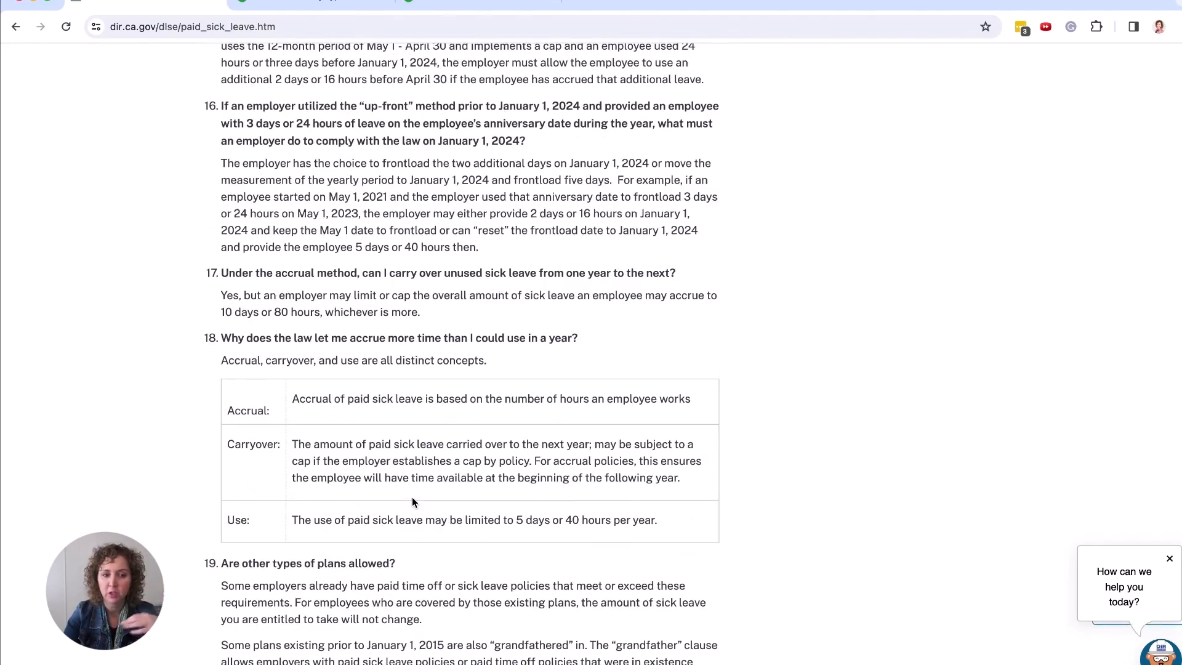
{"action": "scroll", "scroll_direction": "down", "scroll_amount": 3}
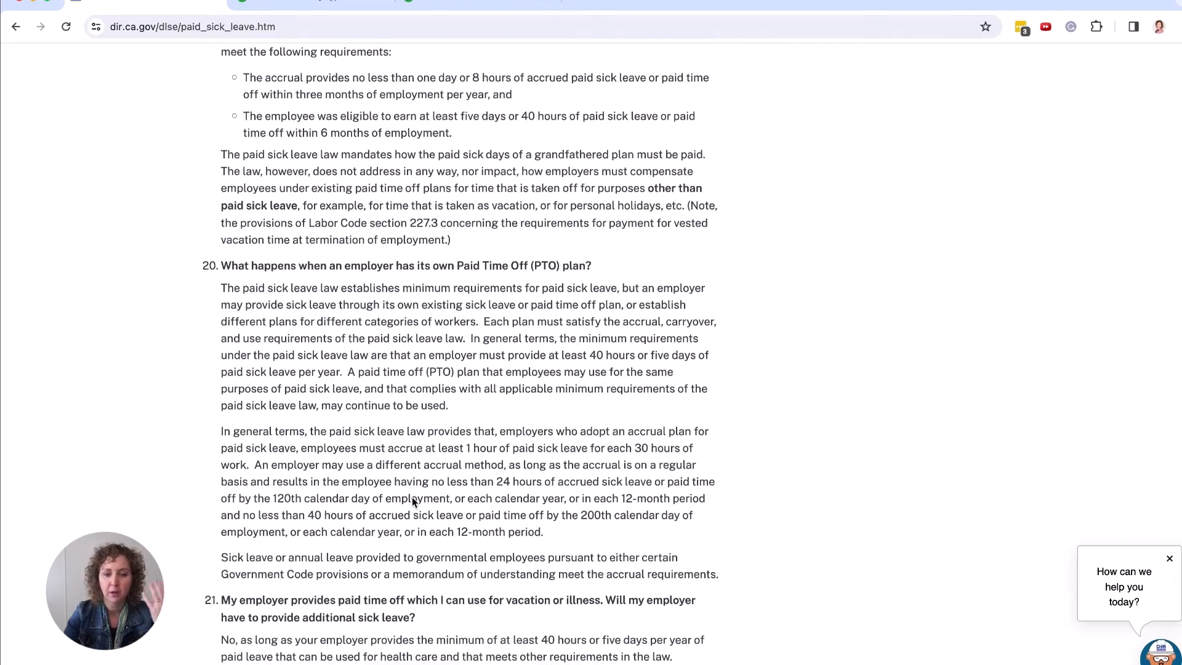
{"action": "scroll", "scroll_direction": "down", "scroll_amount": 3}
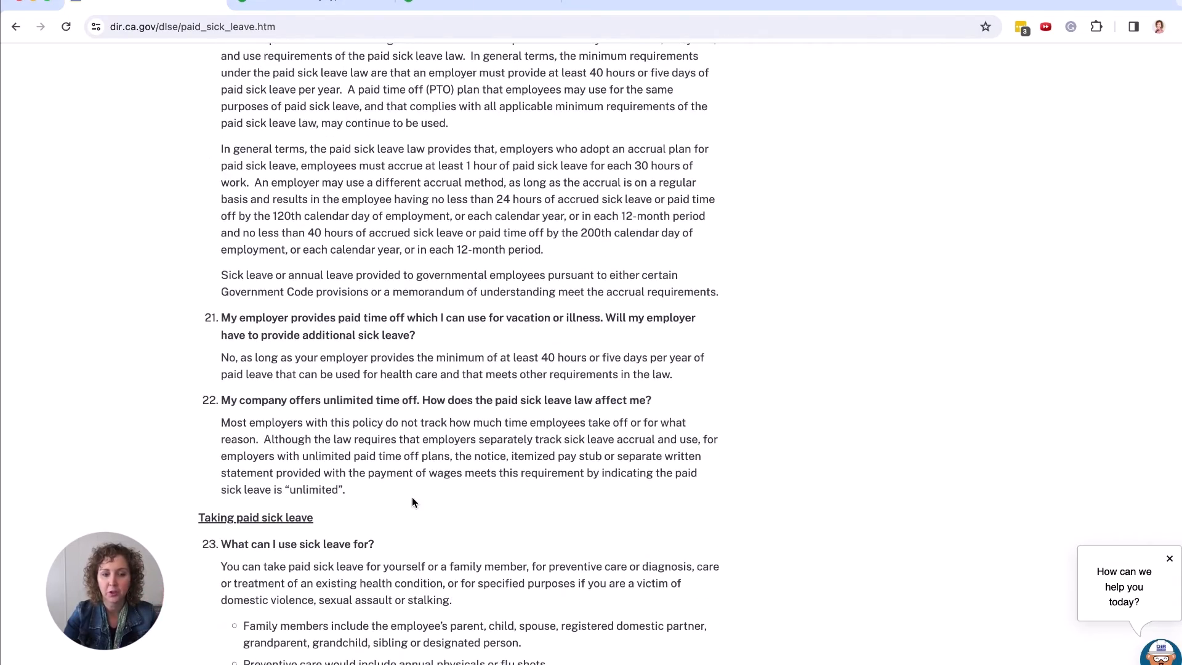
{"action": "scroll", "scroll_direction": "down", "scroll_amount": 3}
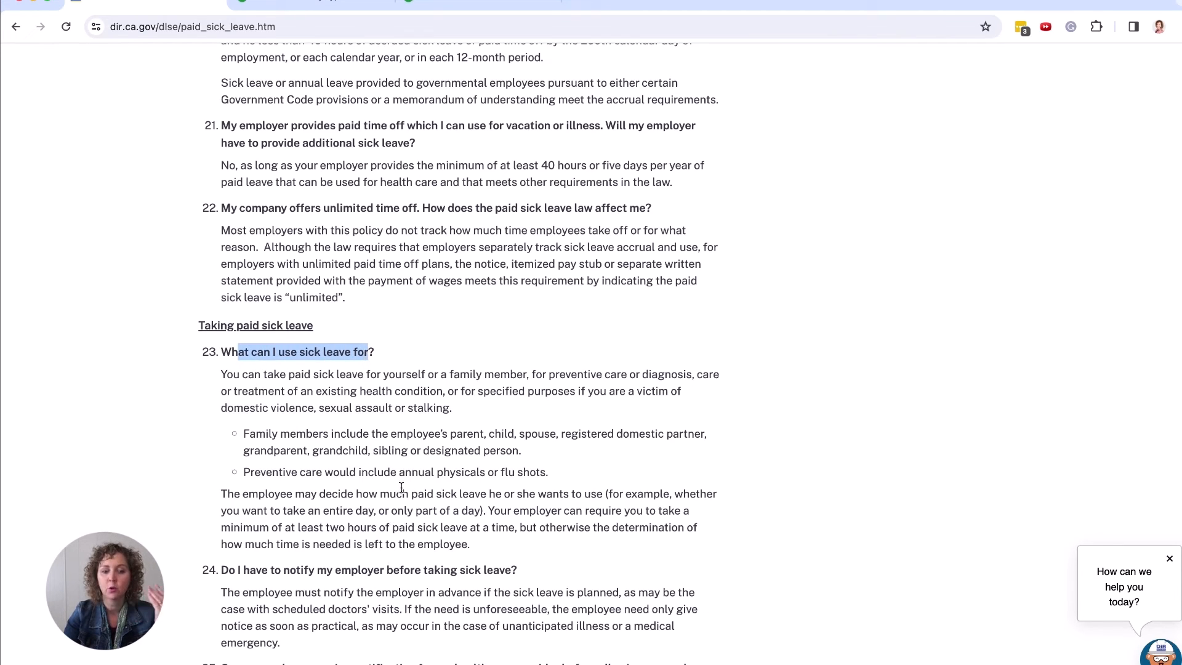
{"action": "mouse_move", "coordinate": [380, 431]}
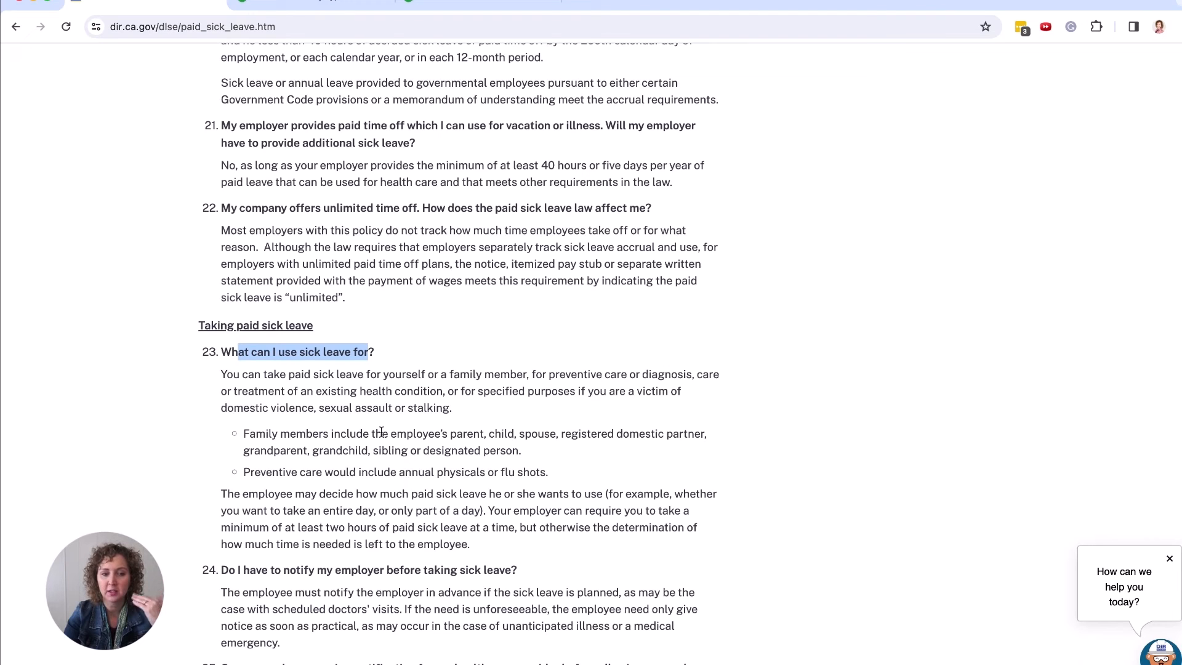
{"action": "scroll", "scroll_direction": "down", "scroll_amount": 3}
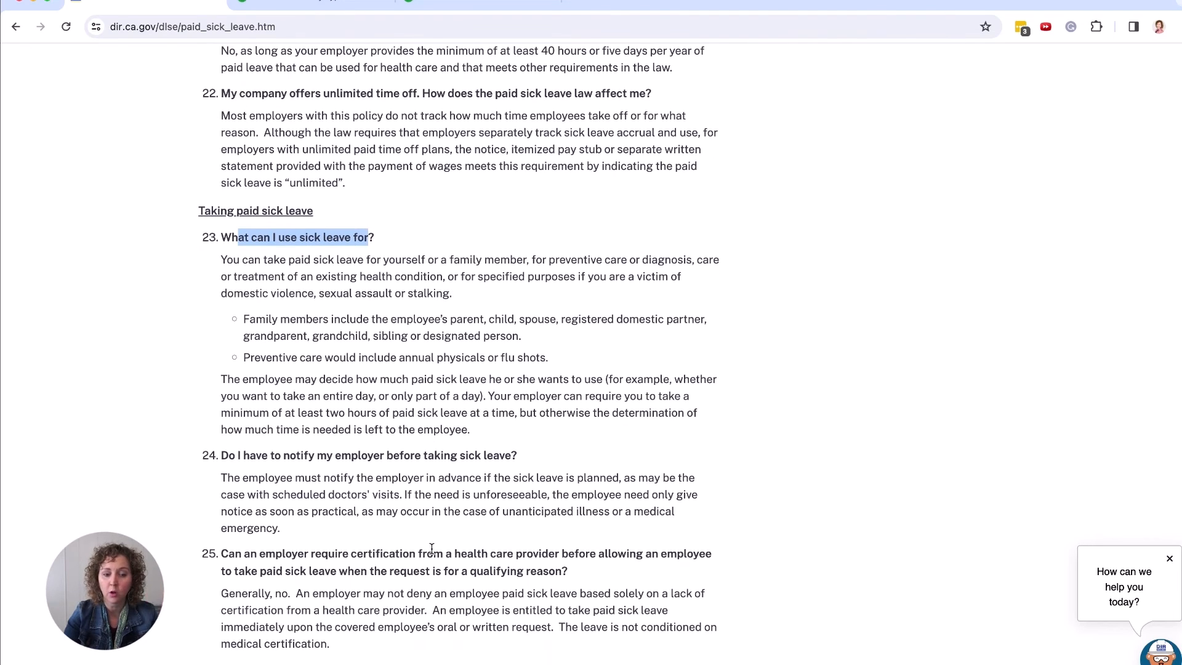
{"action": "scroll", "scroll_direction": "up", "scroll_amount": 3}
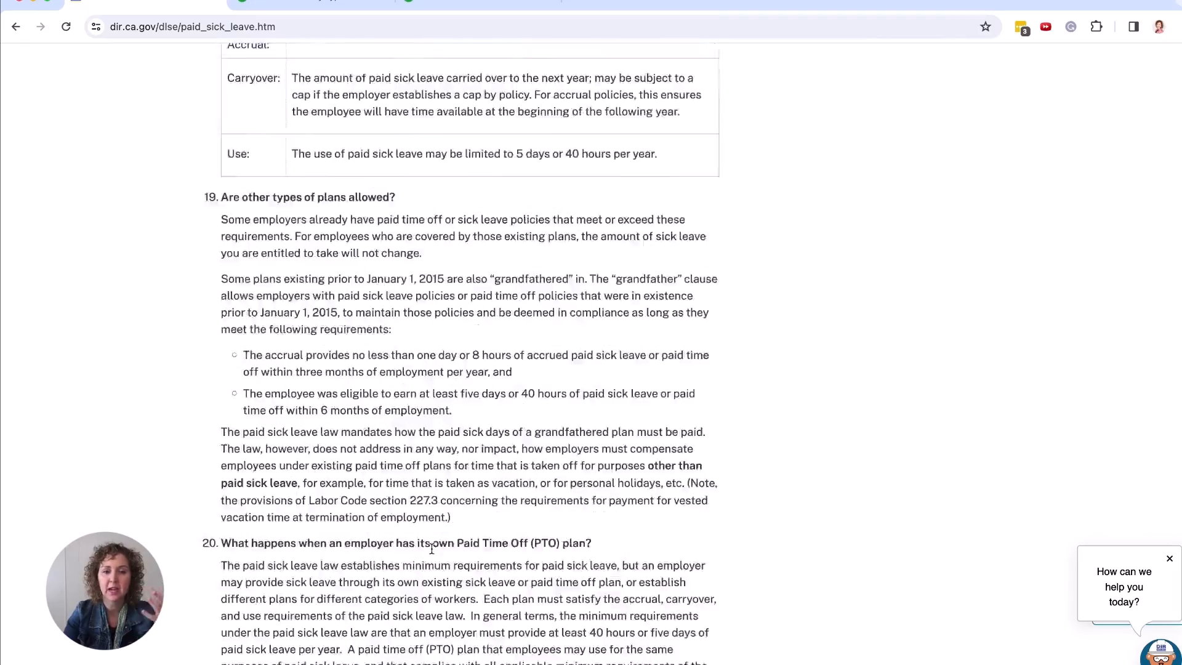
{"action": "scroll", "scroll_direction": "up", "scroll_amount": 3}
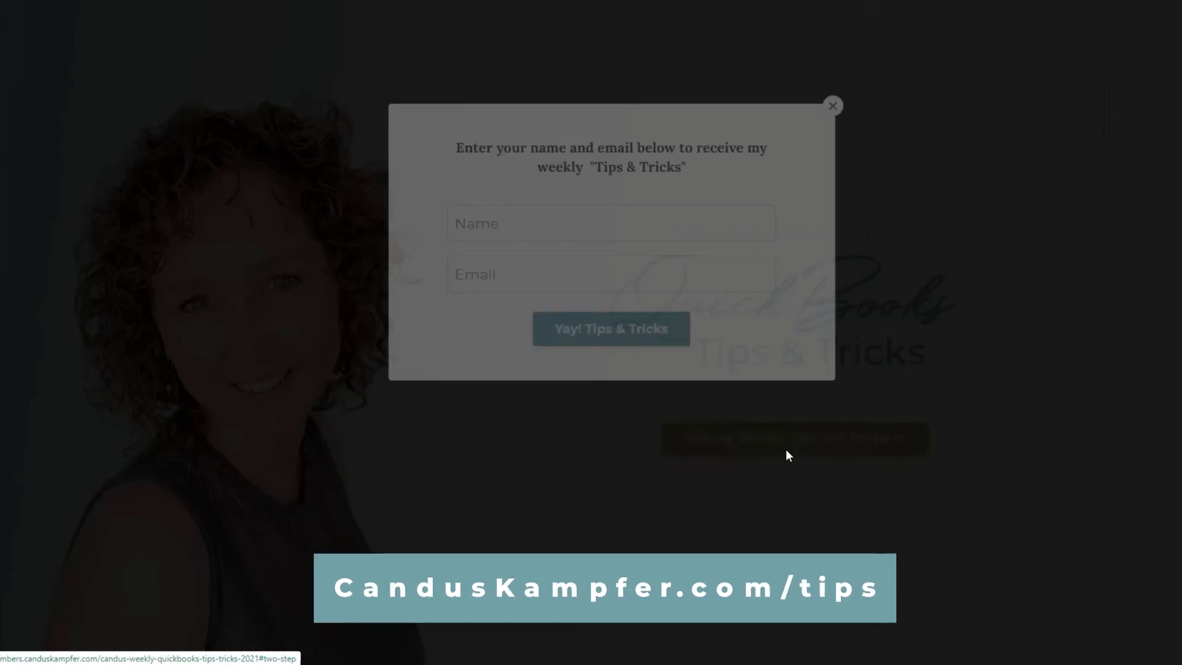
Move from the Tips & Tricks signup form to 'The 3 Secrets to Customizing QuickBooks' workshop page.
{"action": "left_click", "coordinate": [832, 105]}
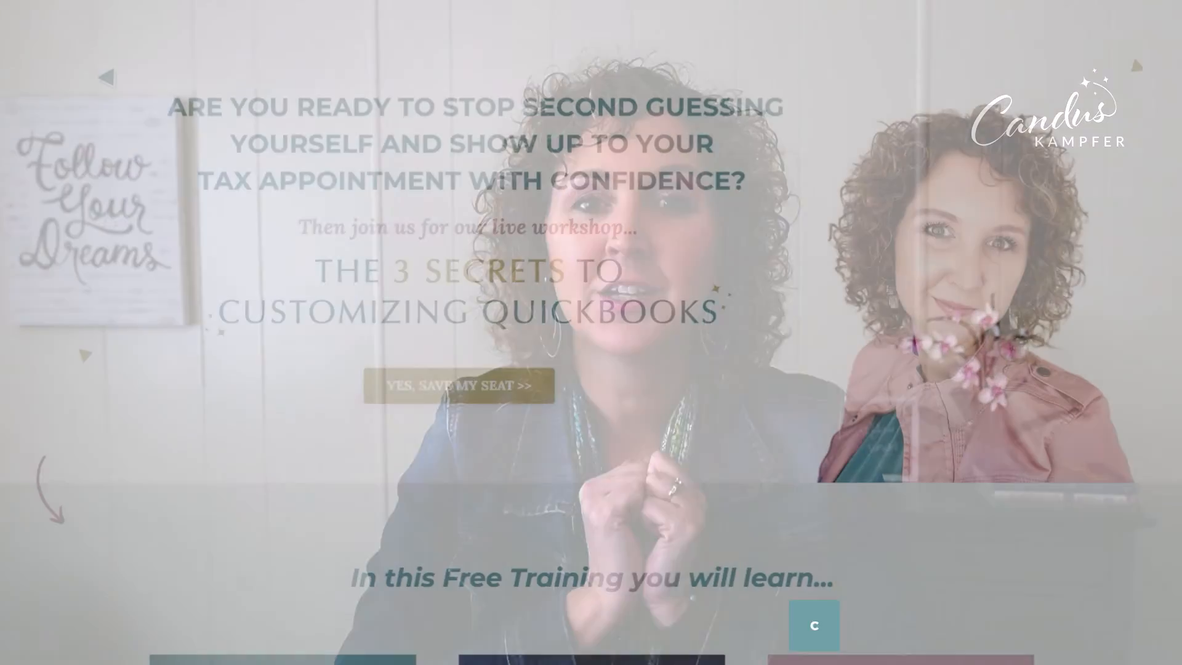